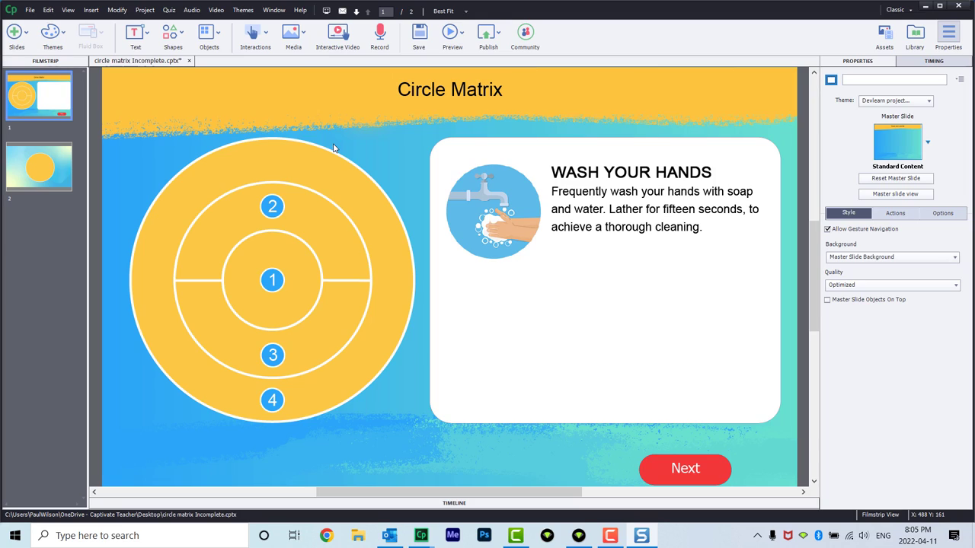
pyautogui.moveTo(384, 221)
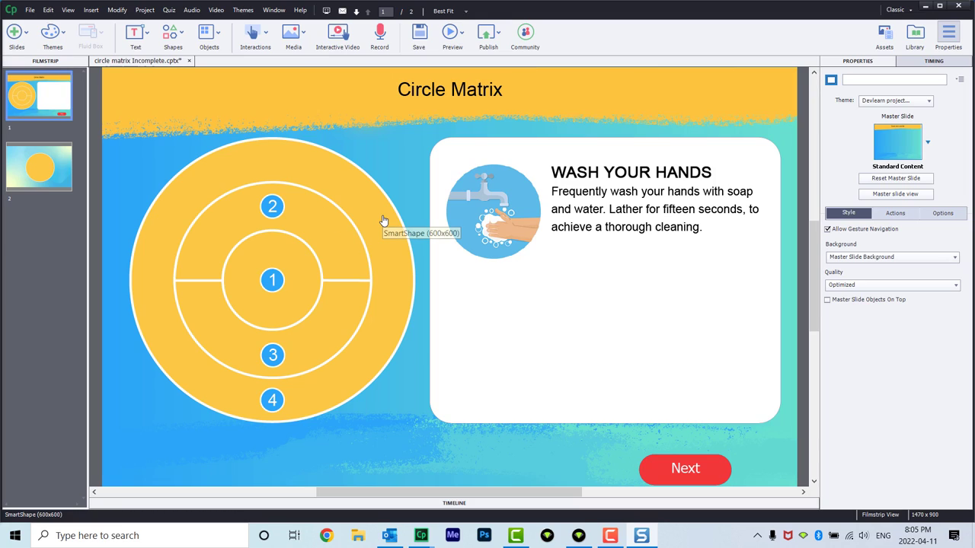
pyautogui.moveTo(384, 219)
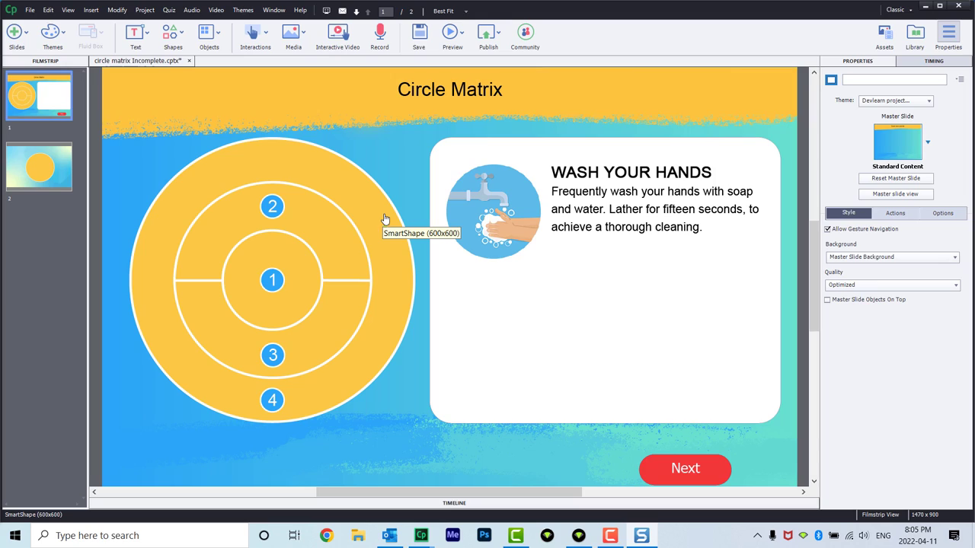
pyautogui.moveTo(373, 214)
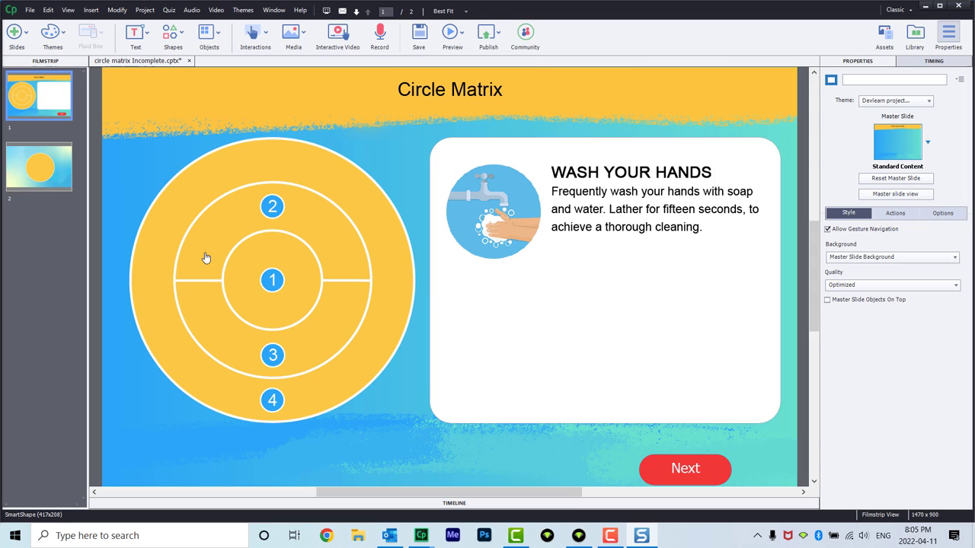
pyautogui.moveTo(273, 353)
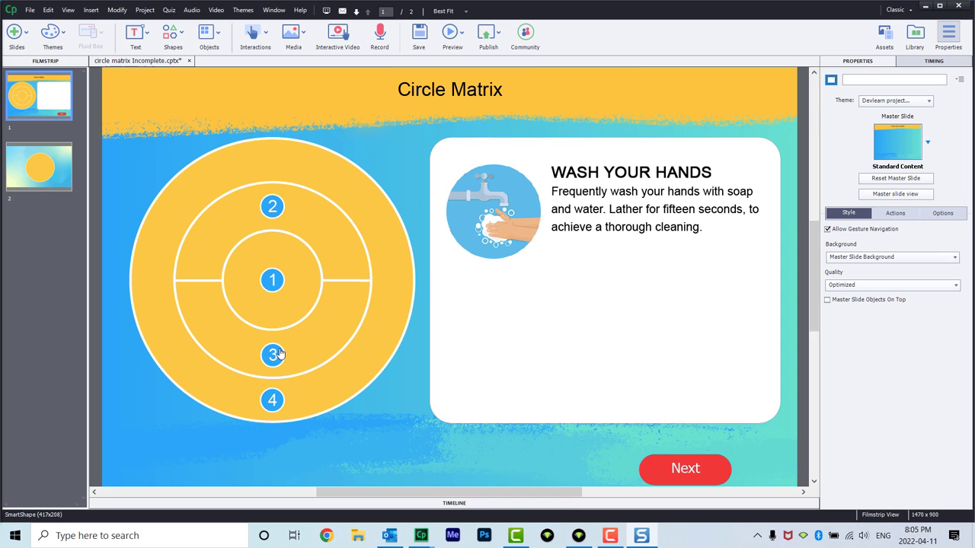
# Switch from the Circle Matrix slide to the second slide holding the plain yellow circle.
pyautogui.click(38, 167)
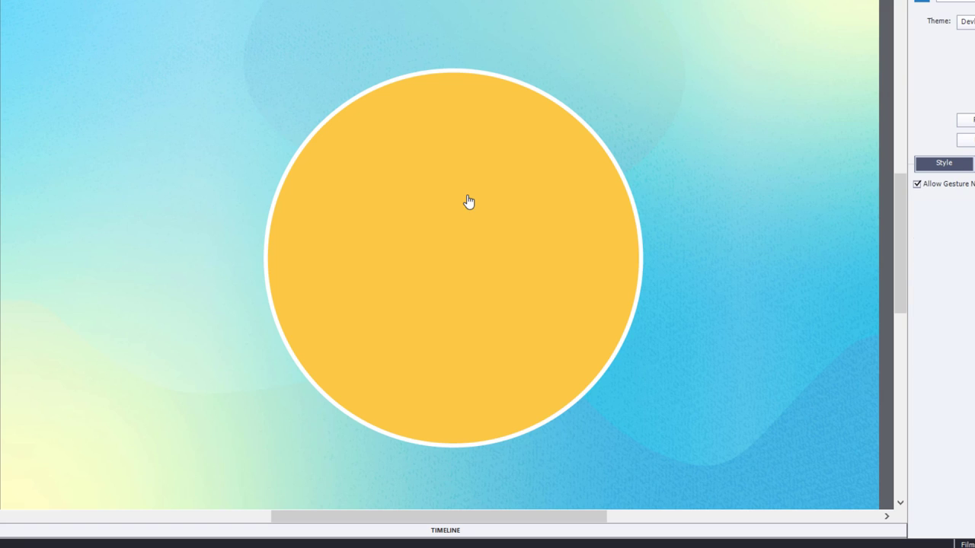
# Convert the yellow circle to a freeform shape with editable anchor points.
pyautogui.rightClick(469, 201)
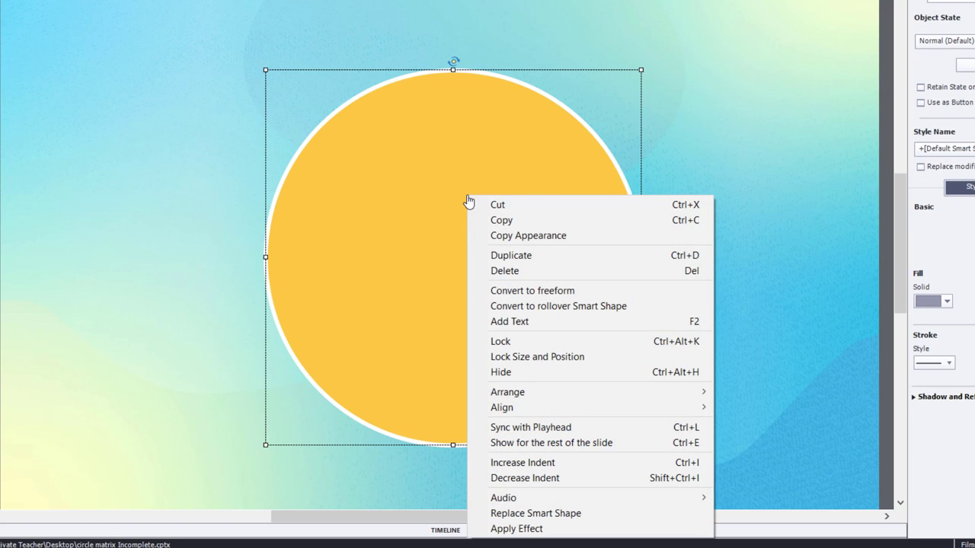
pyautogui.moveTo(545, 290)
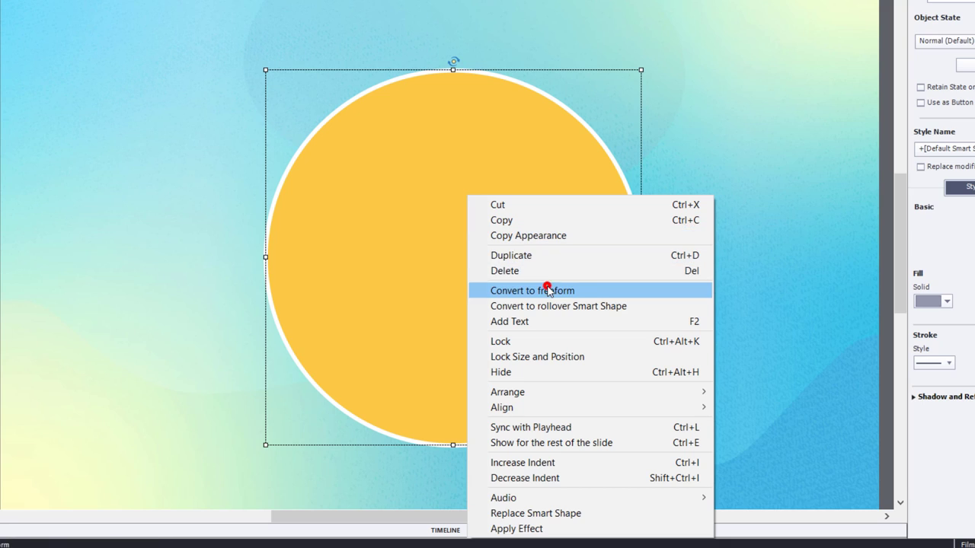
pyautogui.click(532, 289)
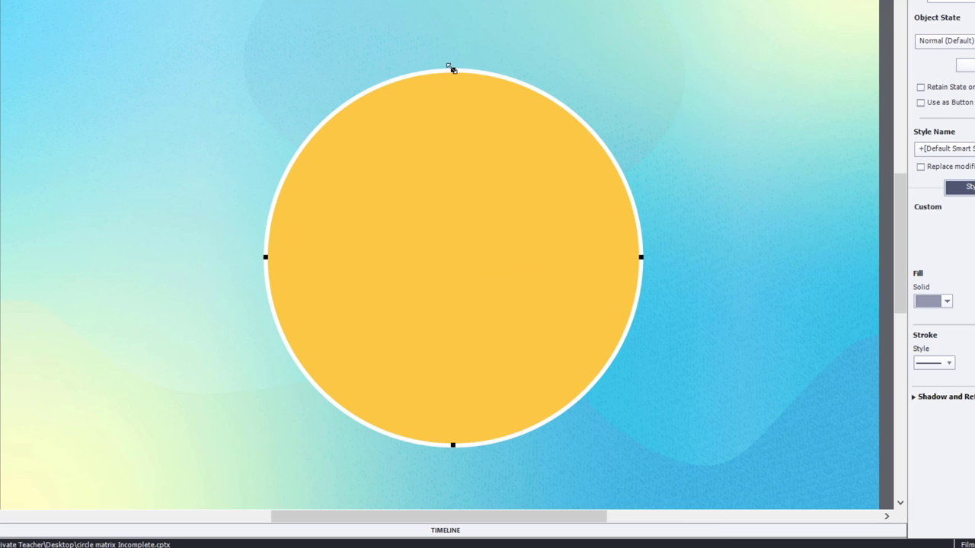
pyautogui.moveTo(359, 244)
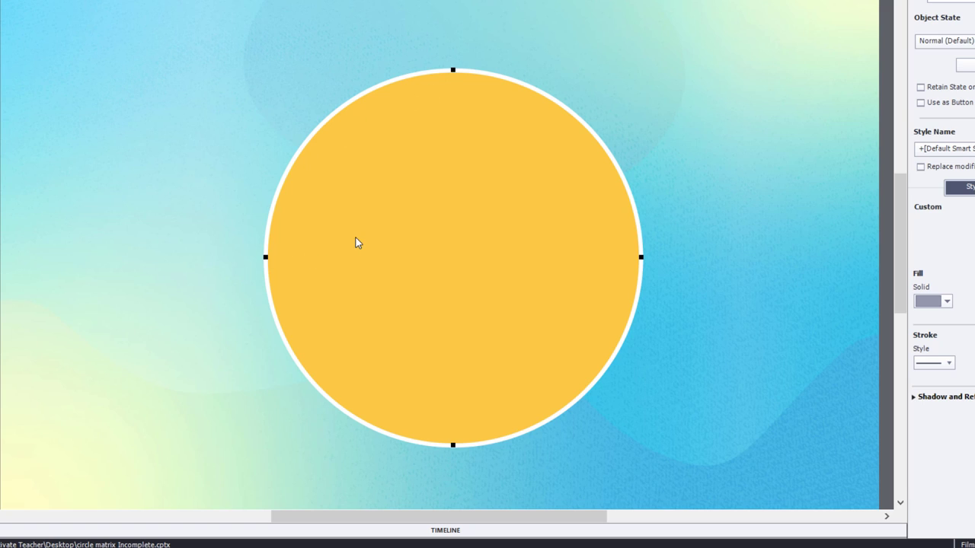
pyautogui.moveTo(454, 80)
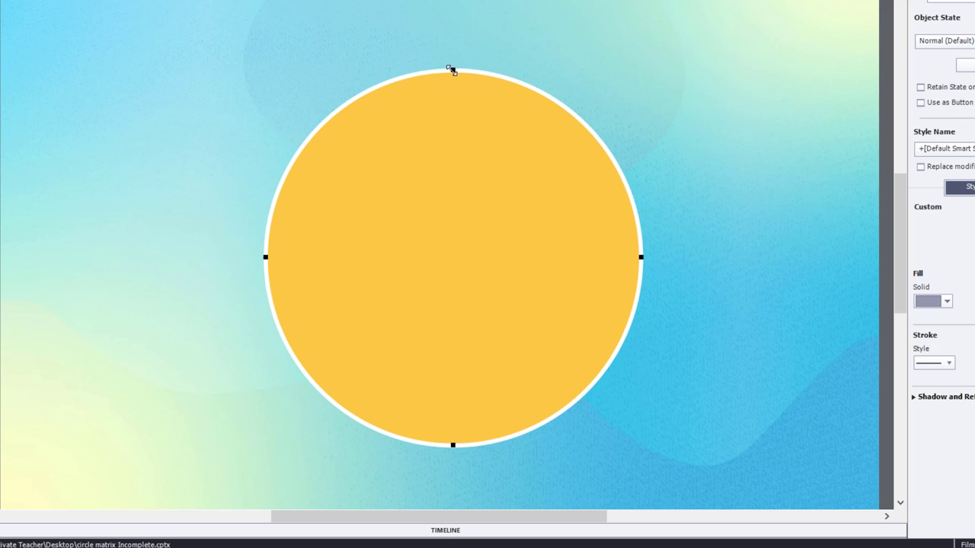
# Pull the circle's top point down to its centre and flatten the upper-left curve with its Bezier handle.
pyautogui.moveTo(454, 70); pyautogui.dragTo(454, 149)
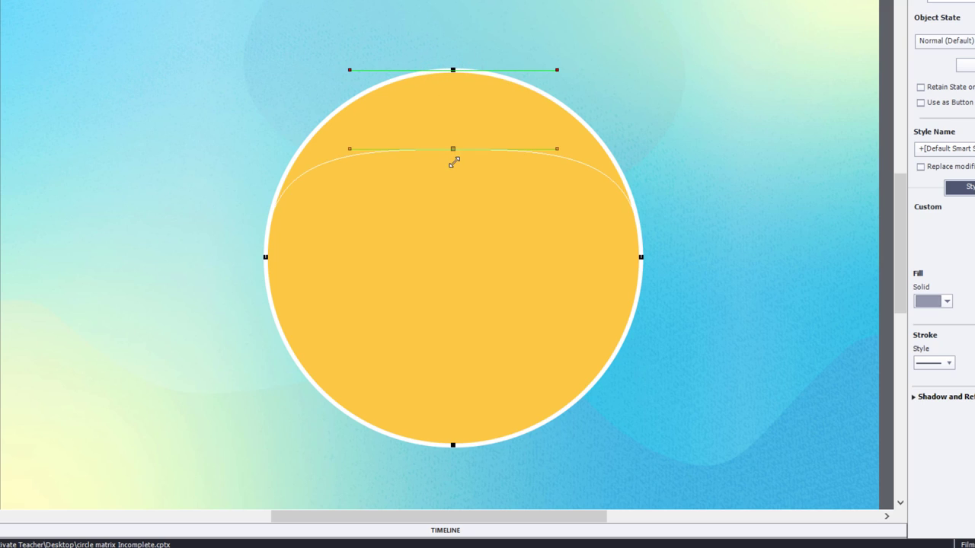
pyautogui.moveTo(454, 149); pyautogui.dragTo(460, 246)
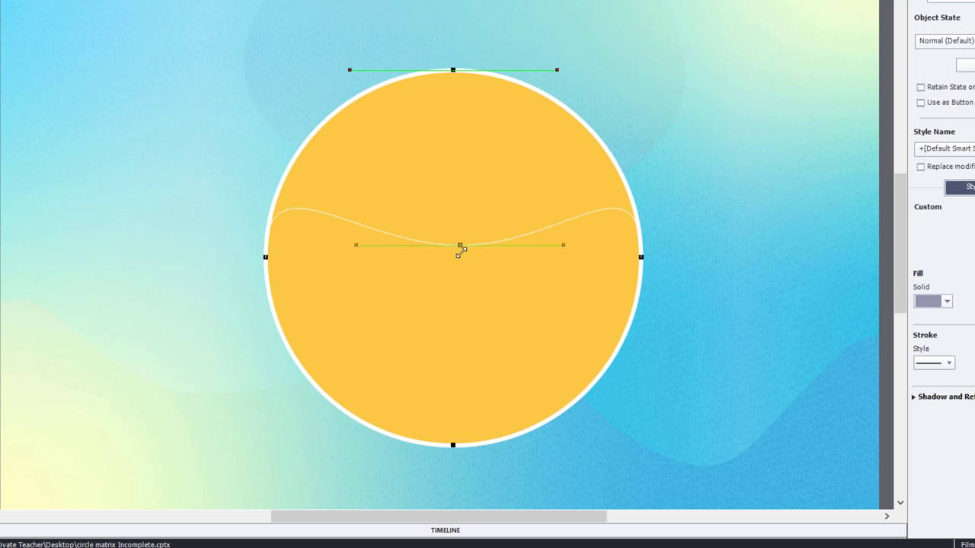
pyautogui.moveTo(460, 245); pyautogui.dragTo(460, 257)
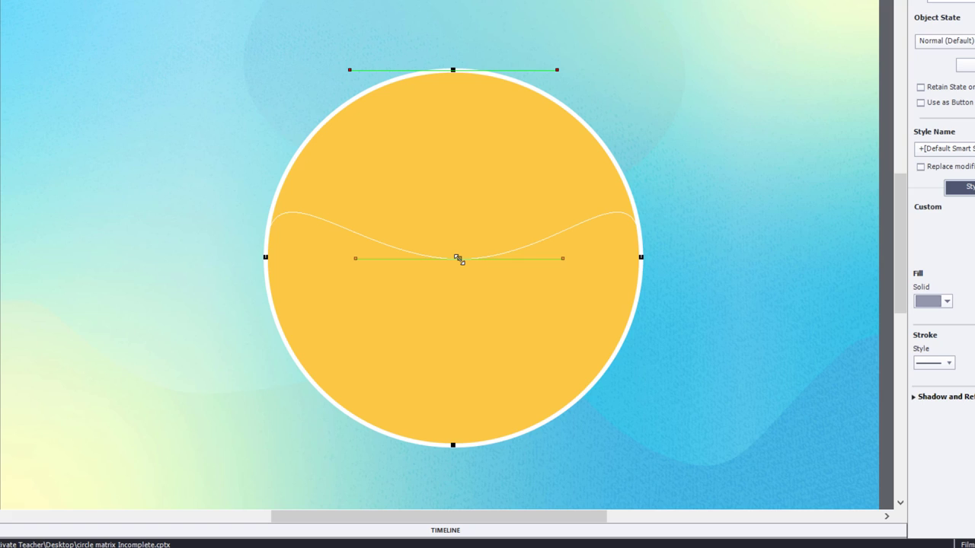
pyautogui.moveTo(454, 257); pyautogui.dragTo(423, 258)
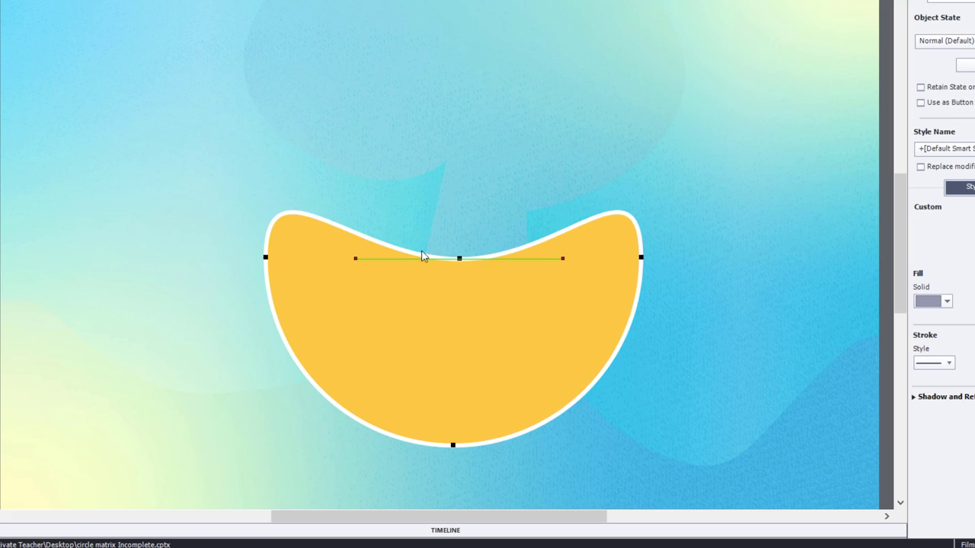
pyautogui.moveTo(274, 258)
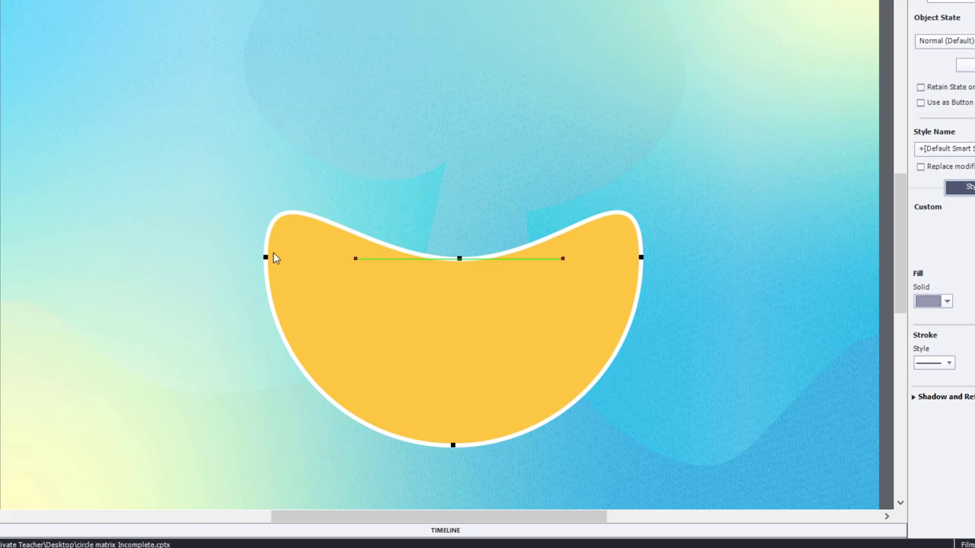
pyautogui.moveTo(271, 262)
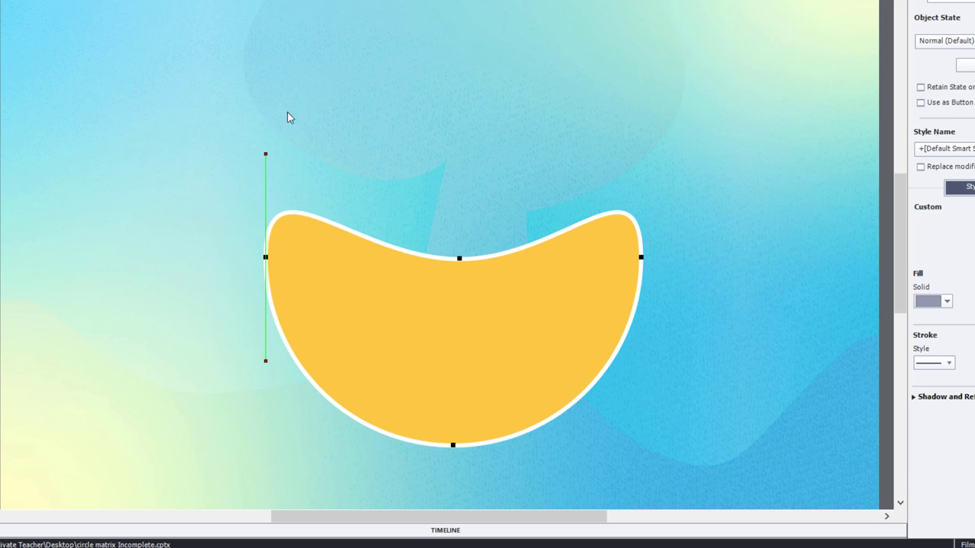
pyautogui.moveTo(267, 156)
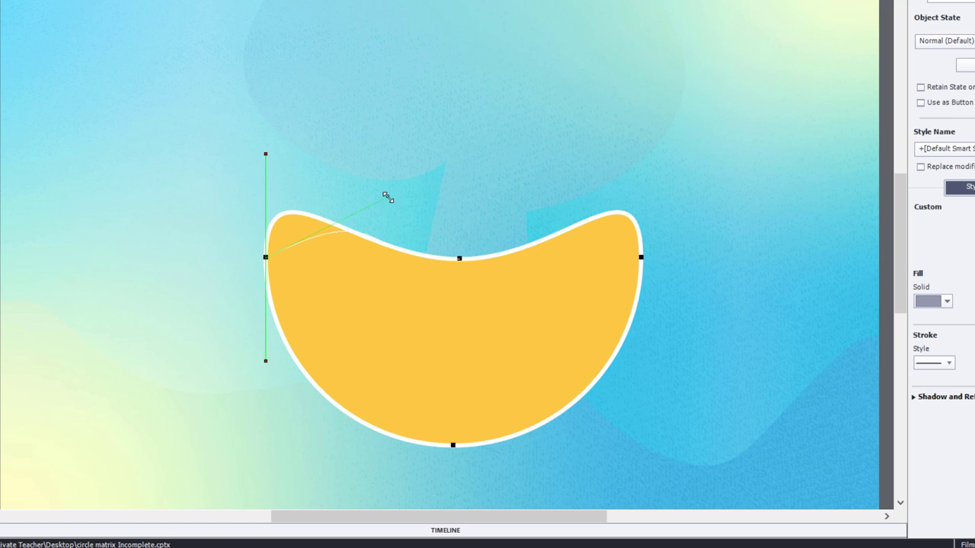
pyautogui.moveTo(389, 197); pyautogui.dragTo(457, 256)
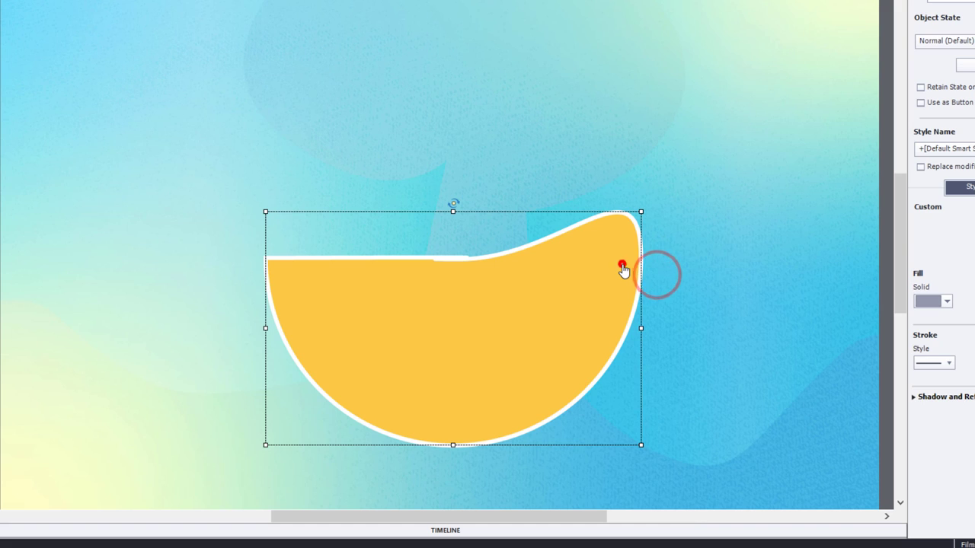
# Flatten the upper-right curve so the shape's top edge becomes straight.
pyautogui.rightClick(623, 267)
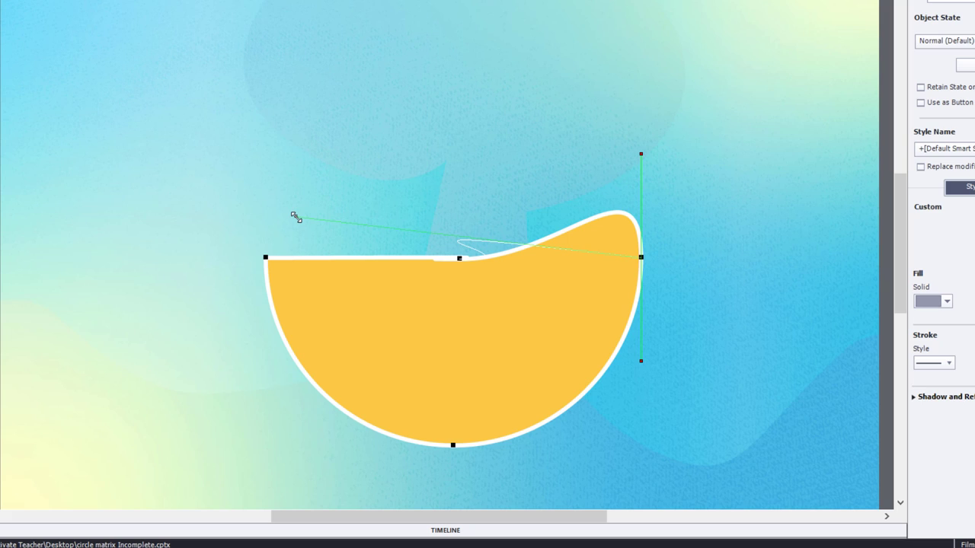
pyautogui.moveTo(295, 216); pyautogui.dragTo(286, 230)
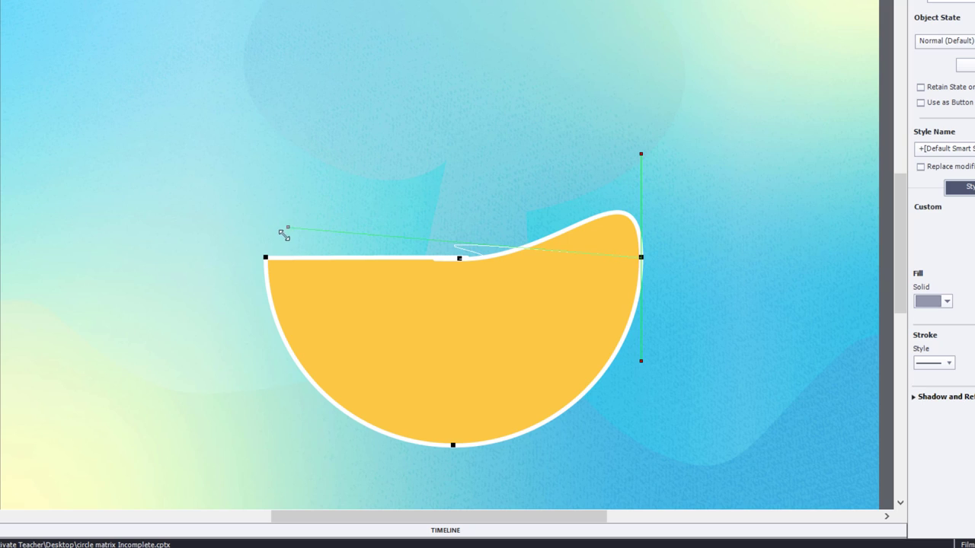
pyautogui.moveTo(287, 229); pyautogui.dragTo(265, 258)
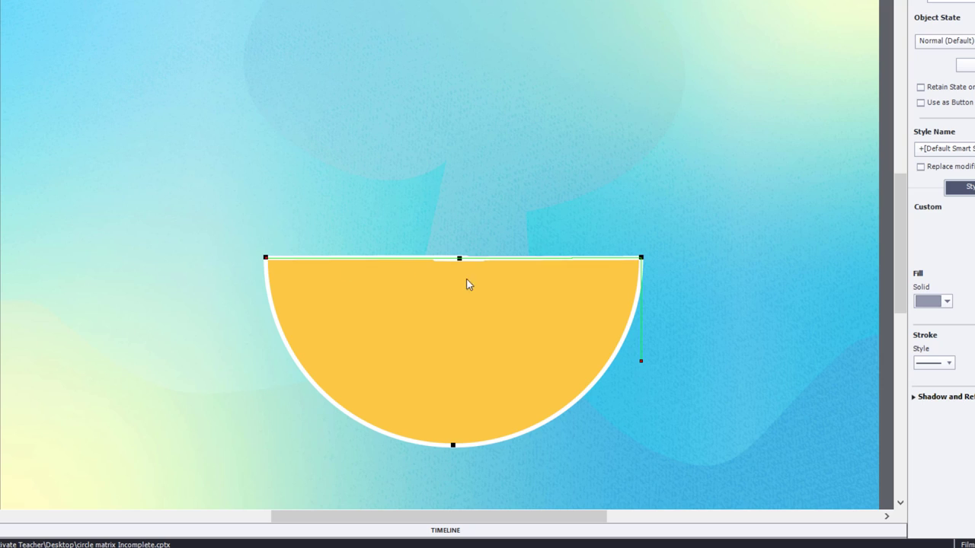
# Experiment with the middle point's handles, raising a neck, then settle on a flat-topped half circle.
pyautogui.click(460, 259)
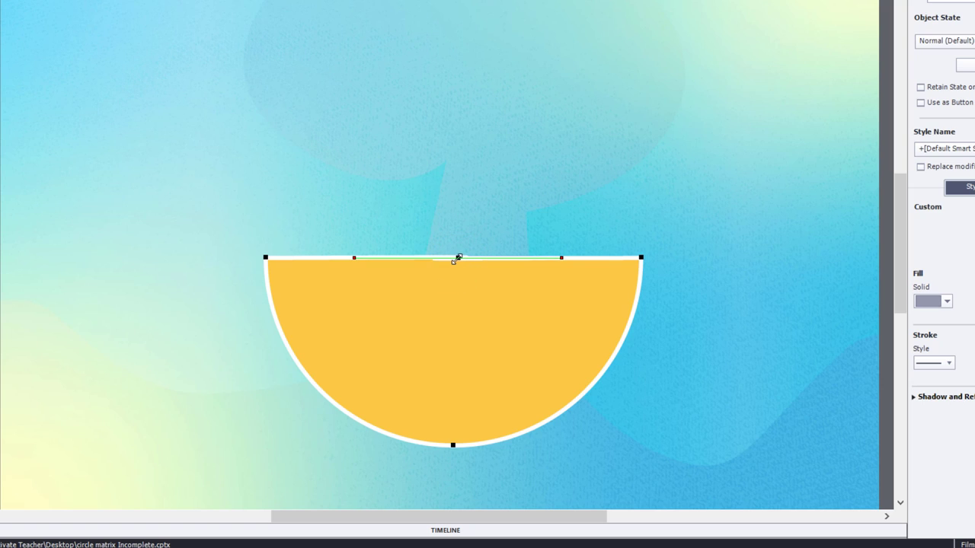
pyautogui.moveTo(457, 257); pyautogui.dragTo(460, 214)
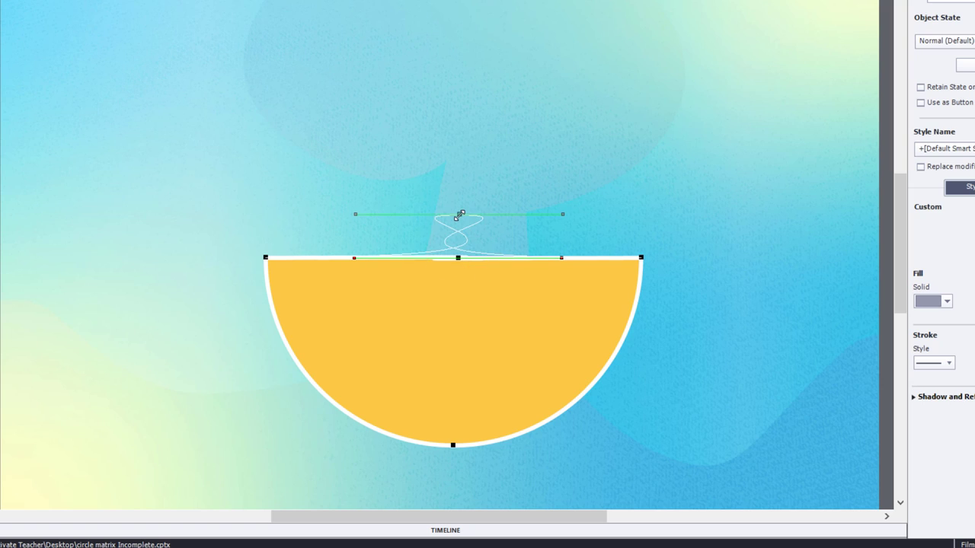
pyautogui.moveTo(460, 214); pyautogui.dragTo(562, 216)
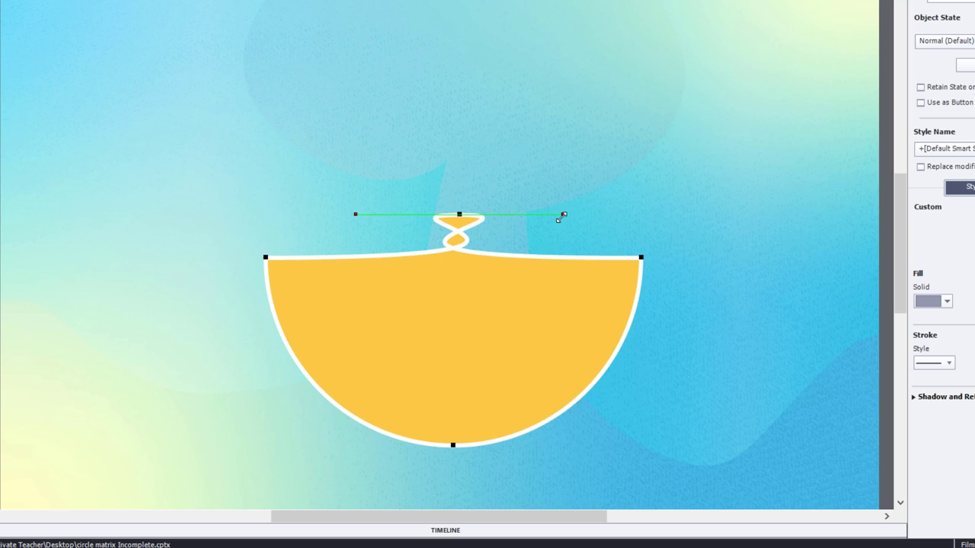
pyautogui.moveTo(283, 225)
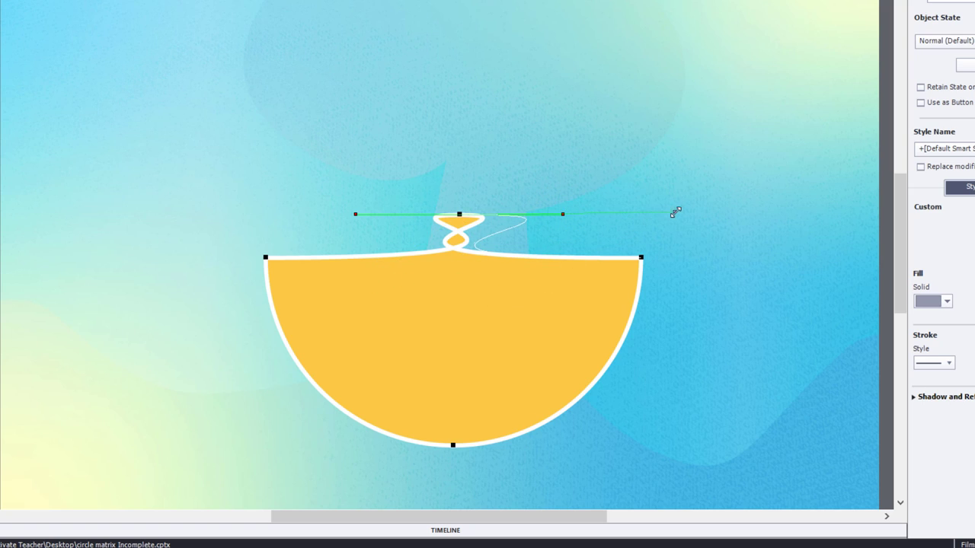
pyautogui.moveTo(676, 211); pyautogui.dragTo(743, 213)
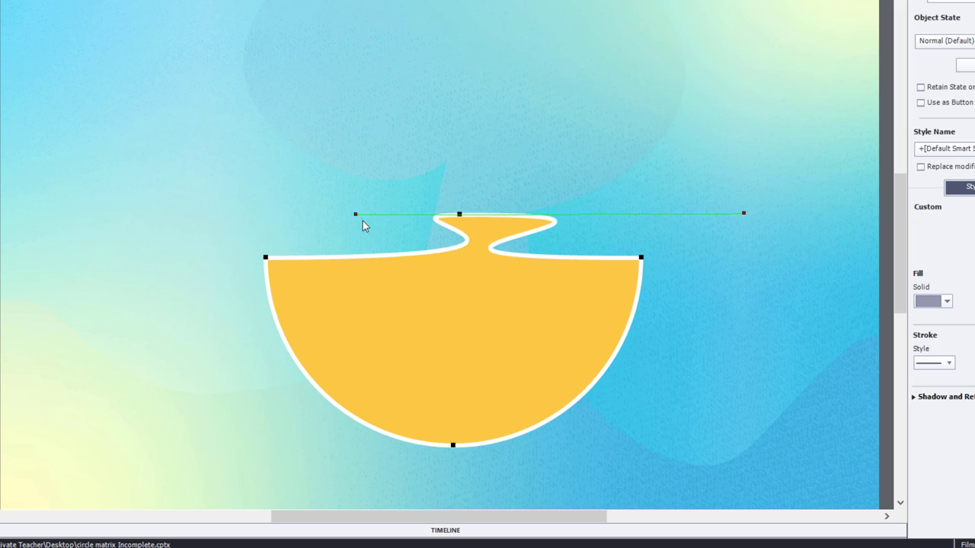
pyautogui.moveTo(355, 213); pyautogui.dragTo(134, 216)
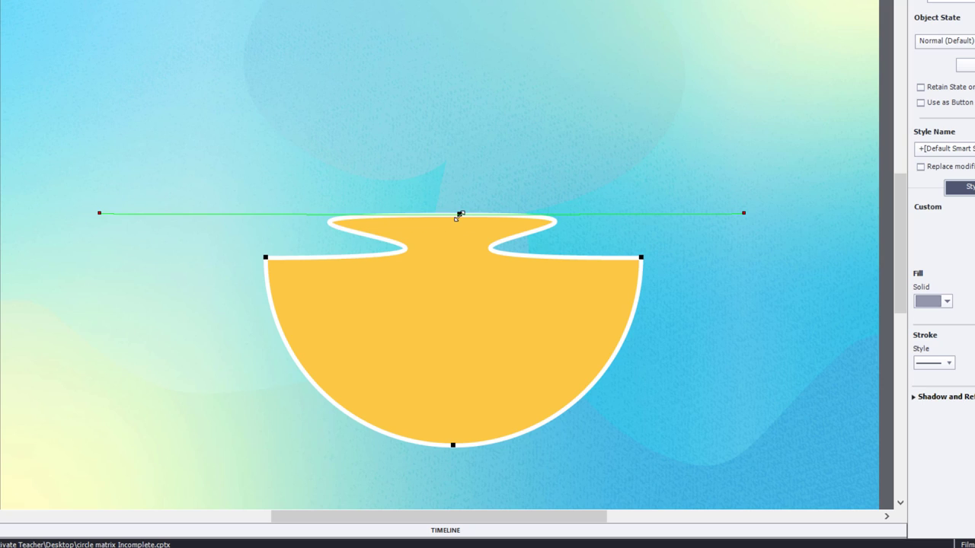
pyautogui.moveTo(461, 213); pyautogui.dragTo(457, 253)
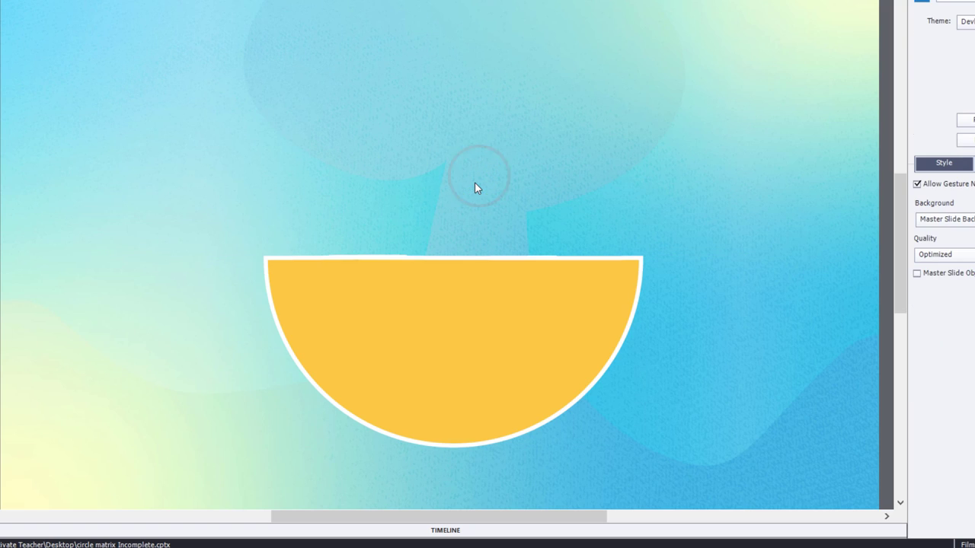
pyautogui.moveTo(521, 341)
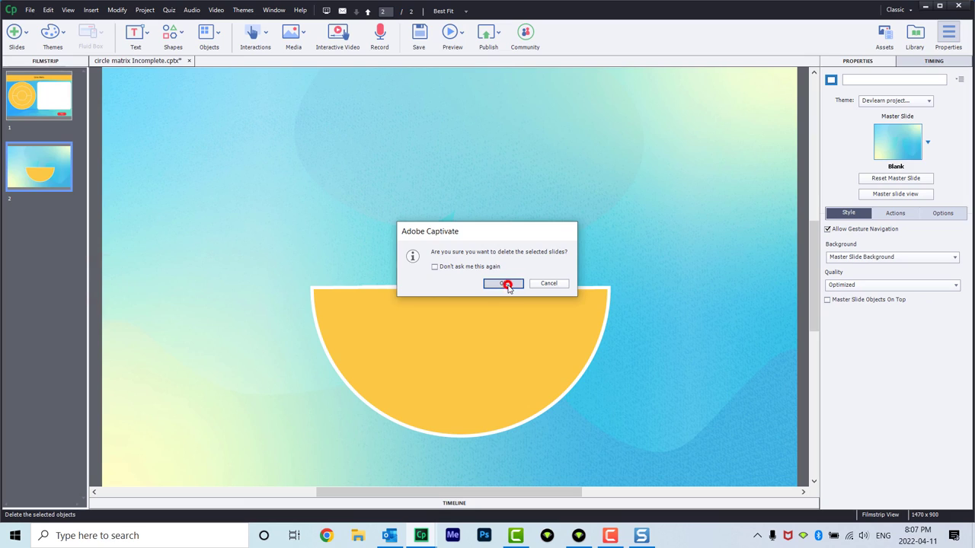
# Confirm deleting the half-circle practice slide, leaving only the Circle Matrix slide.
pyautogui.click(503, 284)
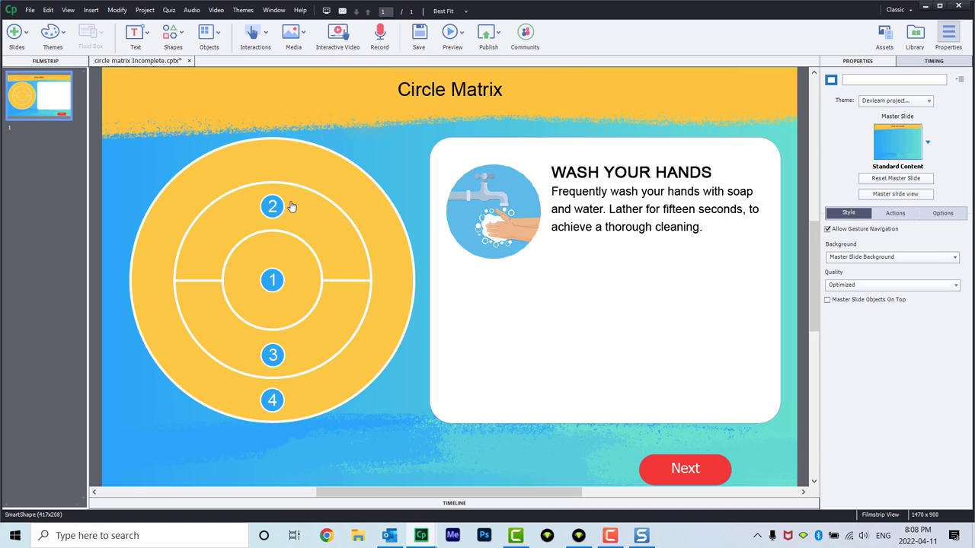
pyautogui.moveTo(271, 207)
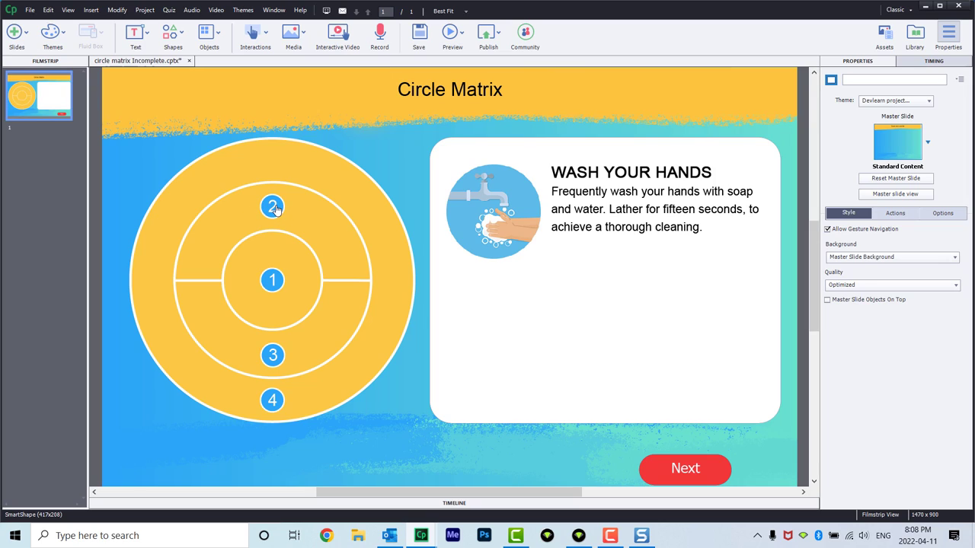
# Select the button02 smart shape around number 2 to show its properties and states.
pyautogui.click(273, 206)
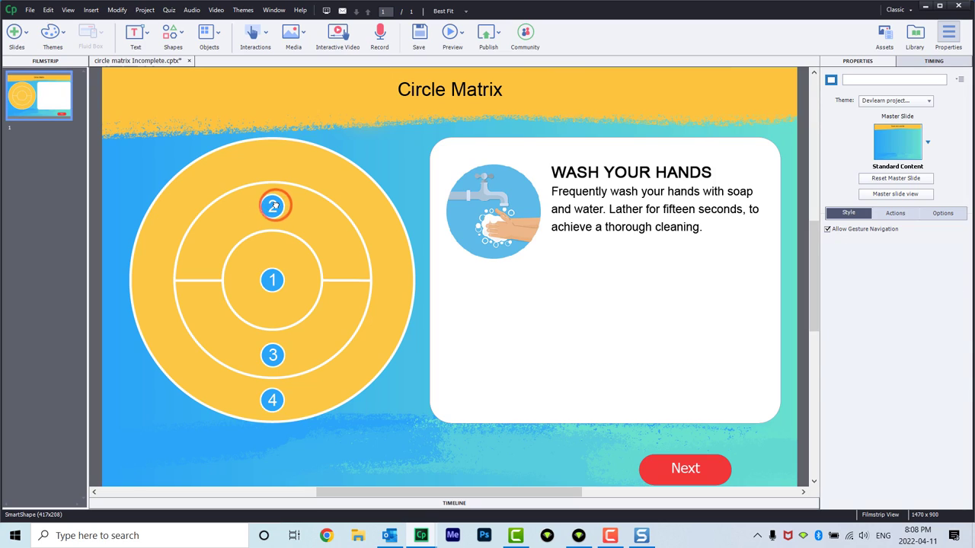
pyautogui.click(271, 205)
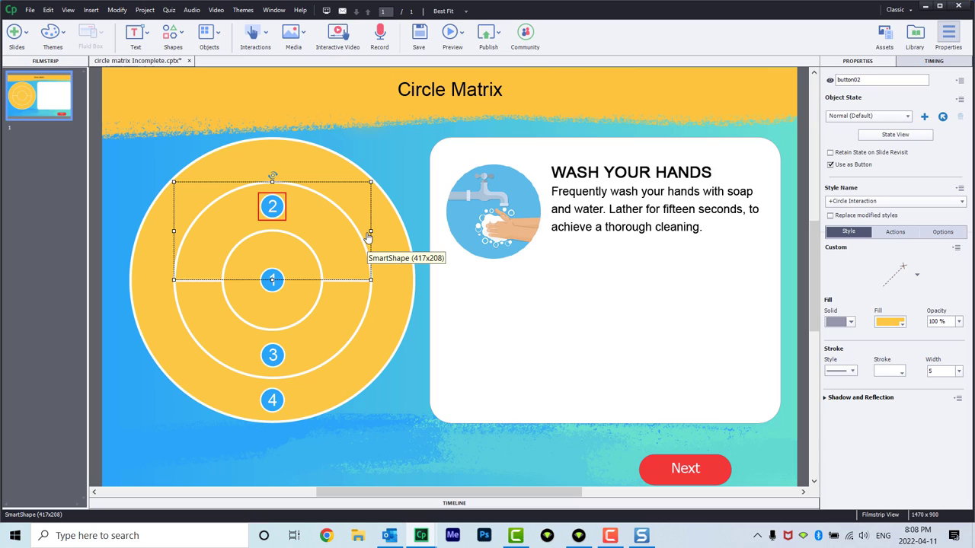
pyautogui.moveTo(185, 219)
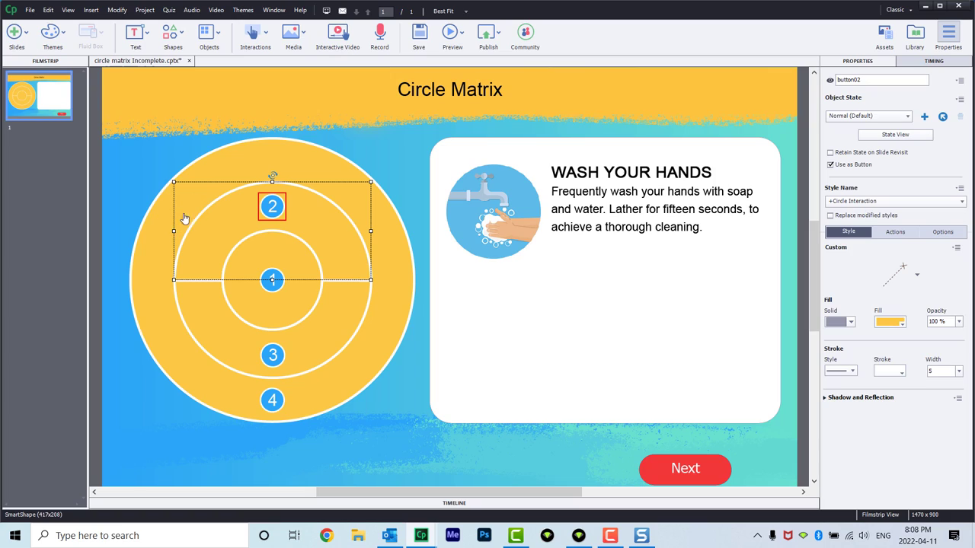
pyautogui.moveTo(192, 189)
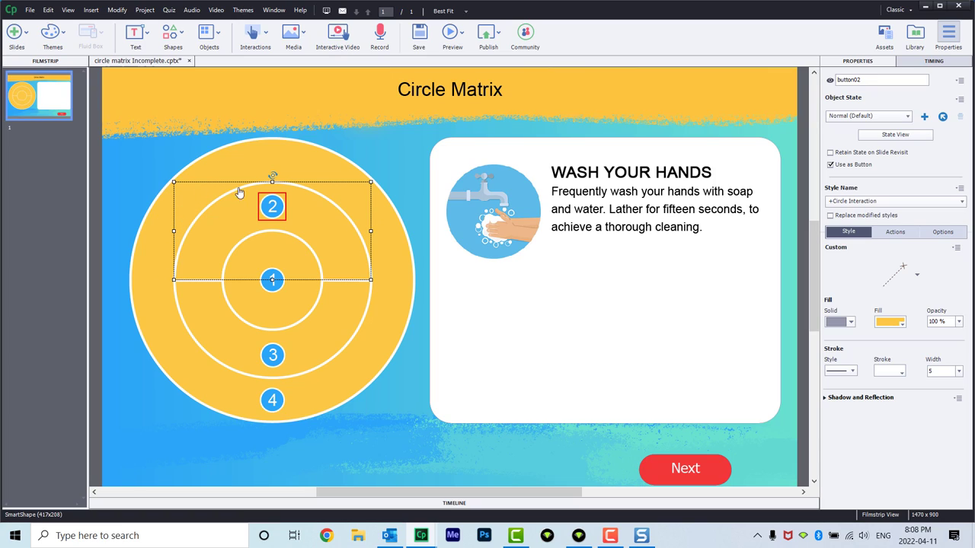
pyautogui.moveTo(402, 291)
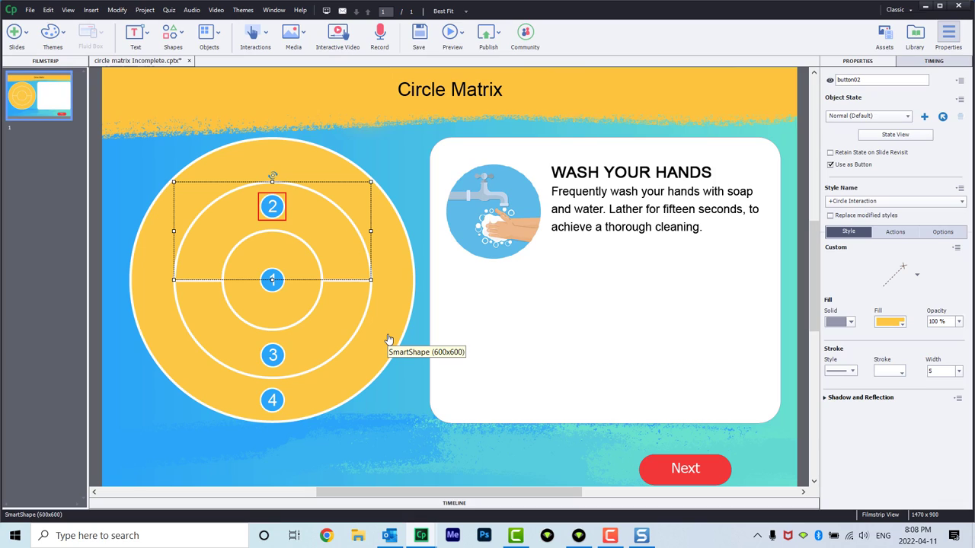
pyautogui.moveTo(389, 328)
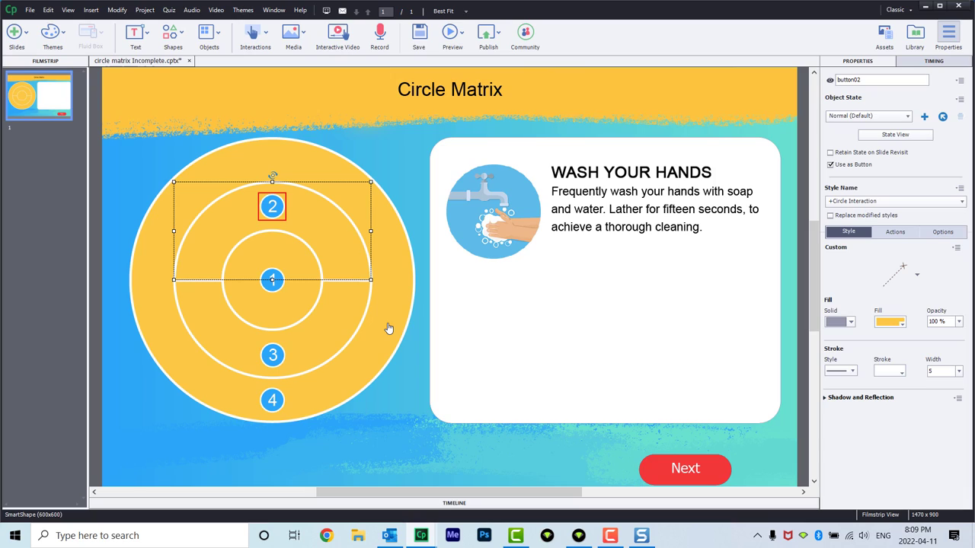
pyautogui.moveTo(384, 295)
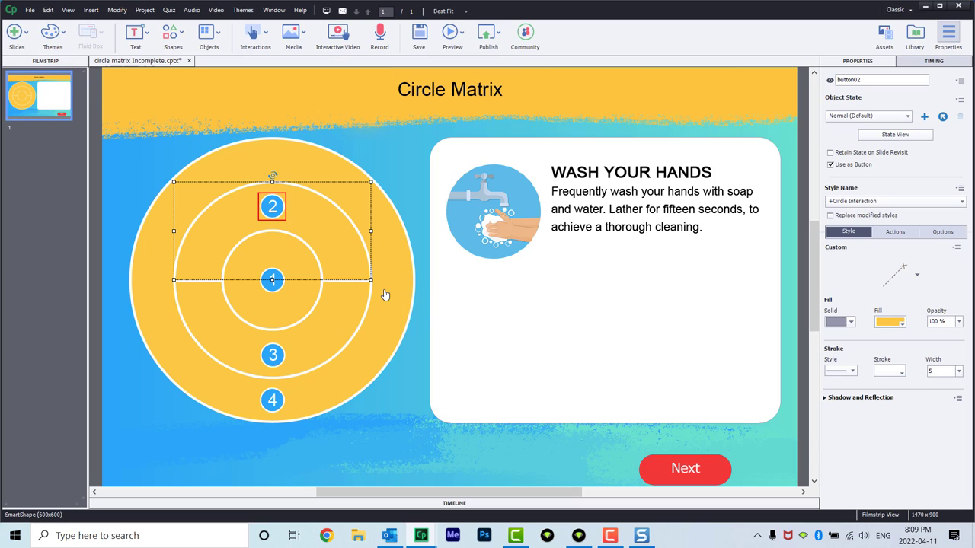
pyautogui.moveTo(436, 212)
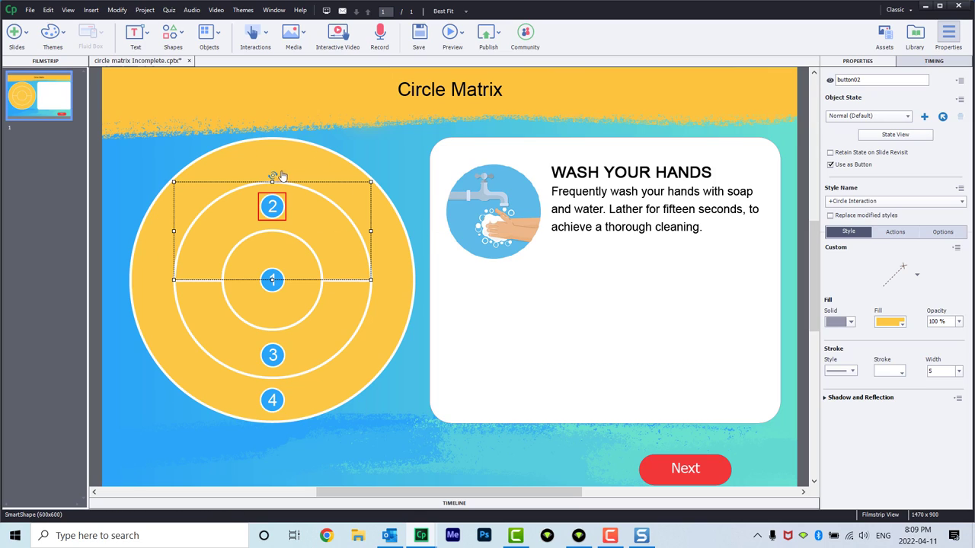
pyautogui.click(896, 134)
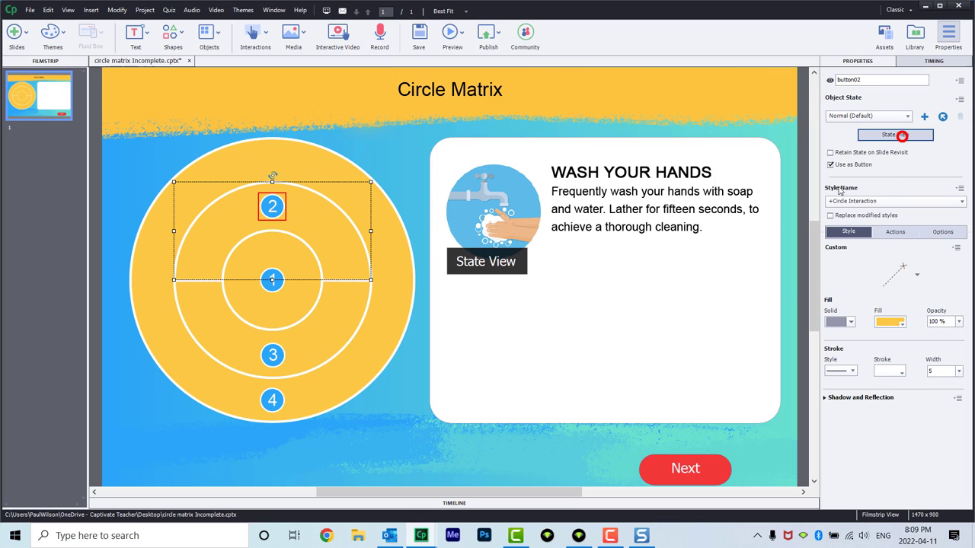
# Enter State View for button 2 and preview its Rollover and teal Selected states.
pyautogui.click(889, 134)
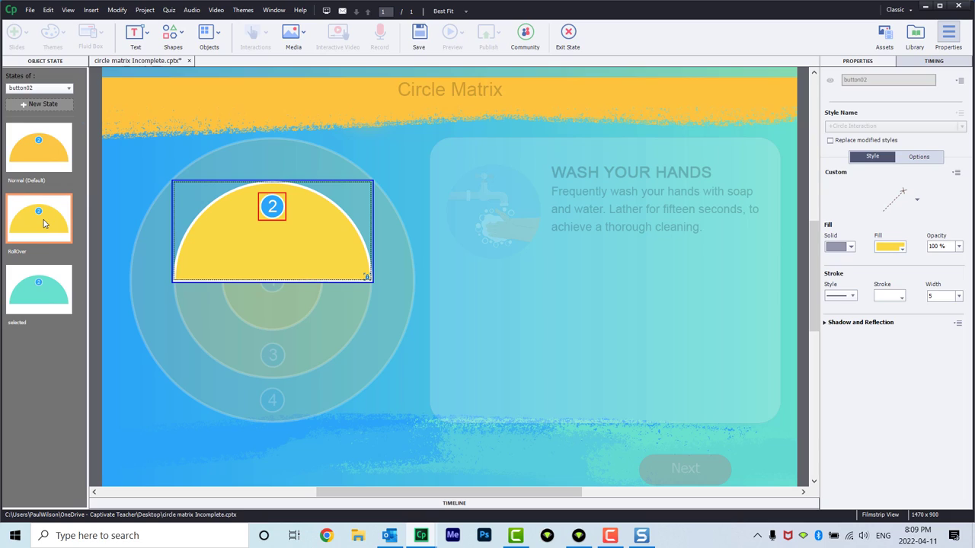
pyautogui.click(39, 289)
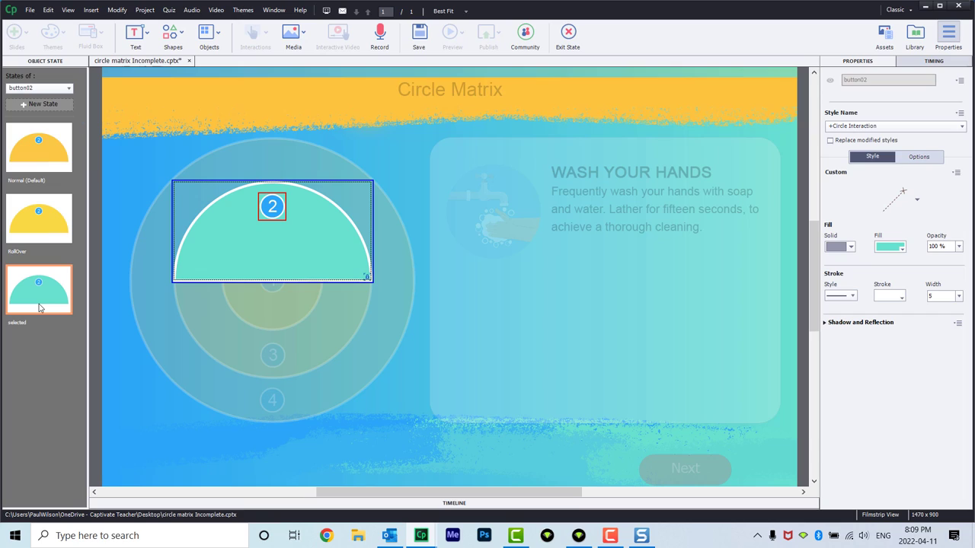
pyautogui.moveTo(198, 166)
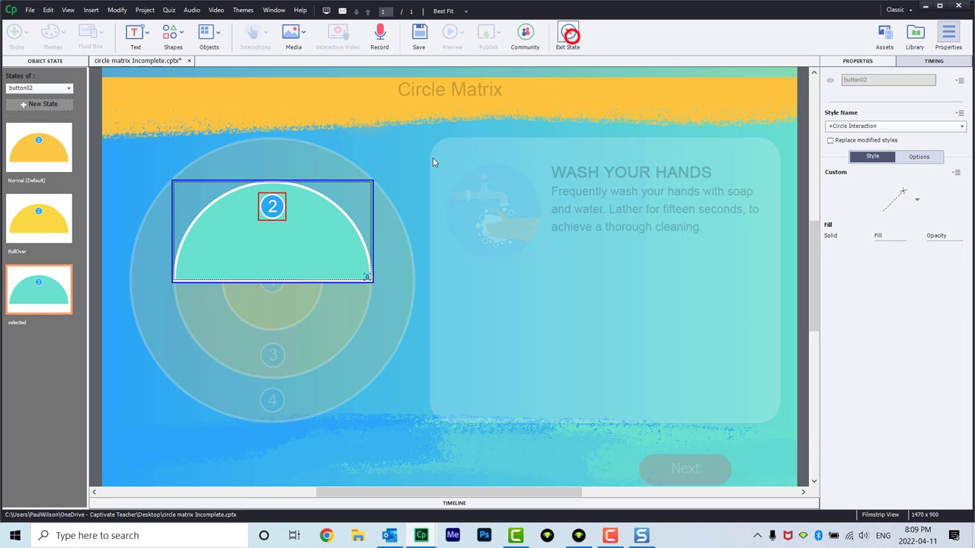
# Exit state editing and return to the Circle Matrix slide.
pyautogui.click(567, 34)
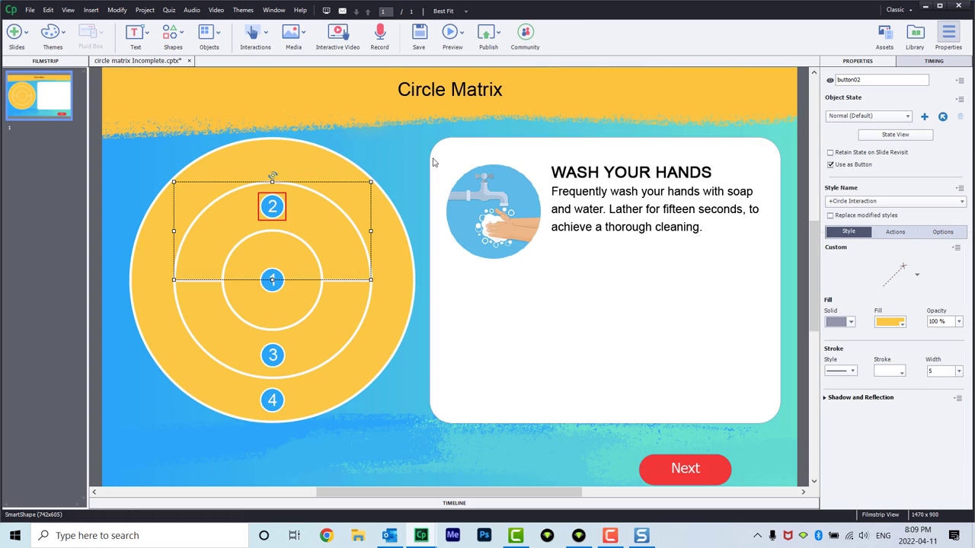
pyautogui.moveTo(390, 135)
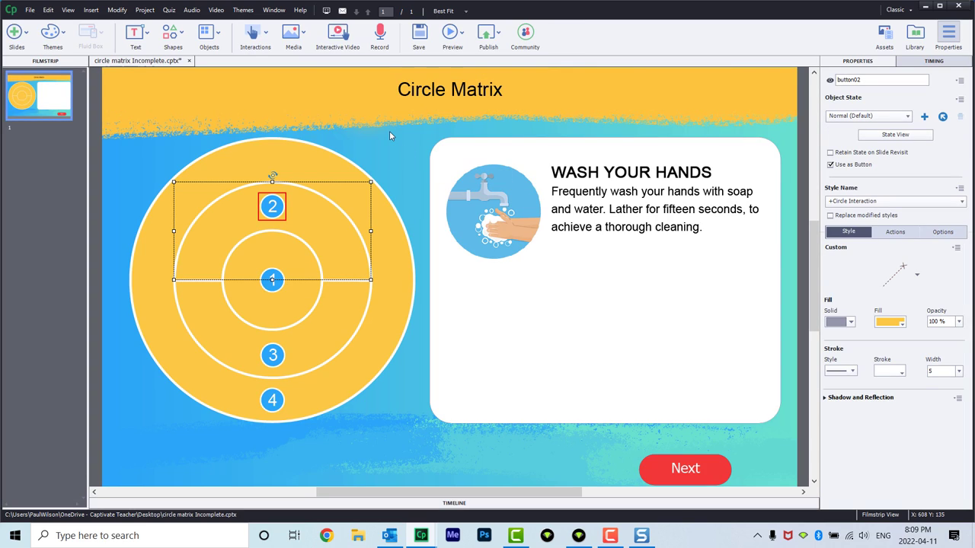
pyautogui.moveTo(273, 399)
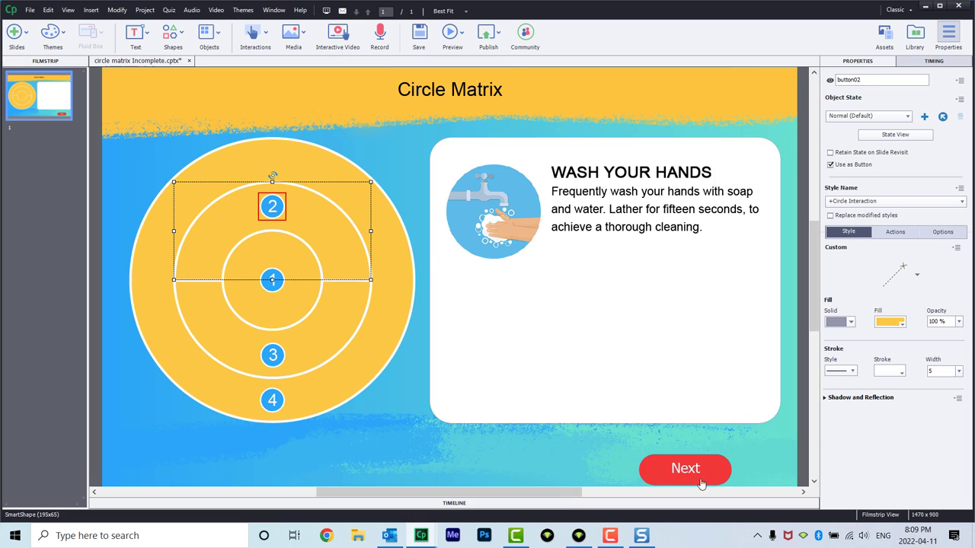
pyautogui.moveTo(693, 476)
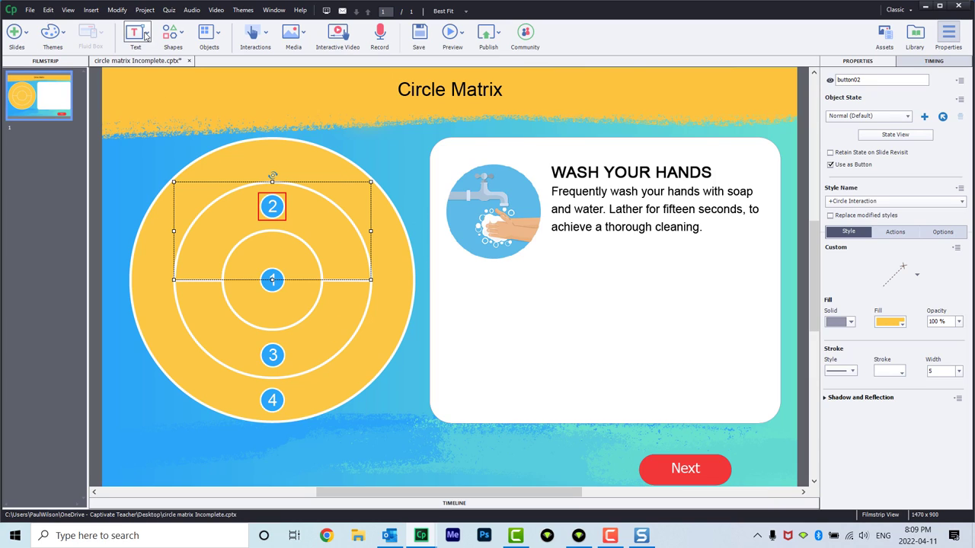
# In Project > Variables, add and save user variables _button01 and _button02.
pyautogui.click(145, 9)
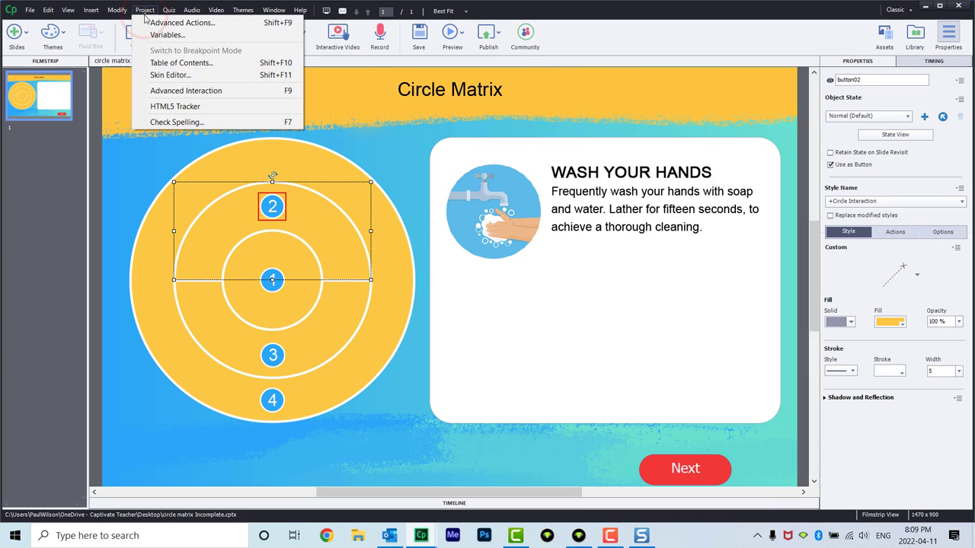
pyautogui.click(167, 35)
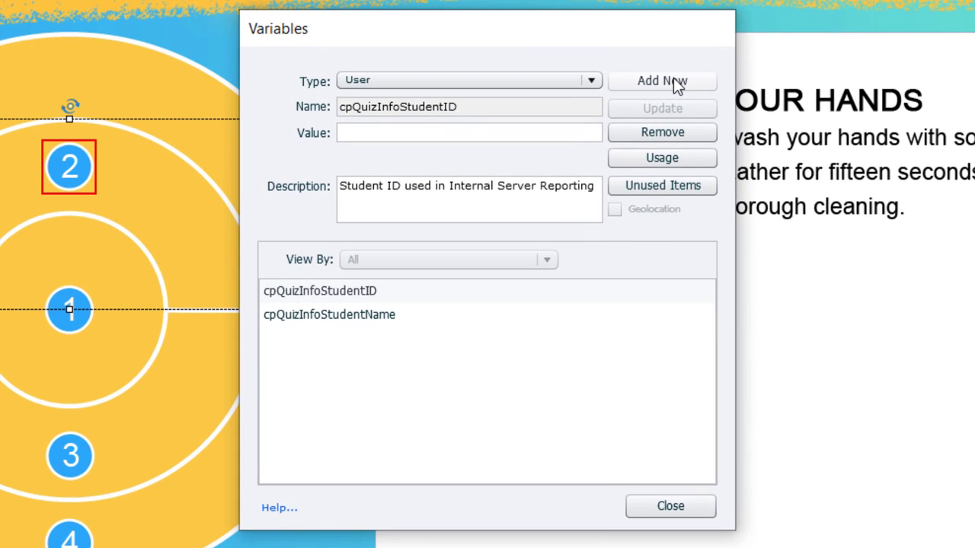
pyautogui.click(661, 81)
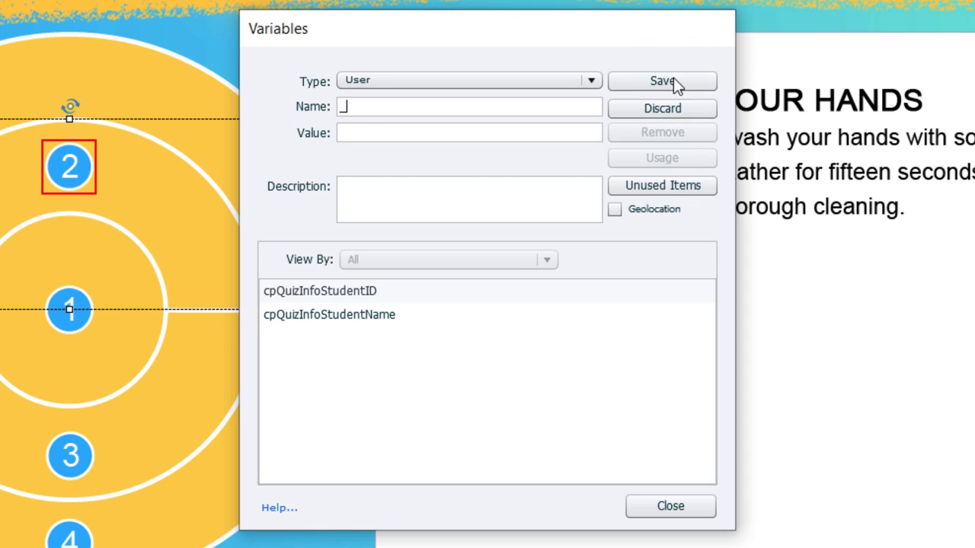
pyautogui.write('button')
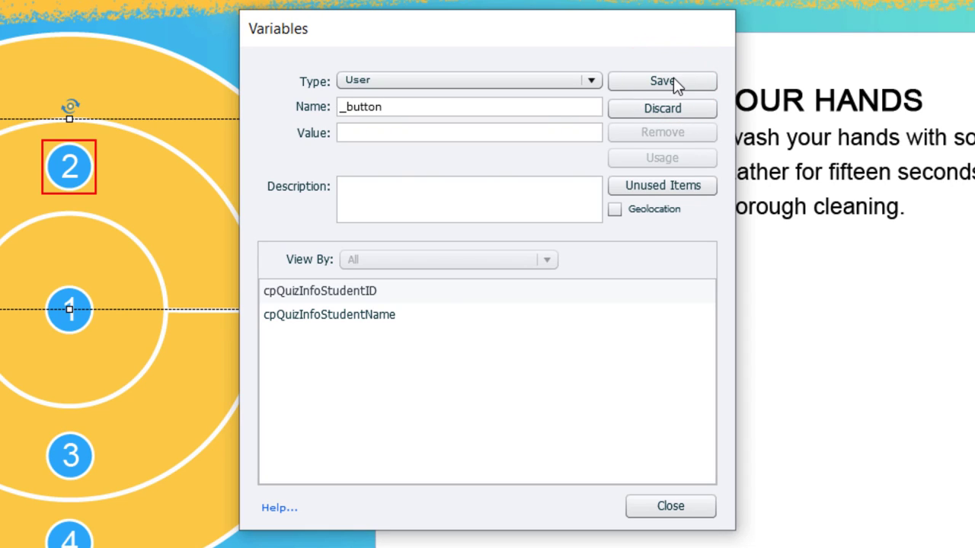
pyautogui.write('01')
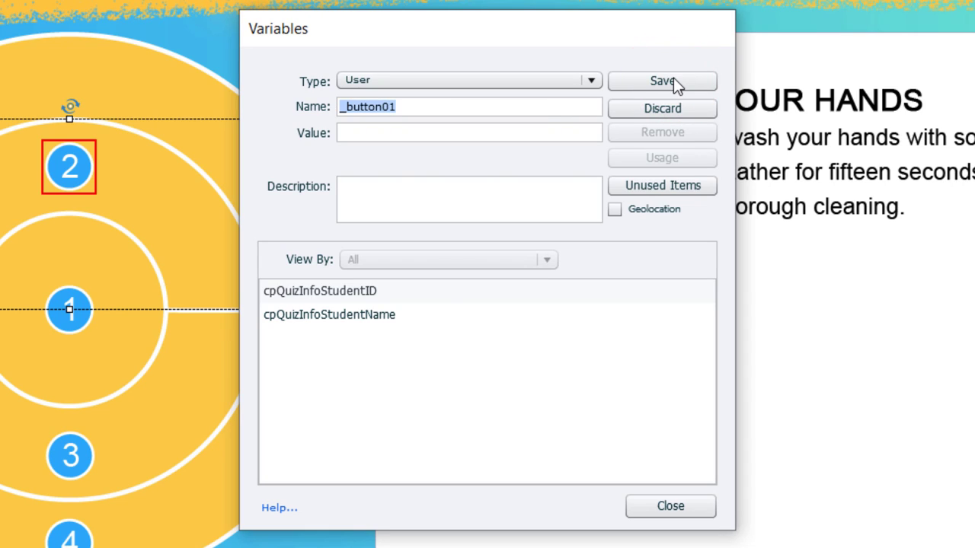
pyautogui.click(661, 82)
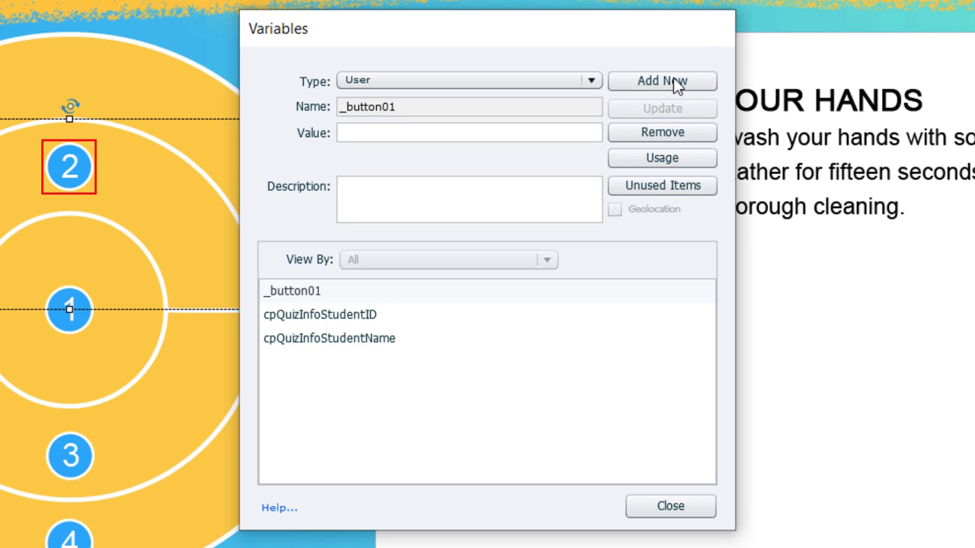
pyautogui.click(661, 81)
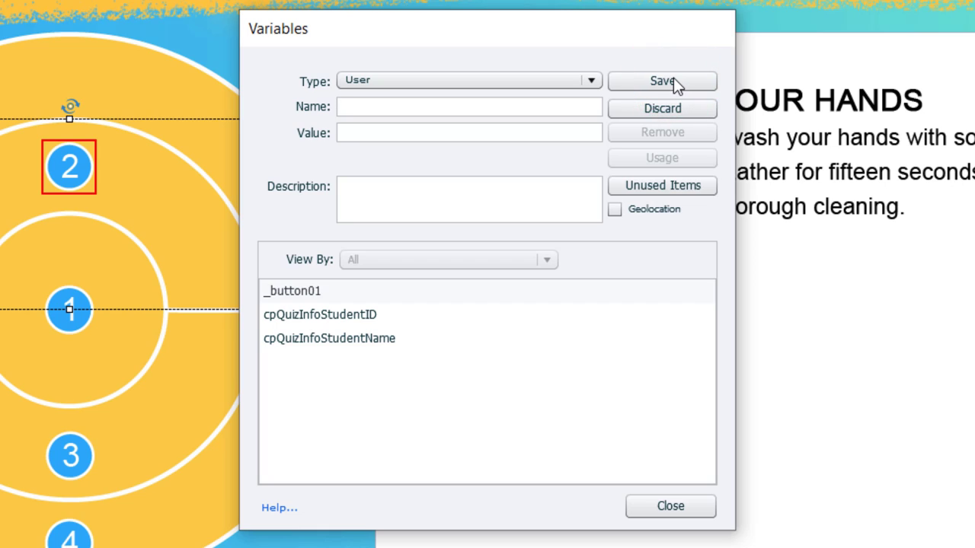
pyautogui.write('_button02')
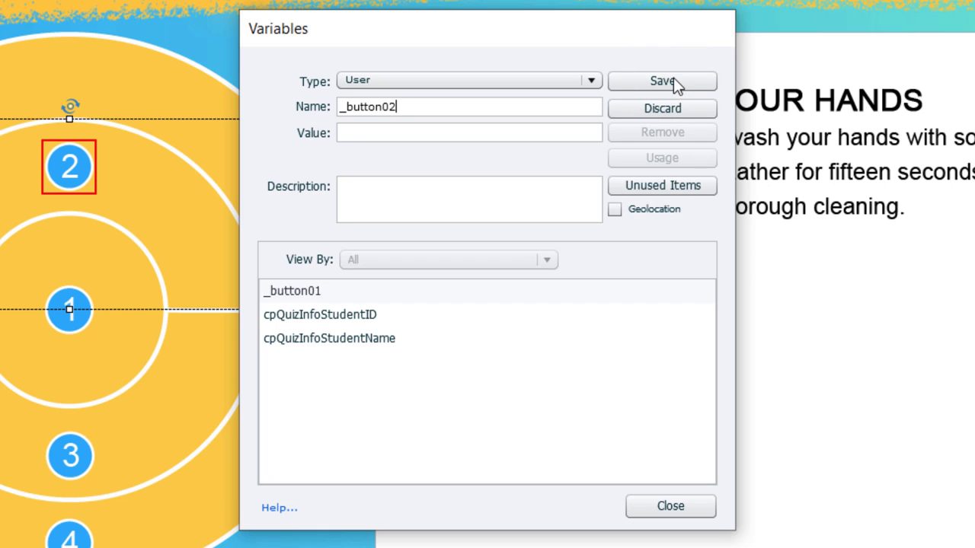
pyautogui.click(662, 82)
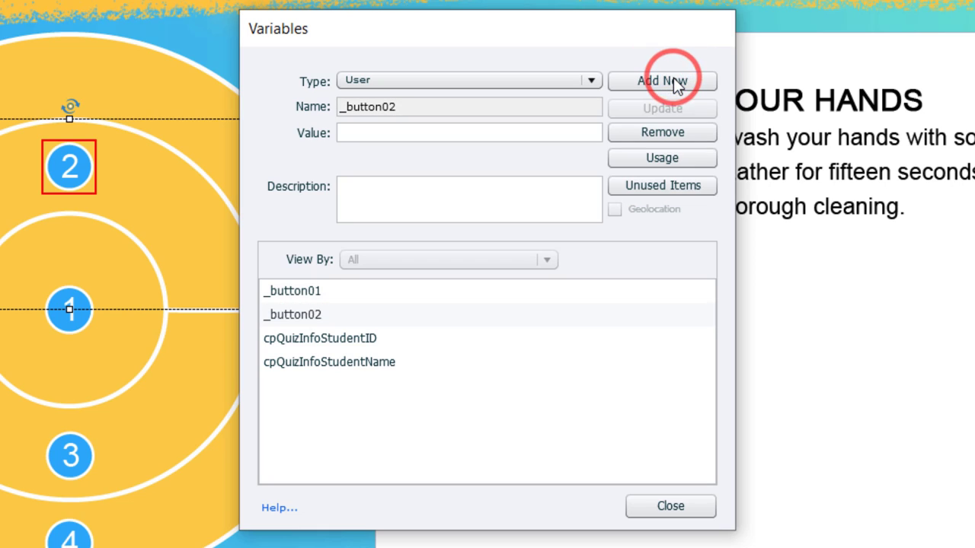
# Add and save user variables _button03 and _button04.
pyautogui.click(661, 81)
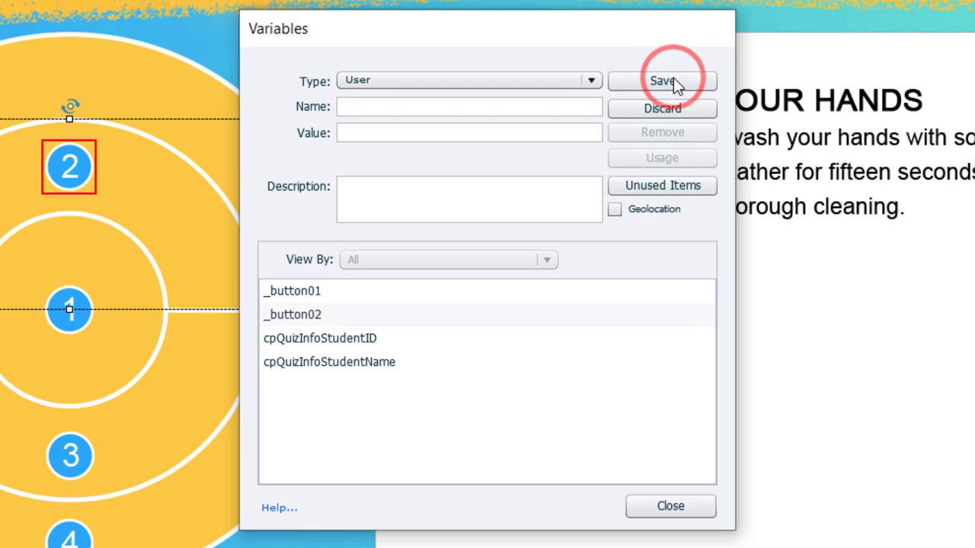
pyautogui.write('_button03')
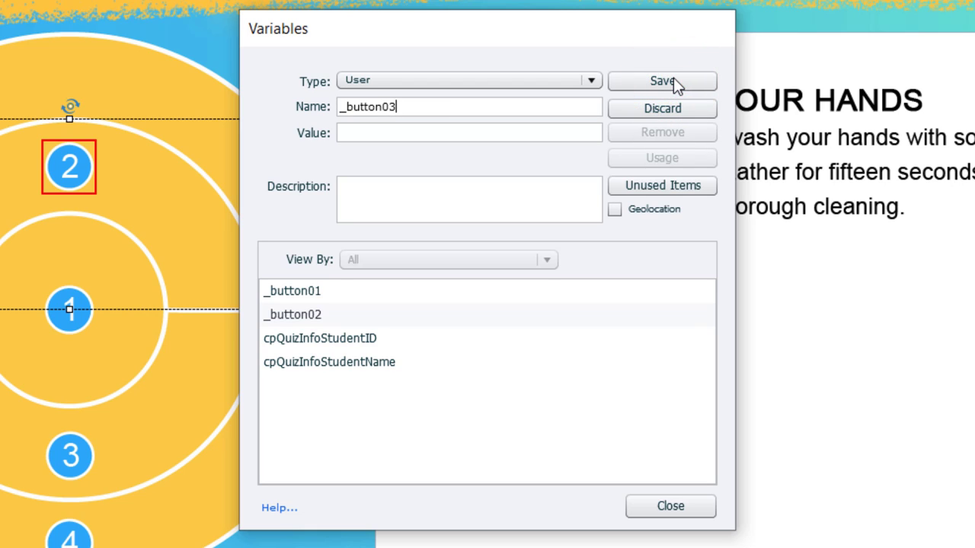
pyautogui.click(662, 82)
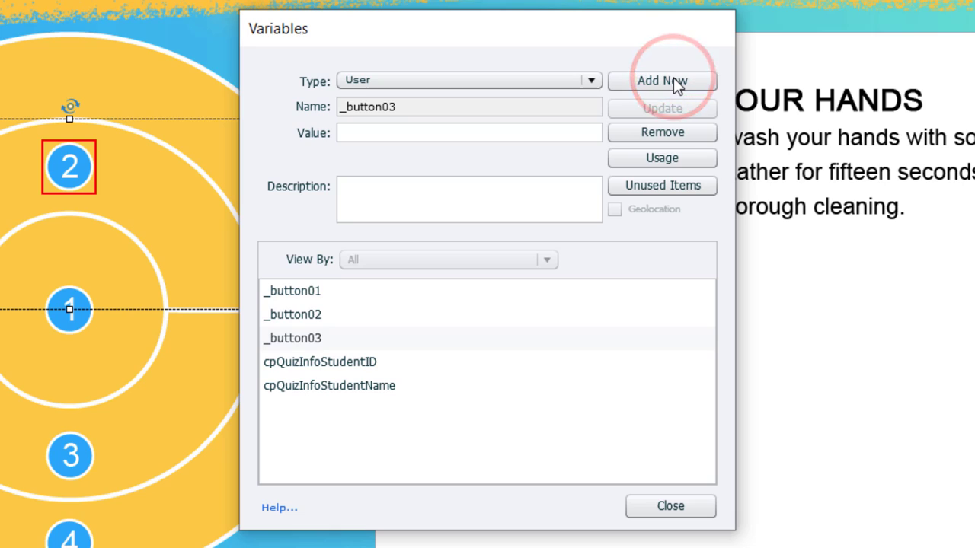
pyautogui.click(661, 81)
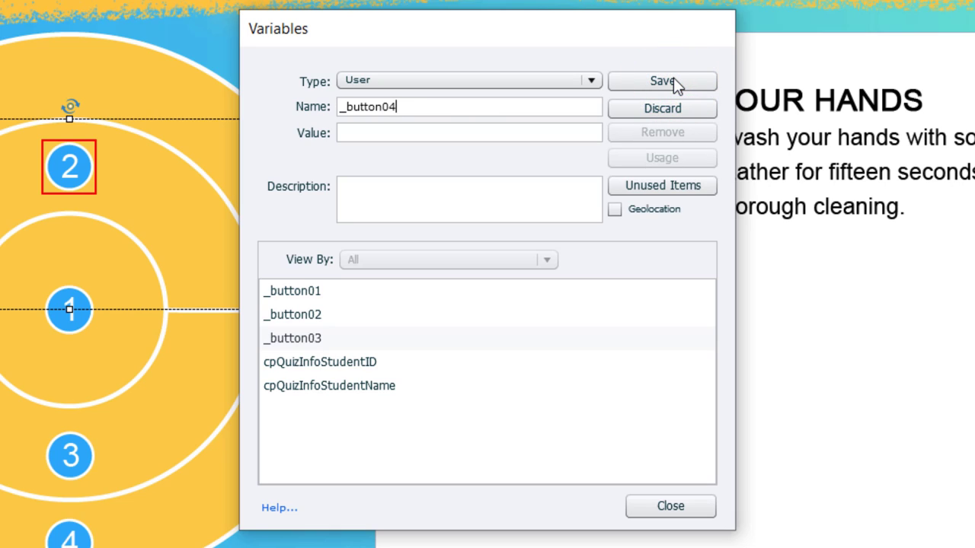
pyautogui.click(661, 81)
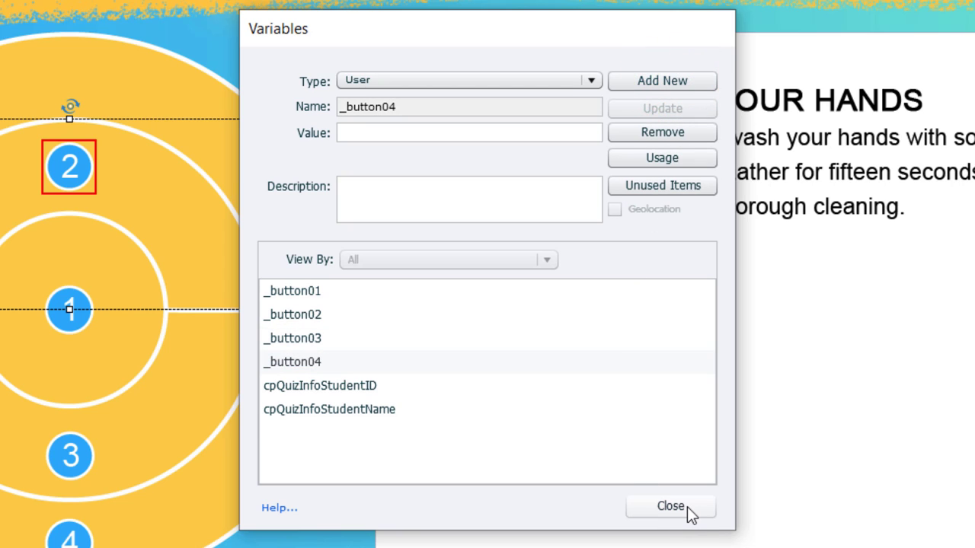
# Close Variables and start a new advanced action named button01.
pyautogui.click(671, 505)
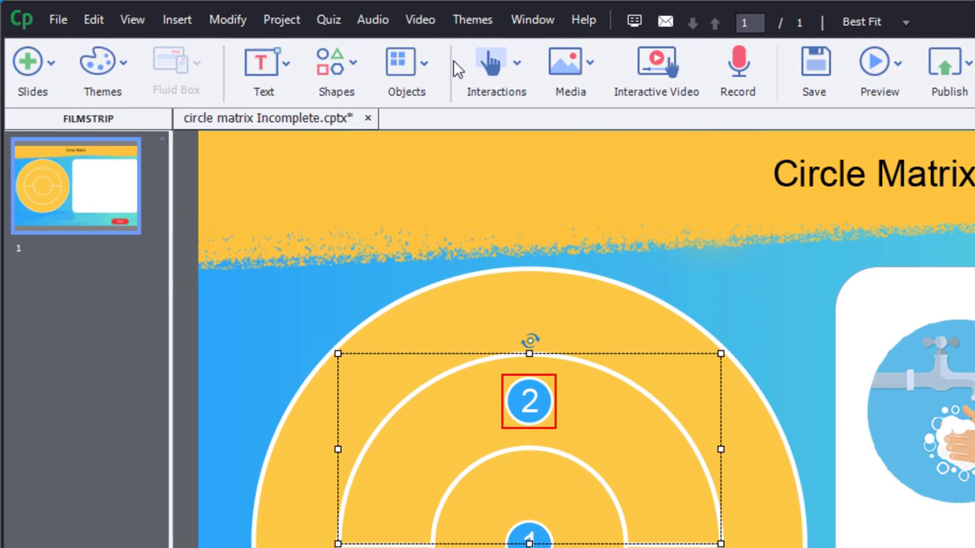
pyautogui.click(280, 18)
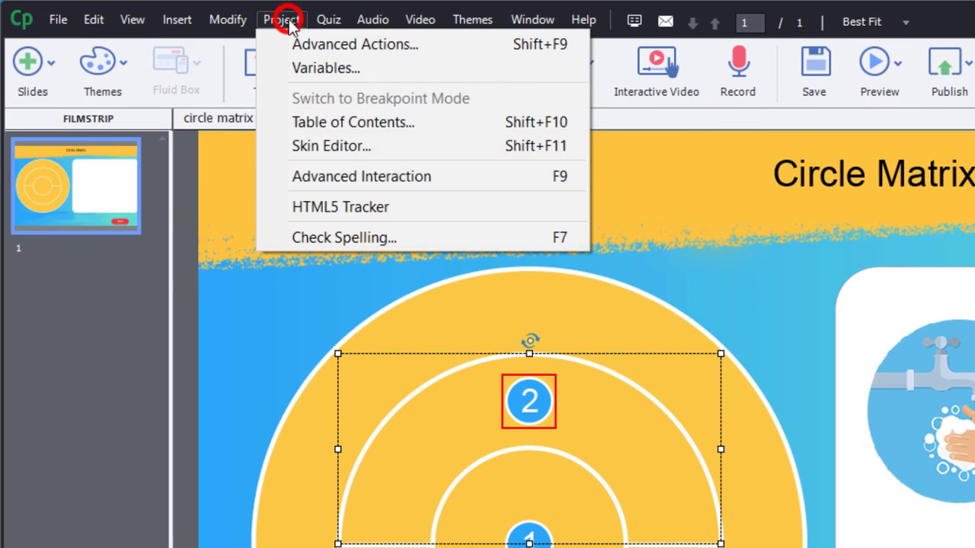
pyautogui.moveTo(354, 45)
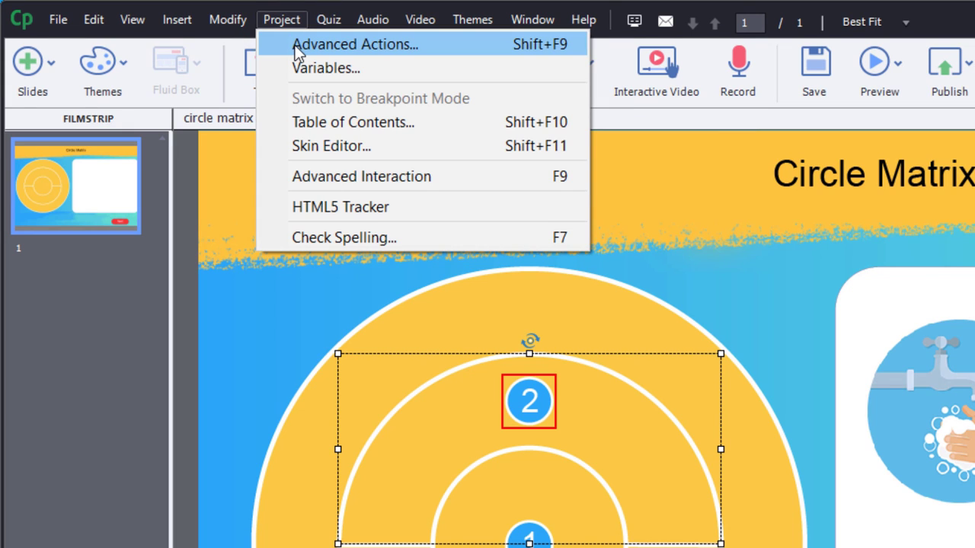
pyautogui.click(355, 44)
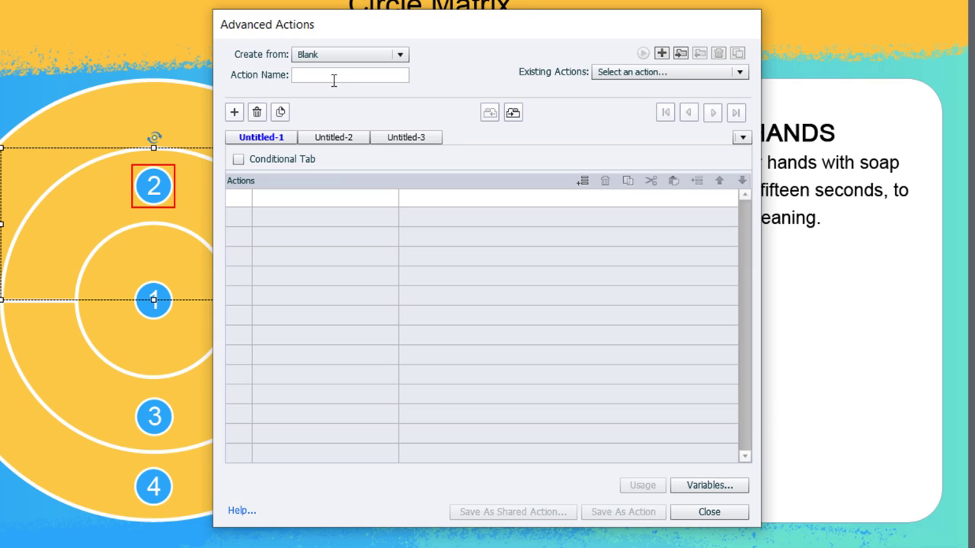
pyautogui.write('button01')
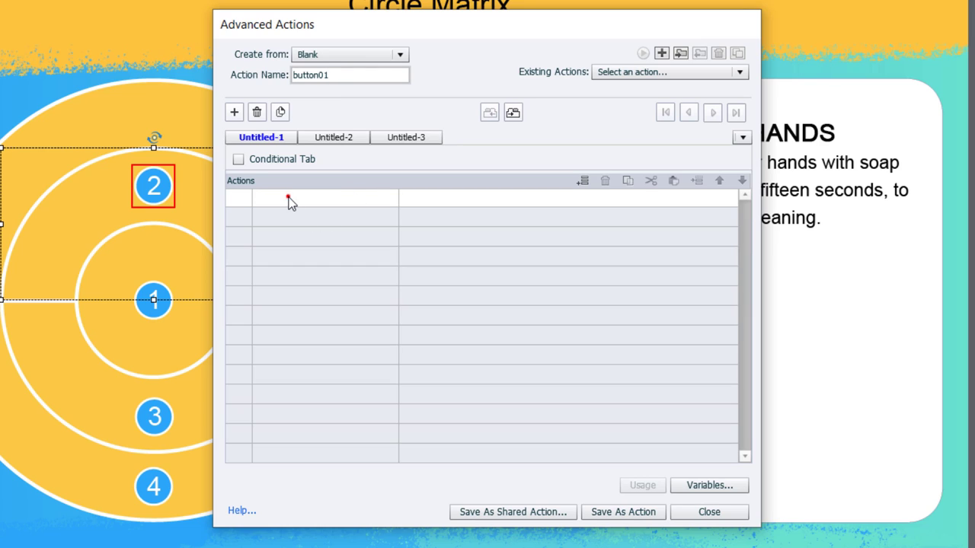
# Add an Assign action setting _button01 to the literal value 1.
pyautogui.click(310, 198)
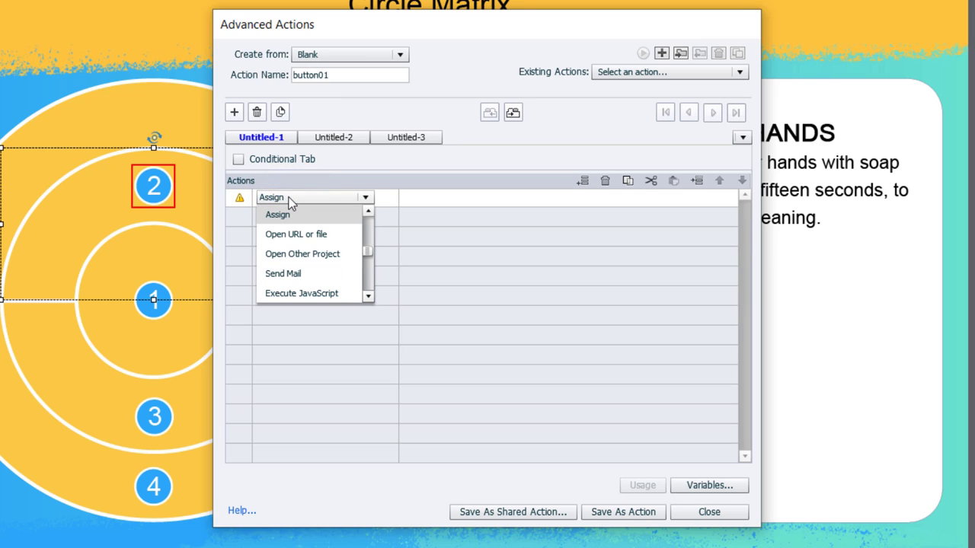
pyautogui.click(278, 213)
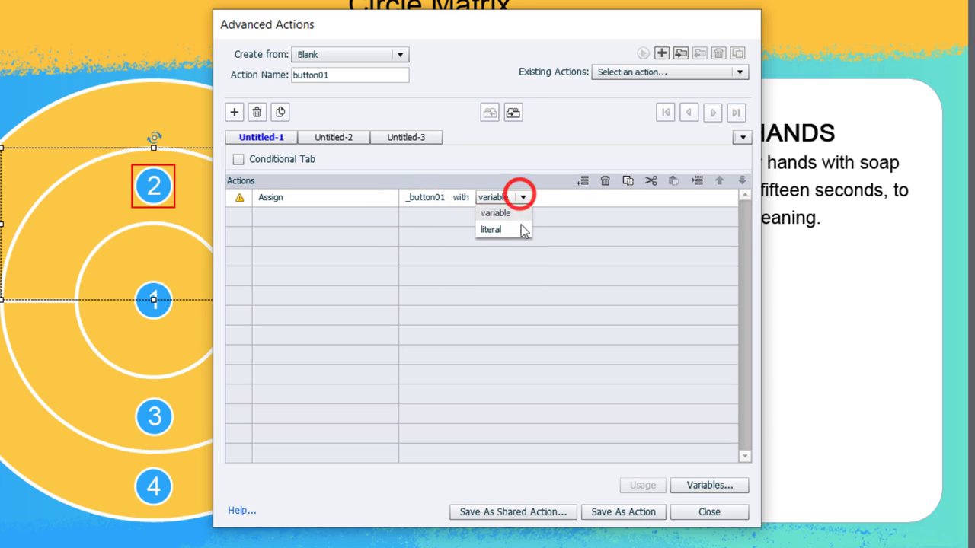
pyautogui.click(490, 229)
pyautogui.write('1')
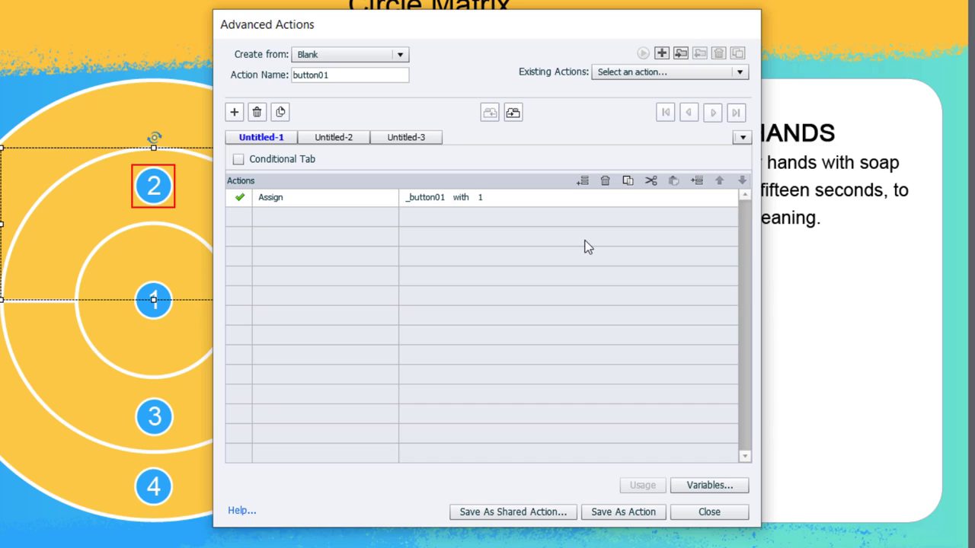
pyautogui.moveTo(433, 168)
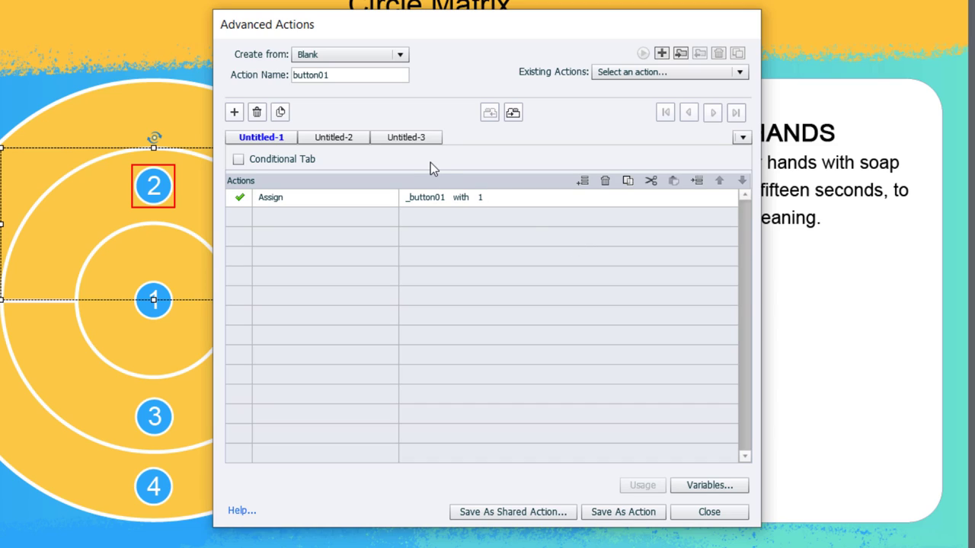
pyautogui.moveTo(275, 228)
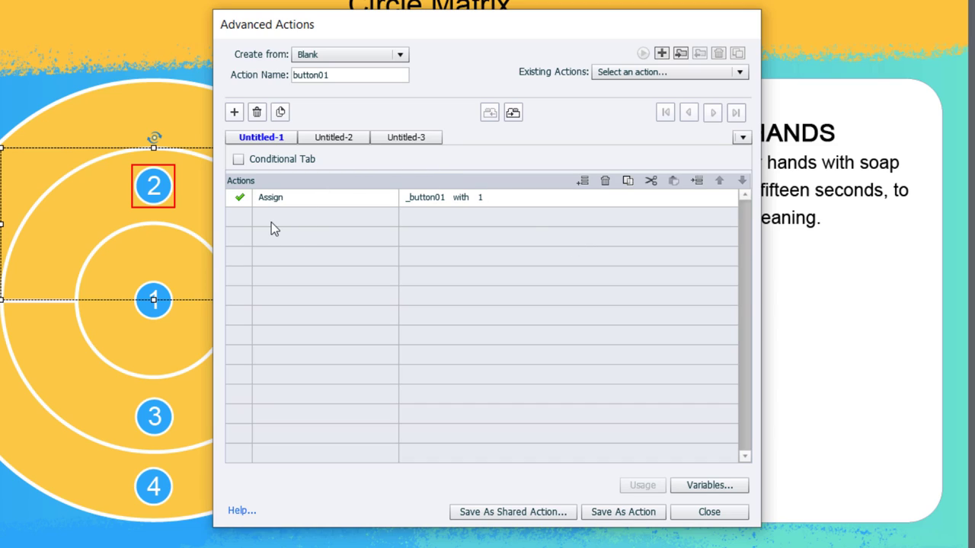
# Add Change State rows: button01 to selected, button02, button03 and button04 to Normal.
pyautogui.click(312, 216)
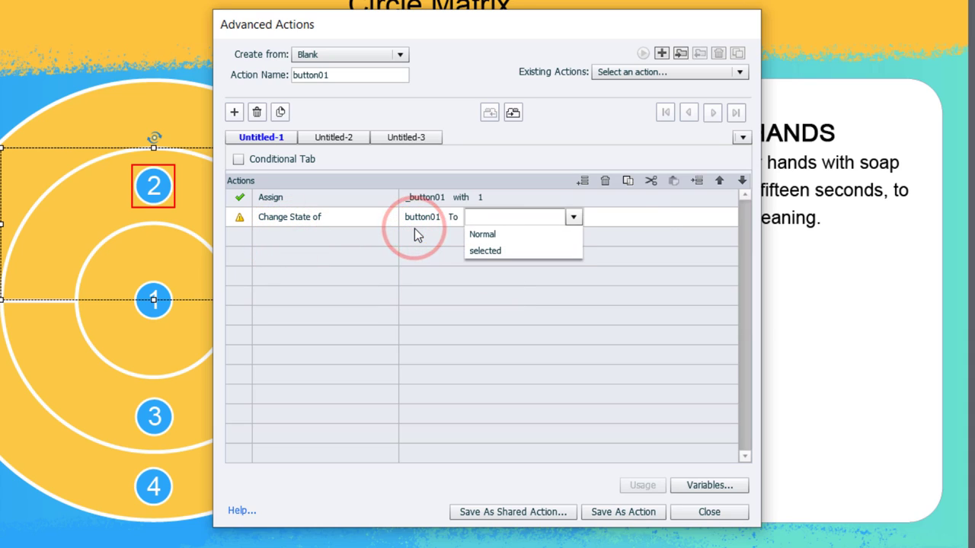
pyautogui.click(484, 250)
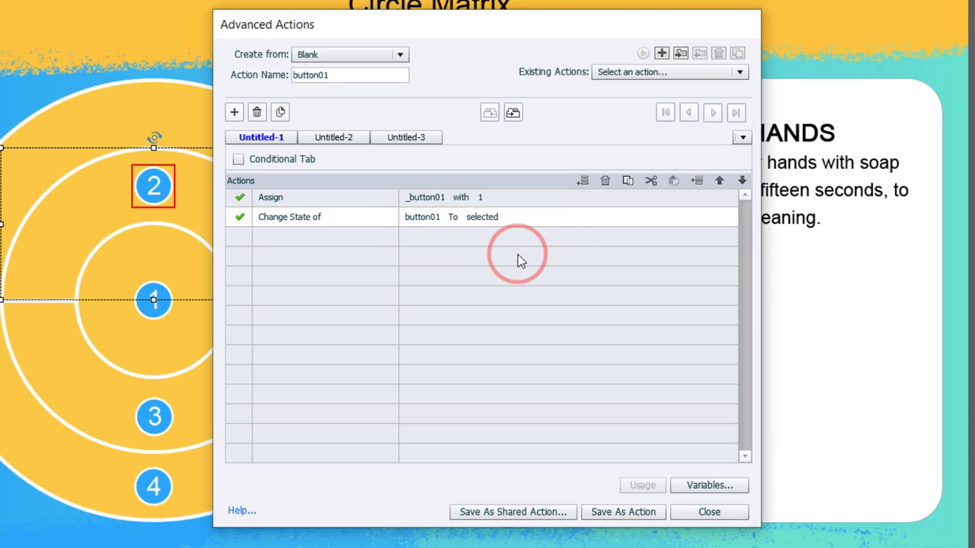
pyautogui.moveTo(460, 242)
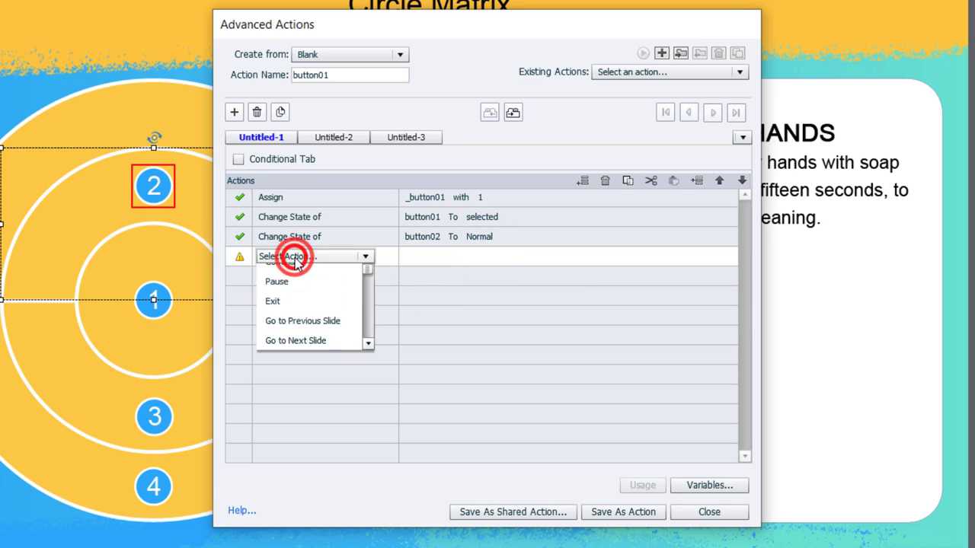
pyautogui.click(293, 256)
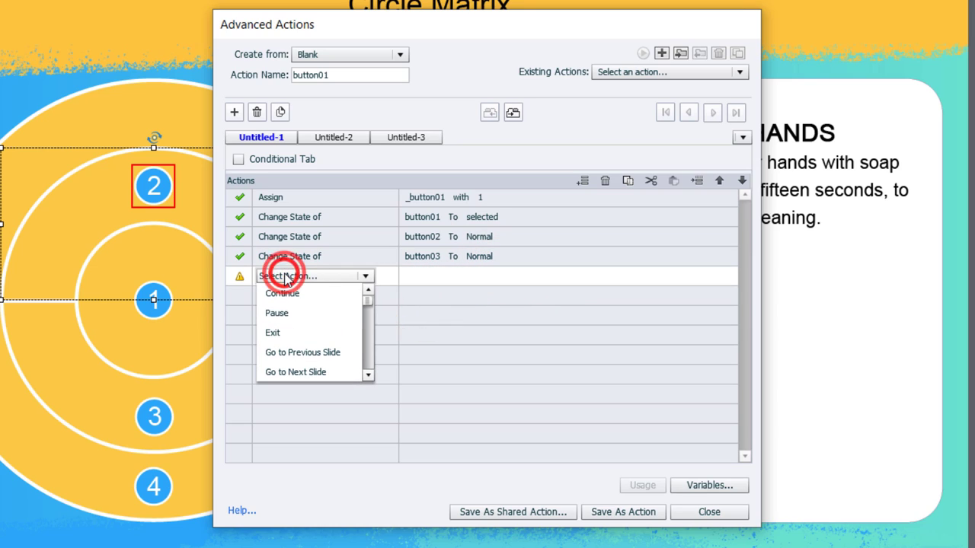
pyautogui.click(307, 276)
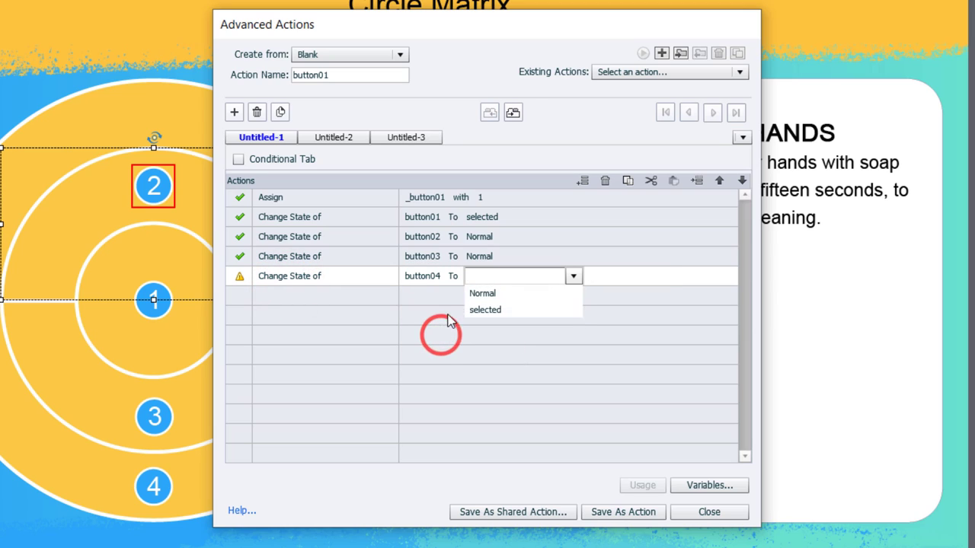
pyautogui.click(482, 292)
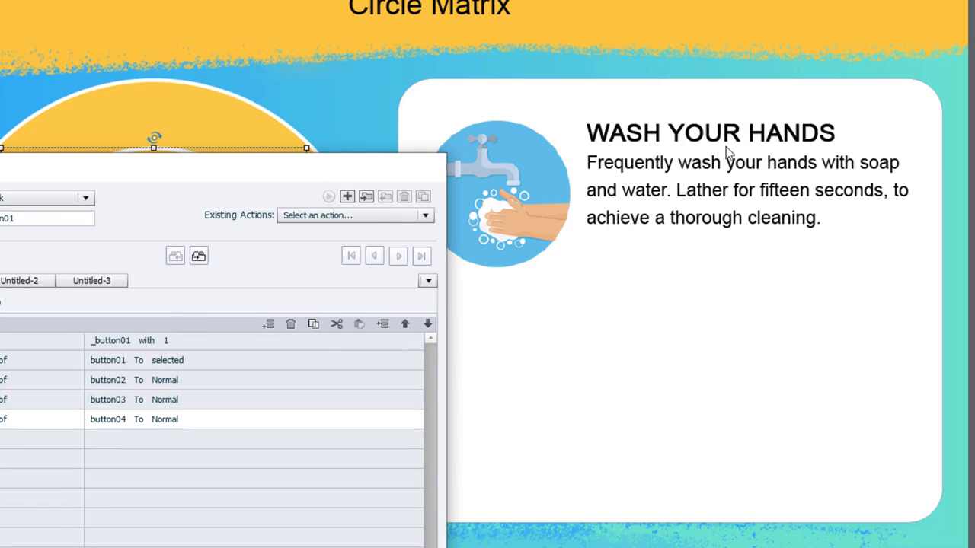
pyautogui.moveTo(711, 360)
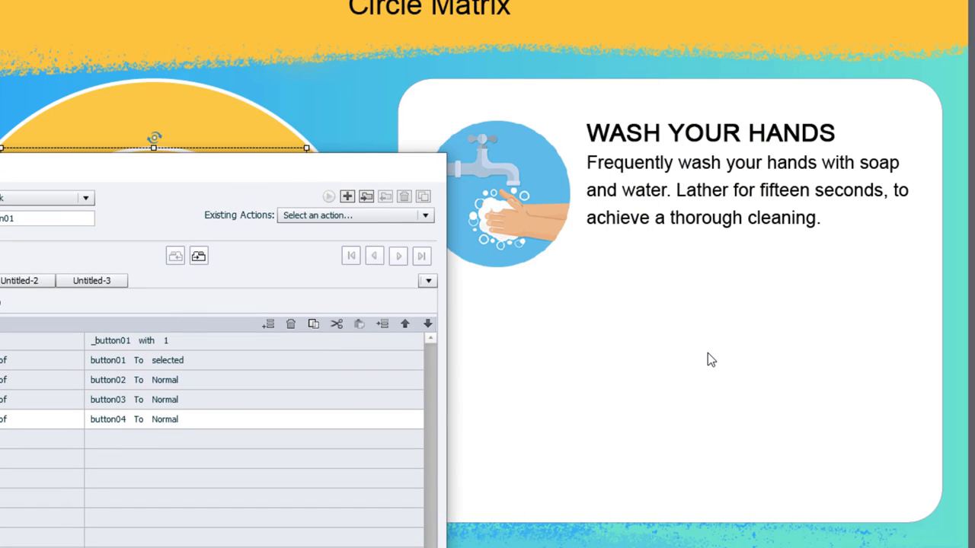
pyautogui.moveTo(297, 176)
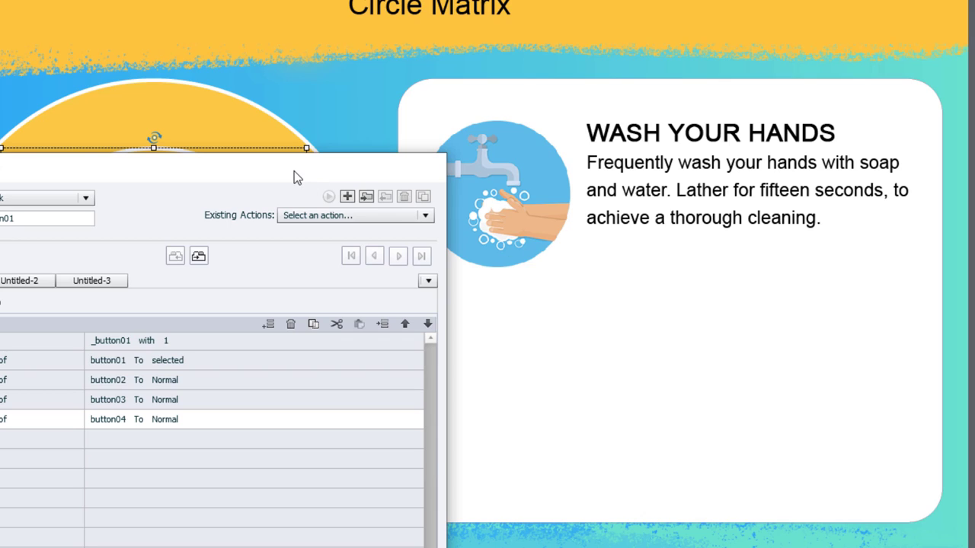
pyautogui.moveTo(917, 160)
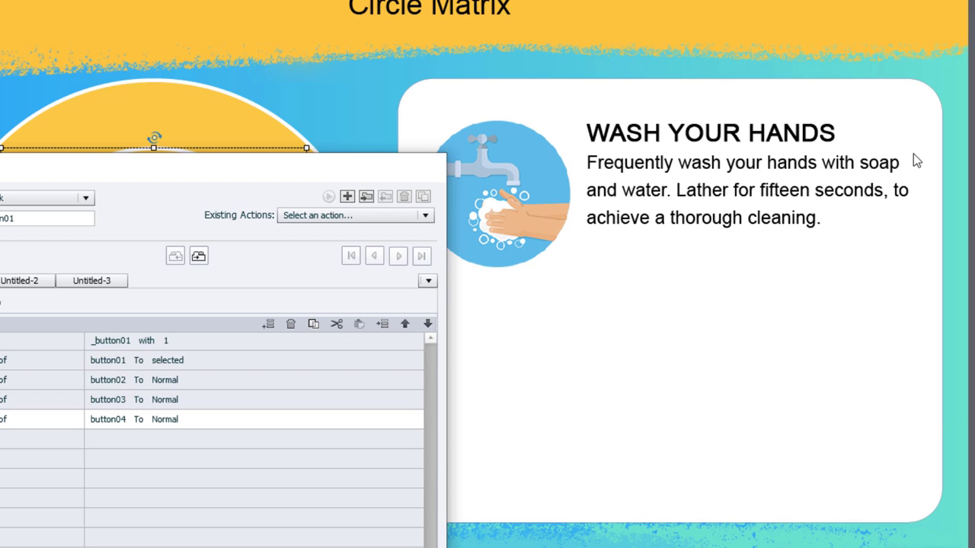
pyautogui.moveTo(640, 326)
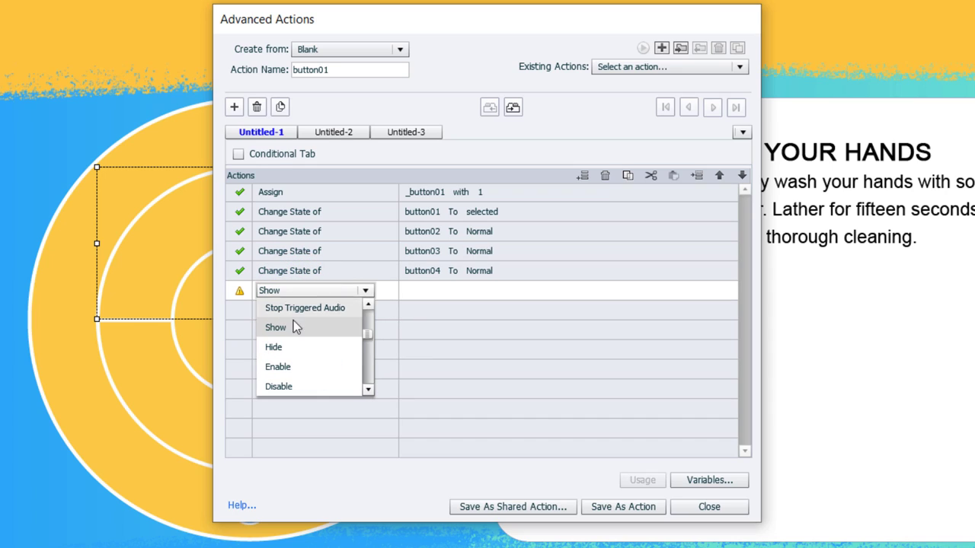
# Add Show Circle_Matrix_MS and Change State of Circle_Matrix_MS to Normal.
pyautogui.click(276, 326)
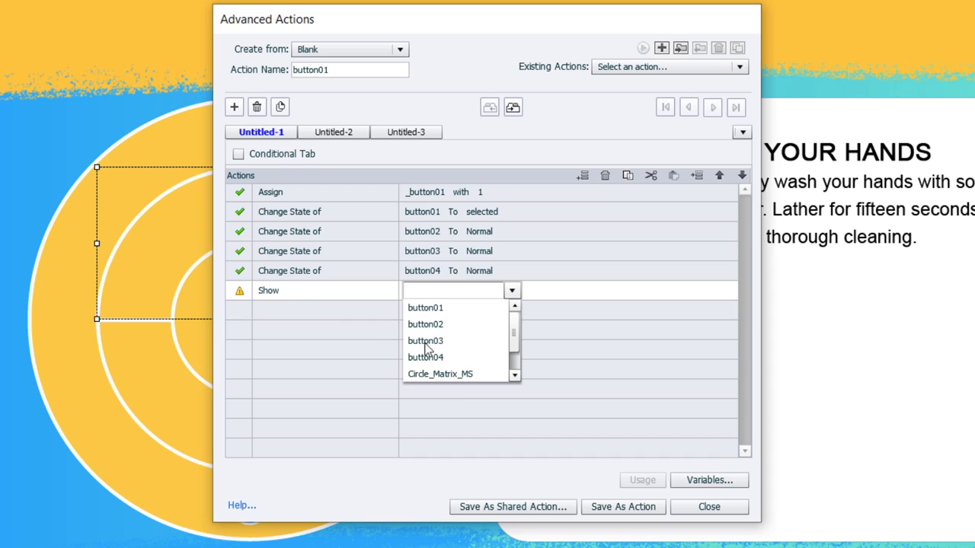
pyautogui.moveTo(426, 375)
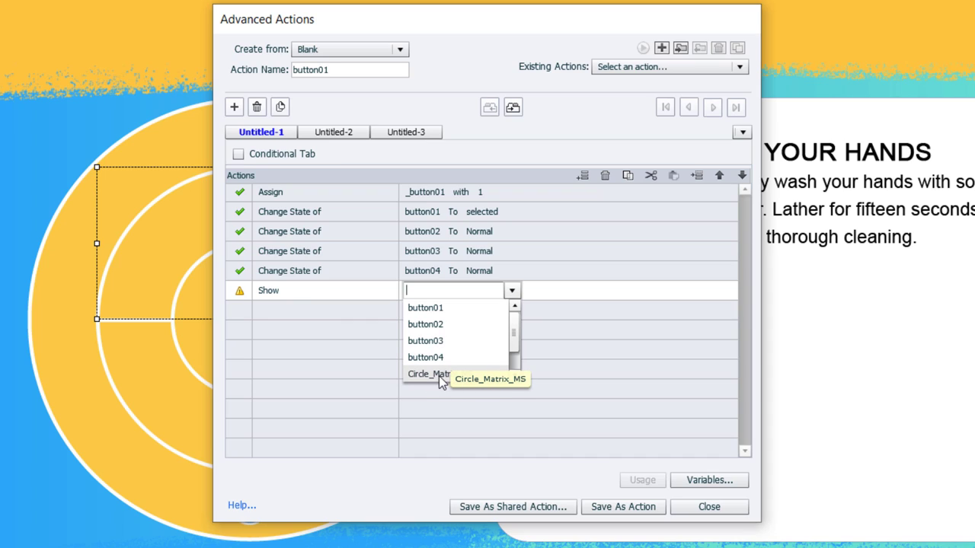
pyautogui.click(428, 375)
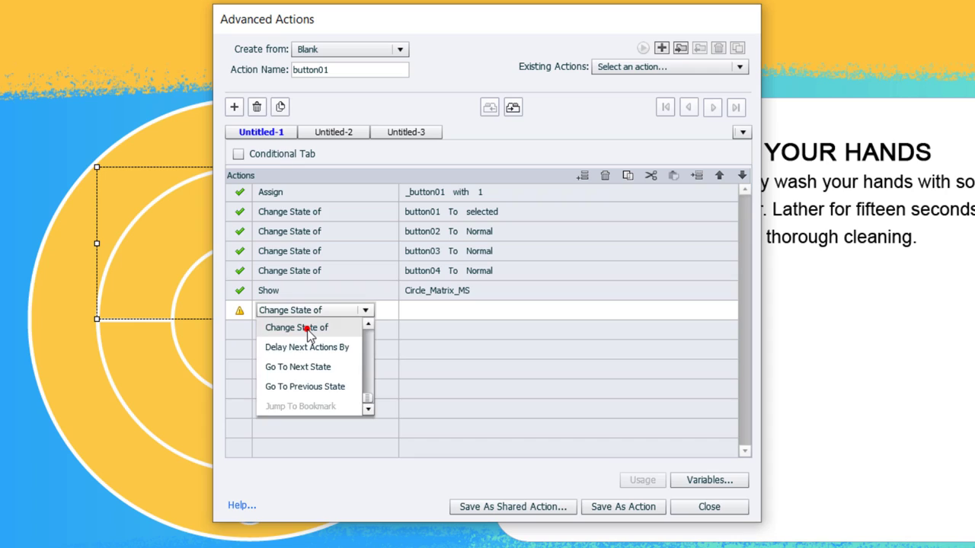
pyautogui.click(295, 326)
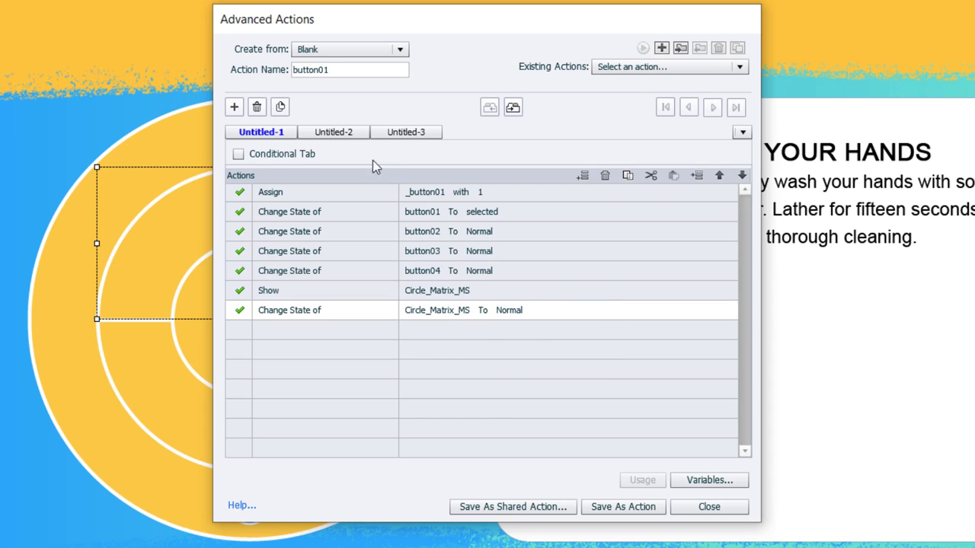
pyautogui.moveTo(334, 131)
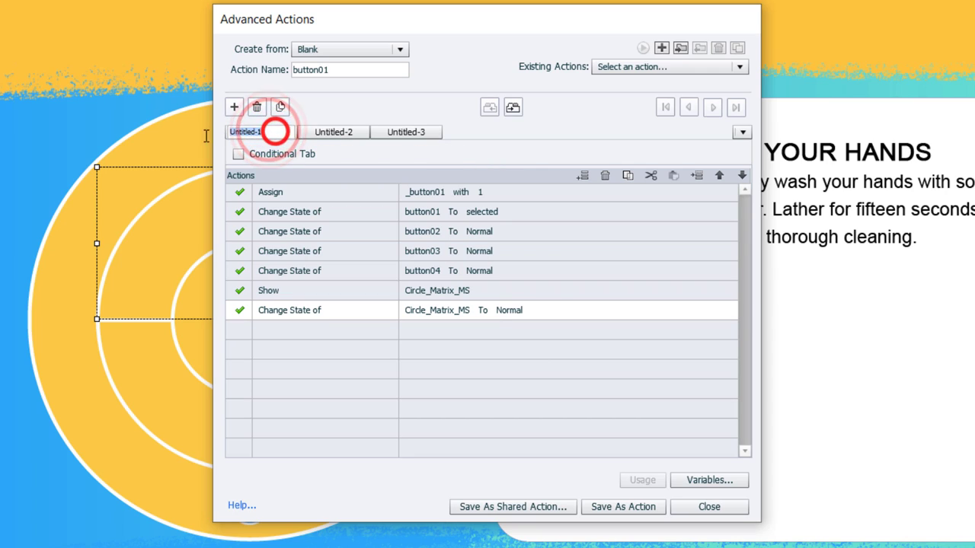
# Rename the second decision tab to Check and tick Conditional Tab.
pyautogui.click(271, 131)
pyautogui.write('Press')
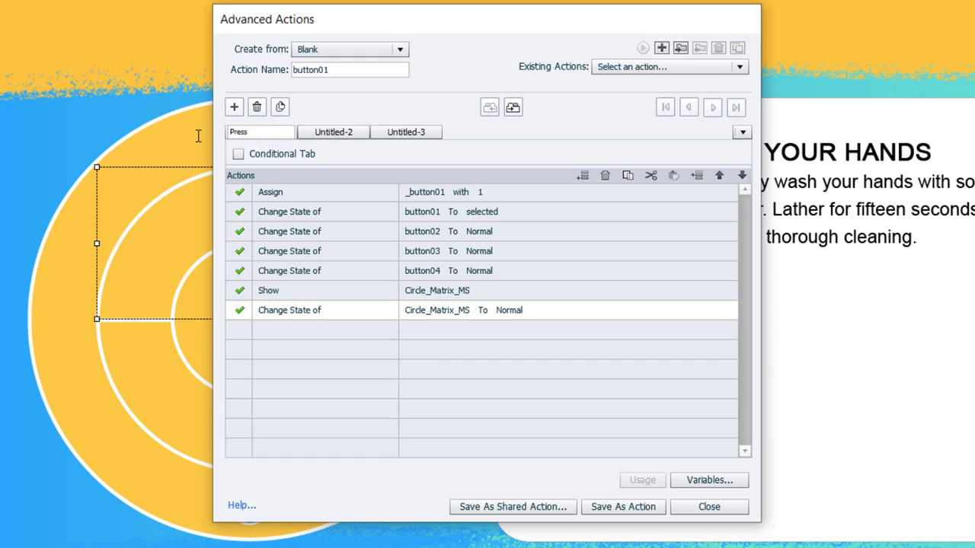
pyautogui.click(260, 131)
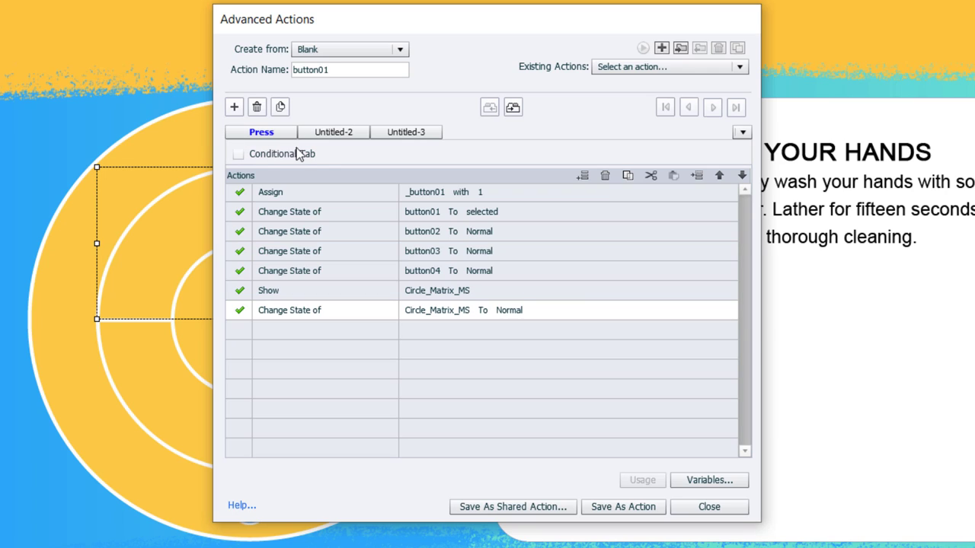
pyautogui.click(332, 131)
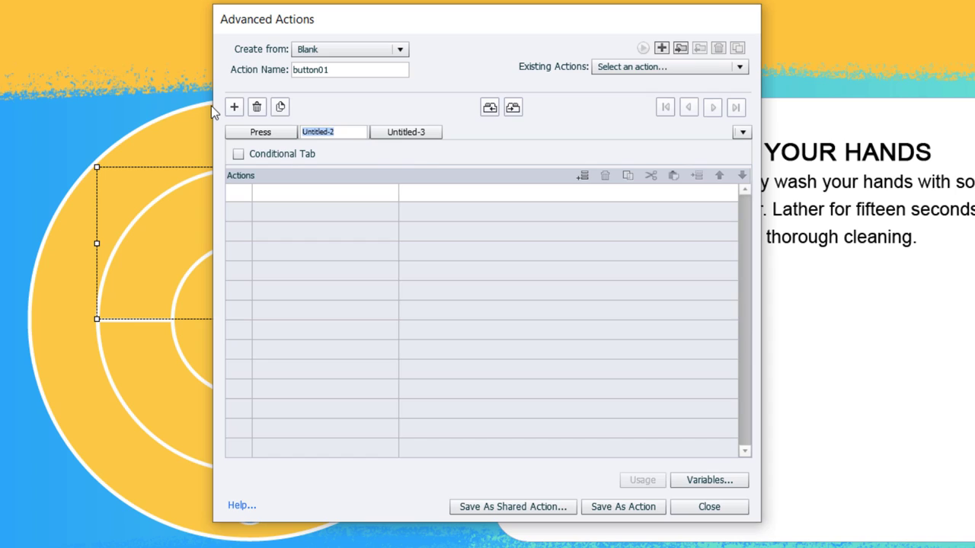
pyautogui.write('Check')
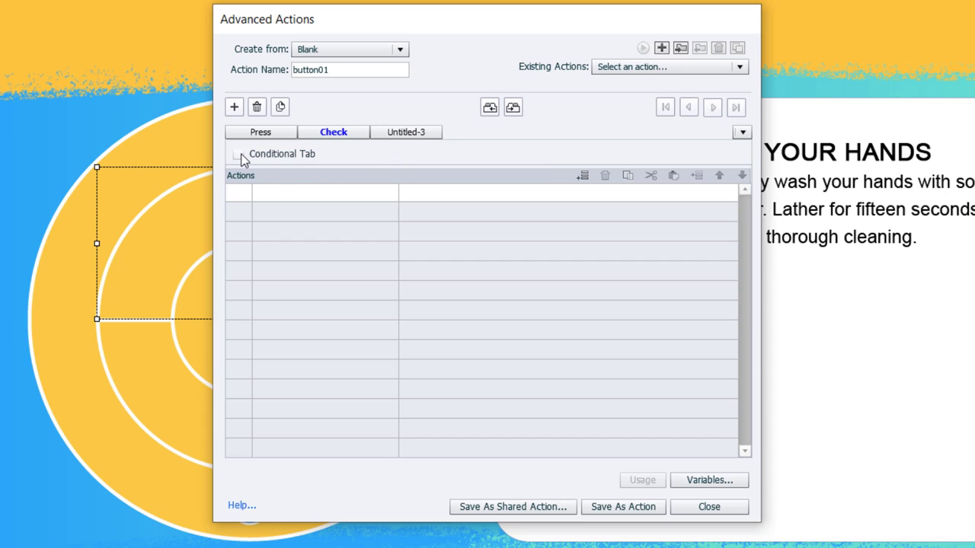
pyautogui.click(238, 154)
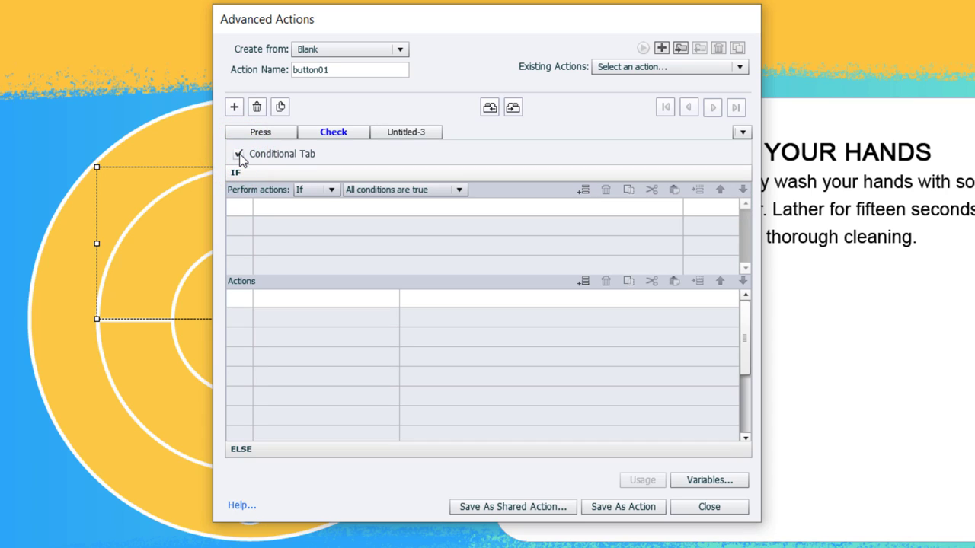
pyautogui.click(259, 131)
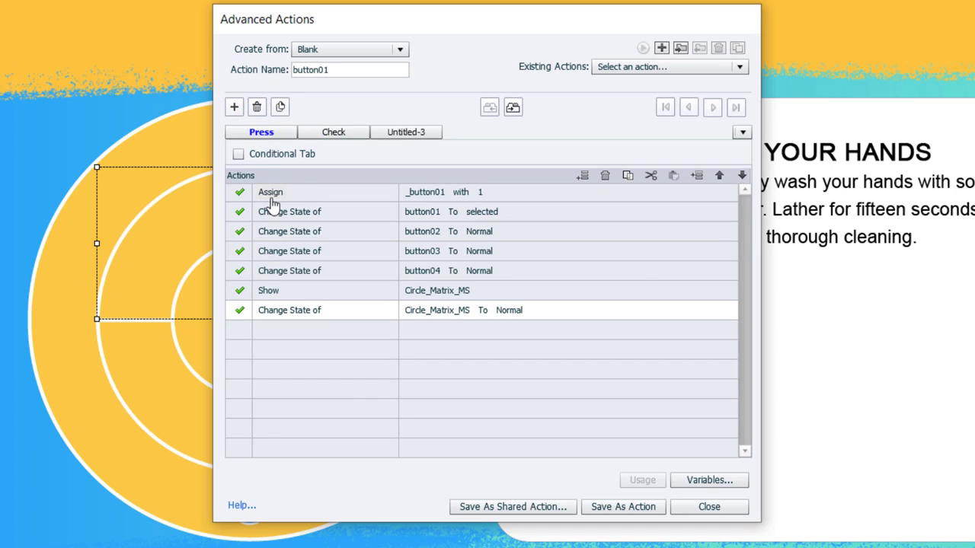
pyautogui.moveTo(445, 201)
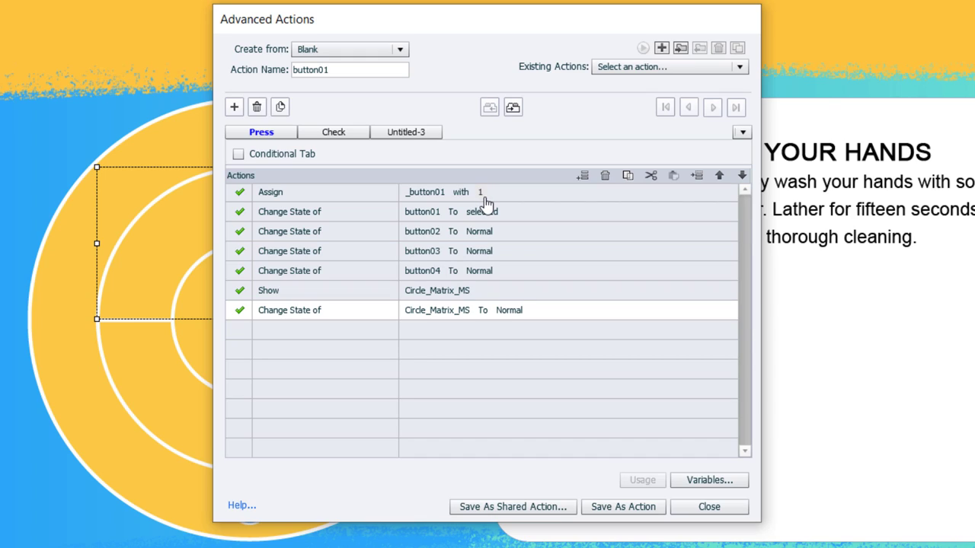
pyautogui.moveTo(481, 201)
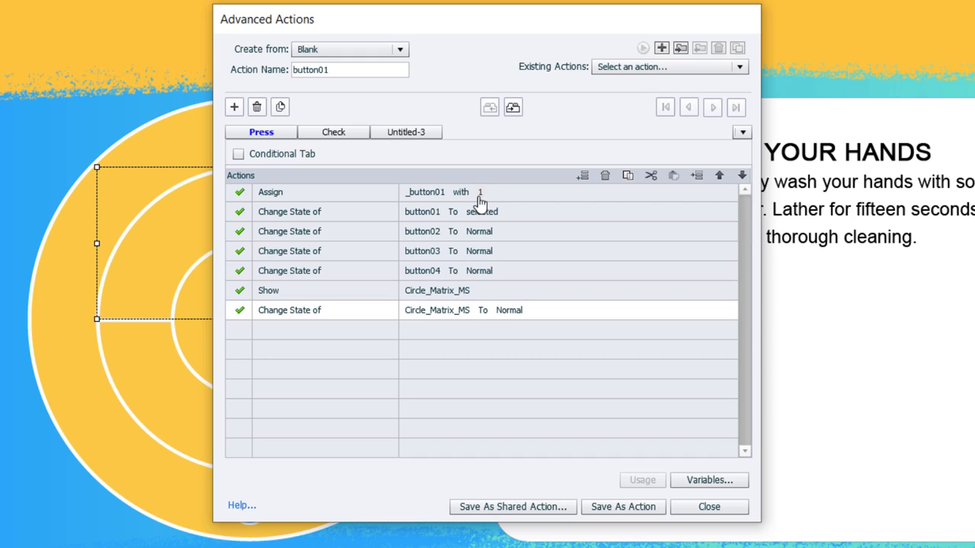
pyautogui.moveTo(448, 200)
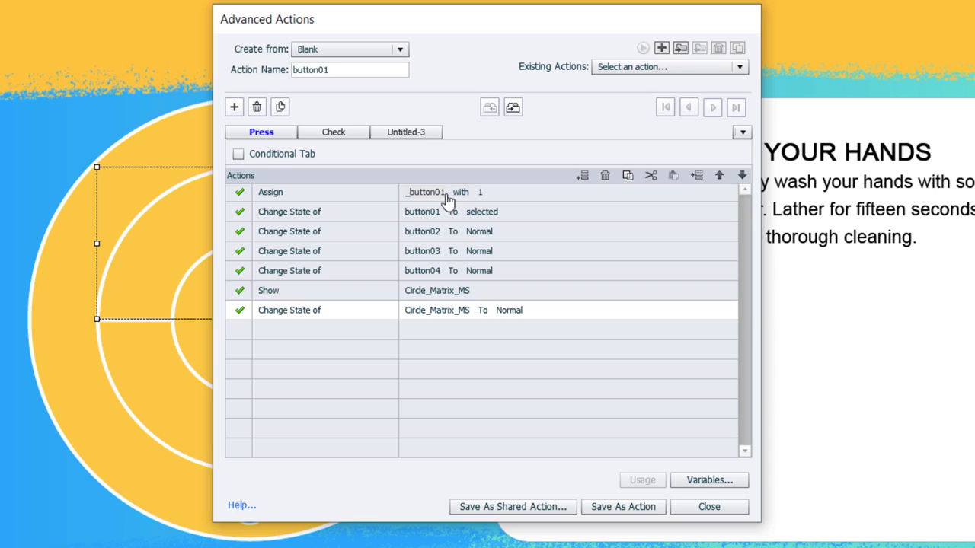
pyautogui.click(333, 131)
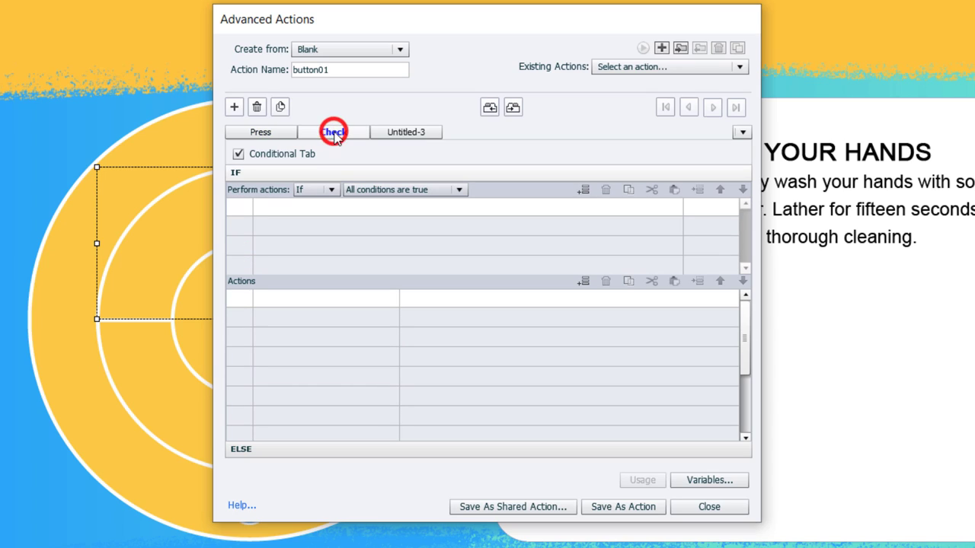
# Set the first condition to _button01 is equal to literal 1 and duplicate it.
pyautogui.click(332, 131)
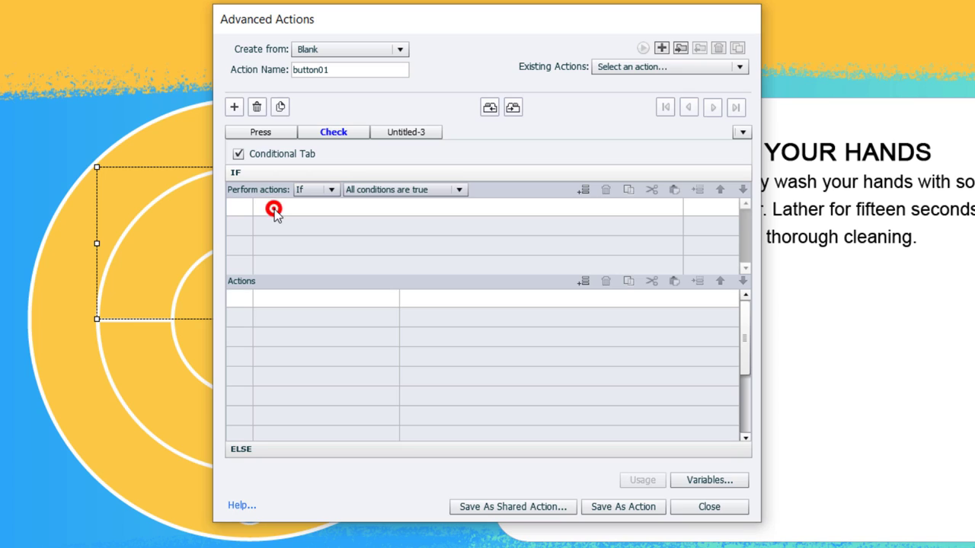
pyautogui.click(274, 205)
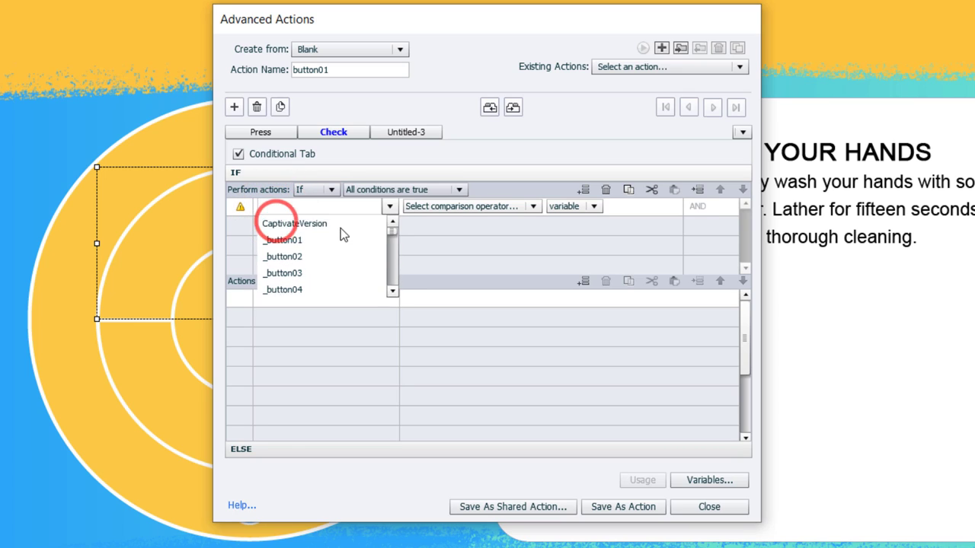
pyautogui.click(388, 205)
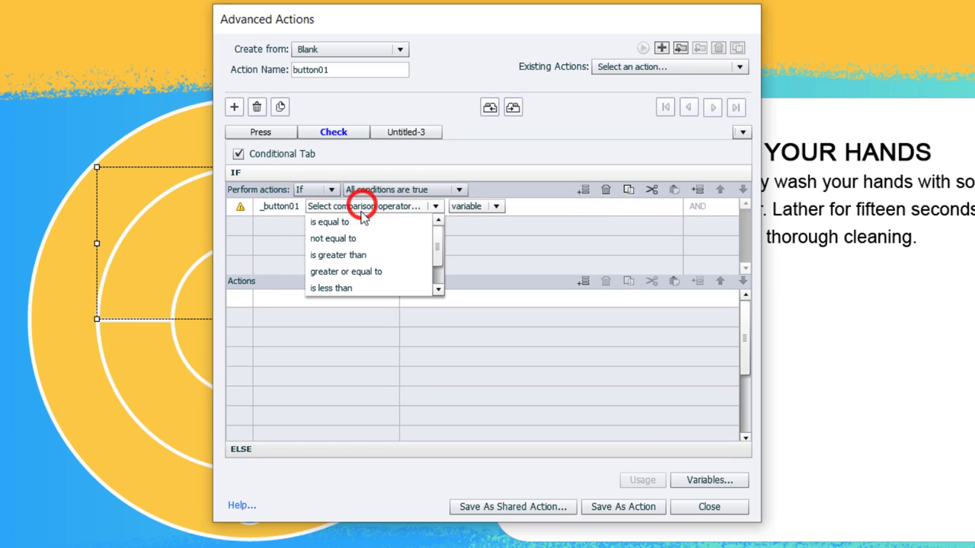
pyautogui.click(329, 223)
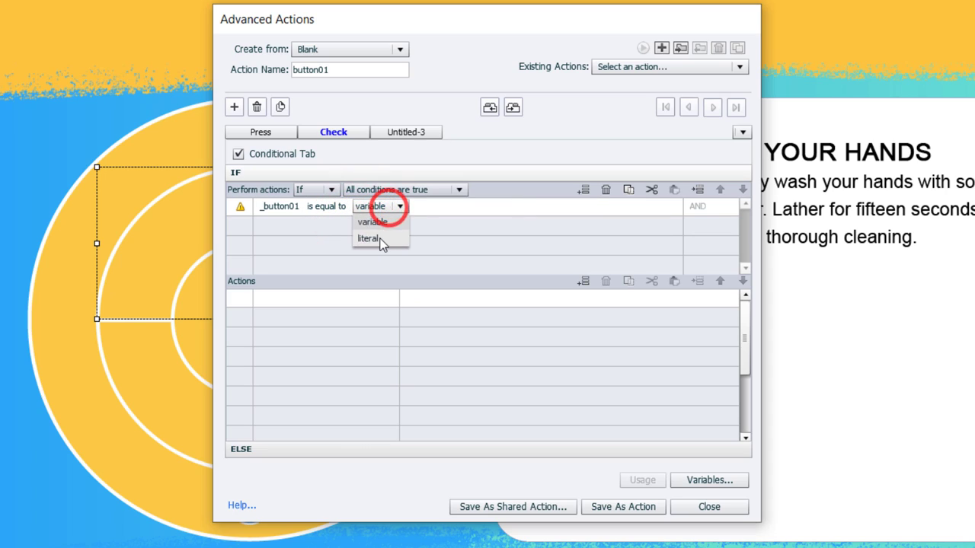
pyautogui.click(368, 237)
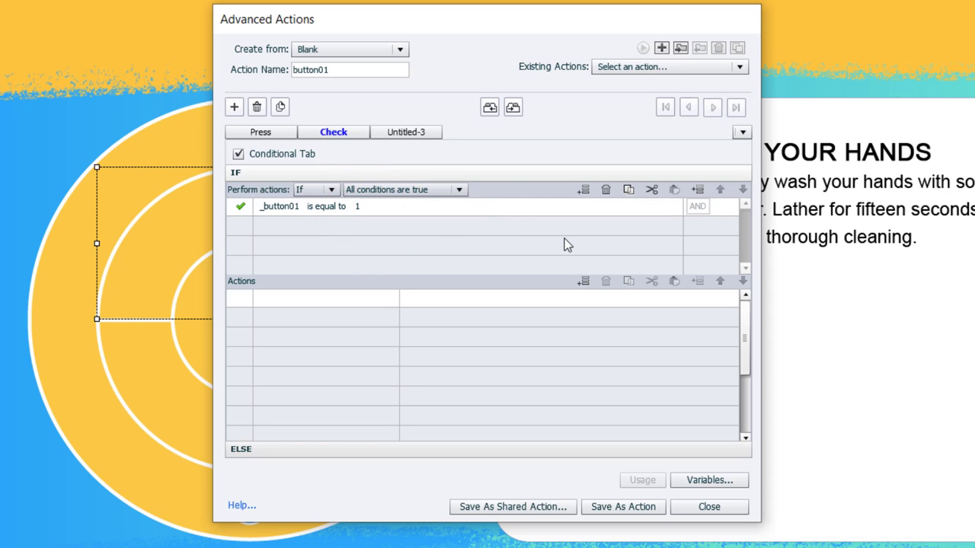
pyautogui.moveTo(629, 189)
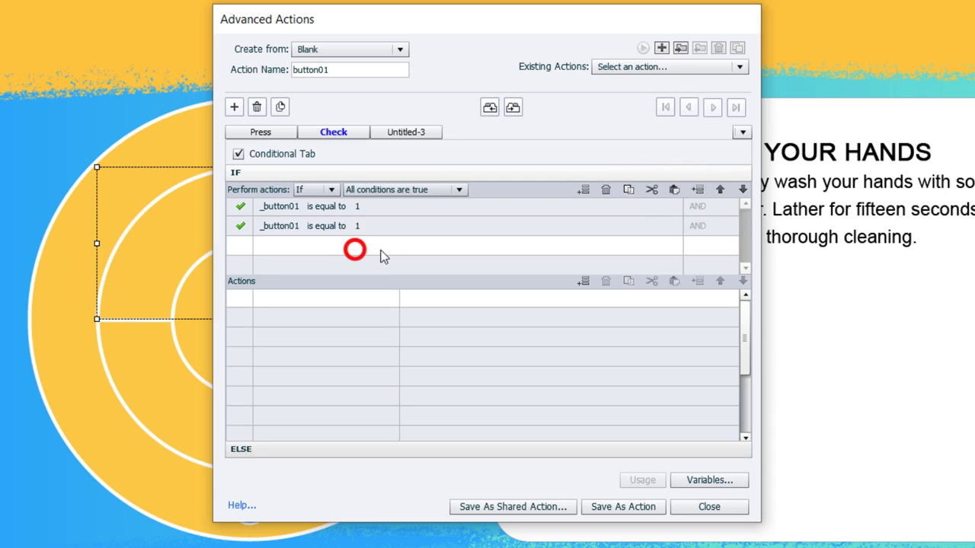
pyautogui.click(698, 189)
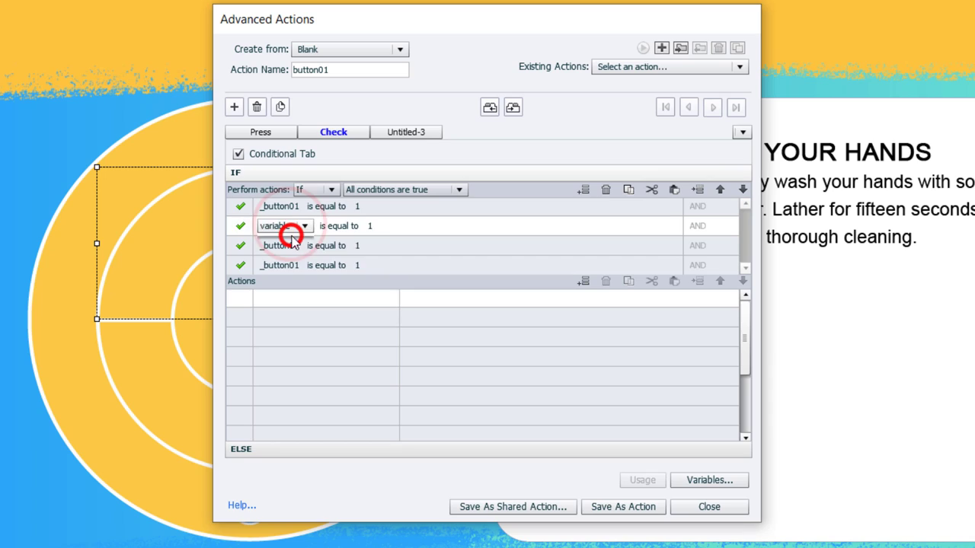
# Change the copied conditions' variables to _button02, _button03 and _button04.
pyautogui.click(283, 226)
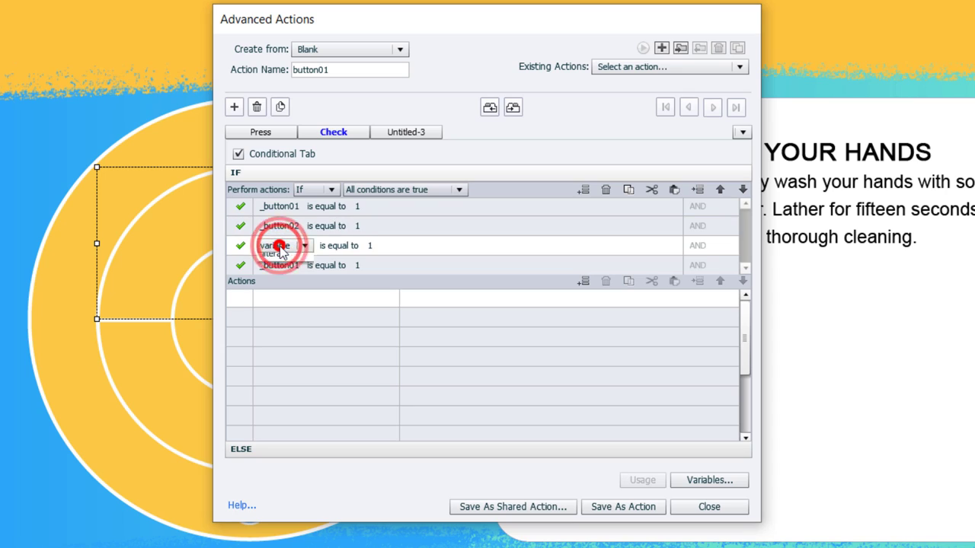
pyautogui.click(281, 246)
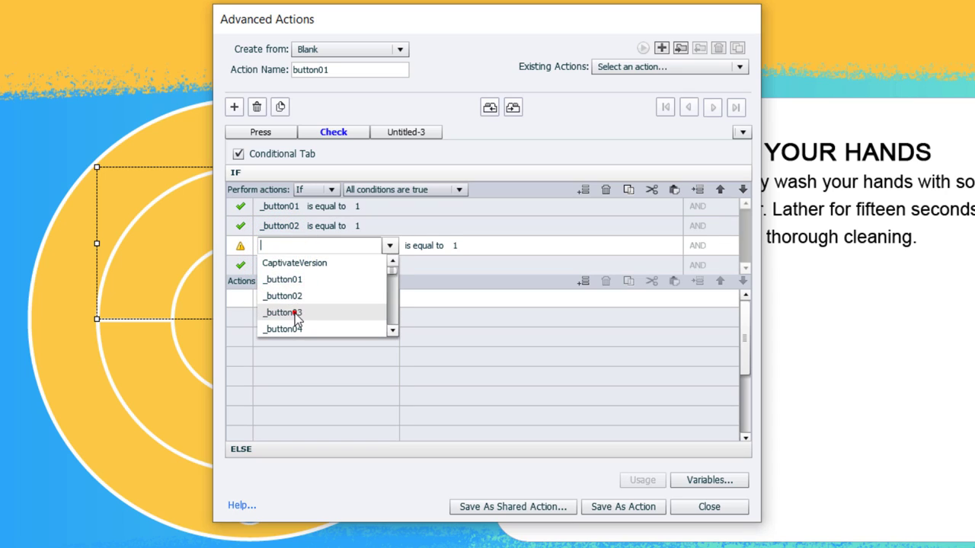
pyautogui.click(283, 313)
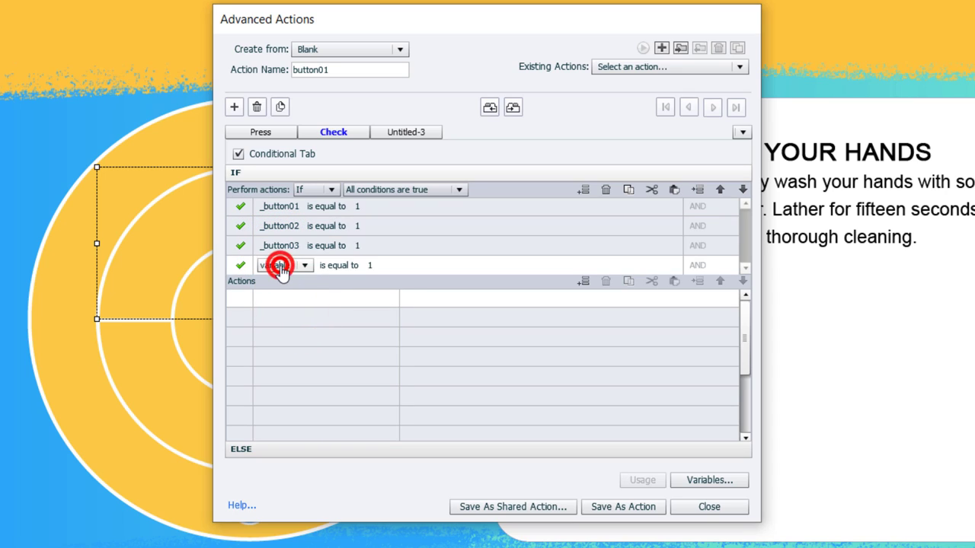
pyautogui.click(282, 265)
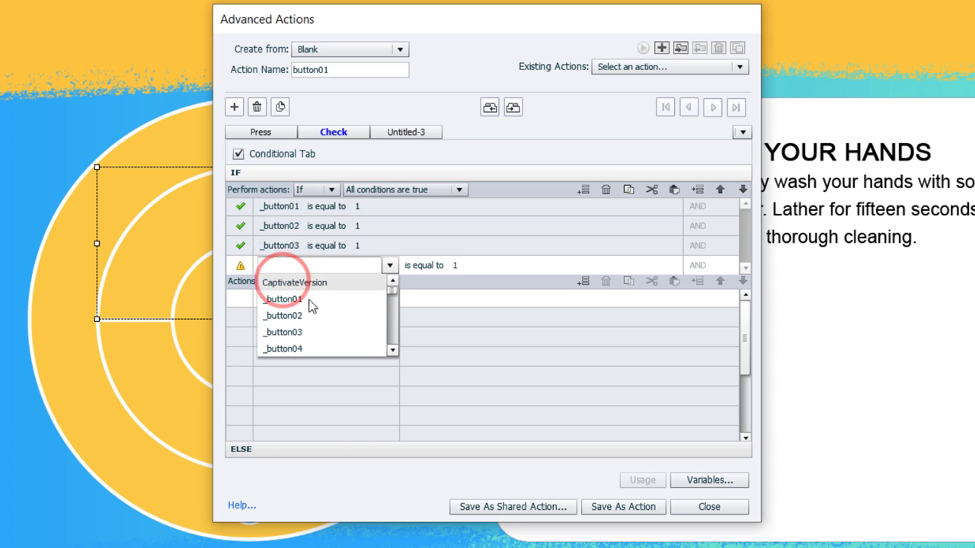
pyautogui.click(283, 348)
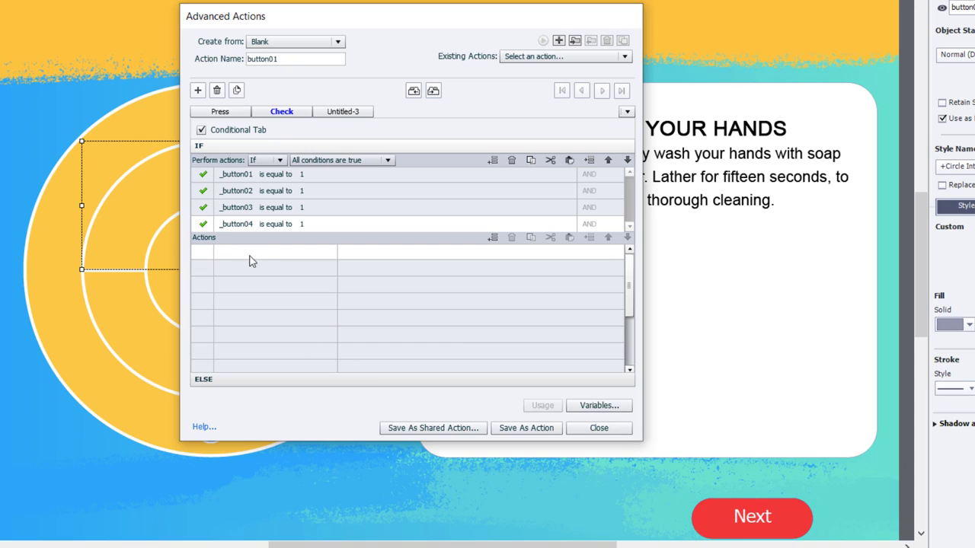
# Add Show s01_Next to the Check decision and save the button01 action.
pyautogui.click(262, 251)
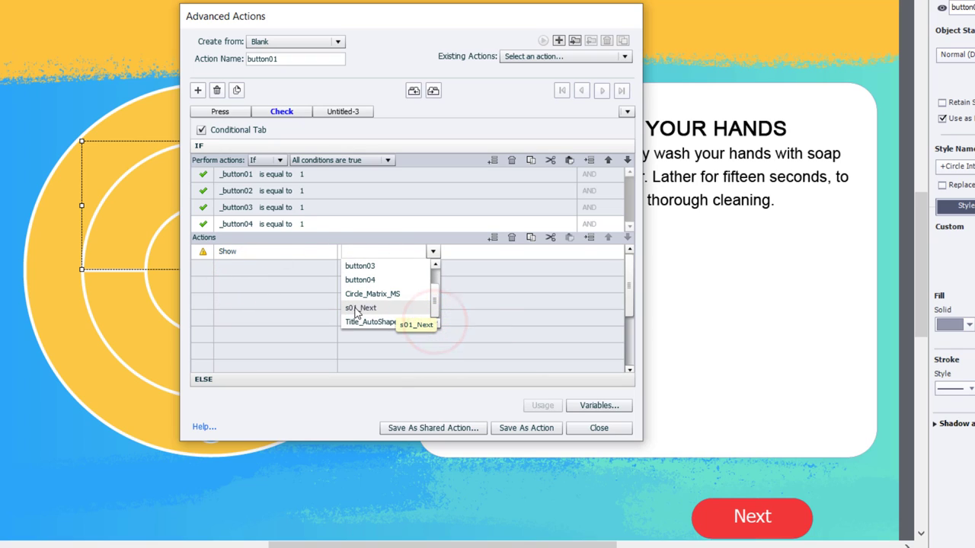
pyautogui.click(359, 307)
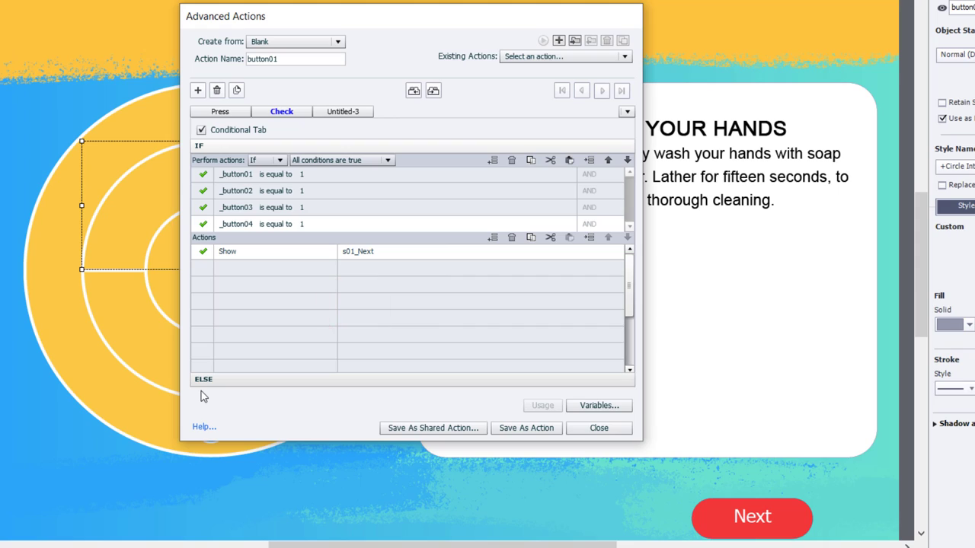
pyautogui.moveTo(201, 396)
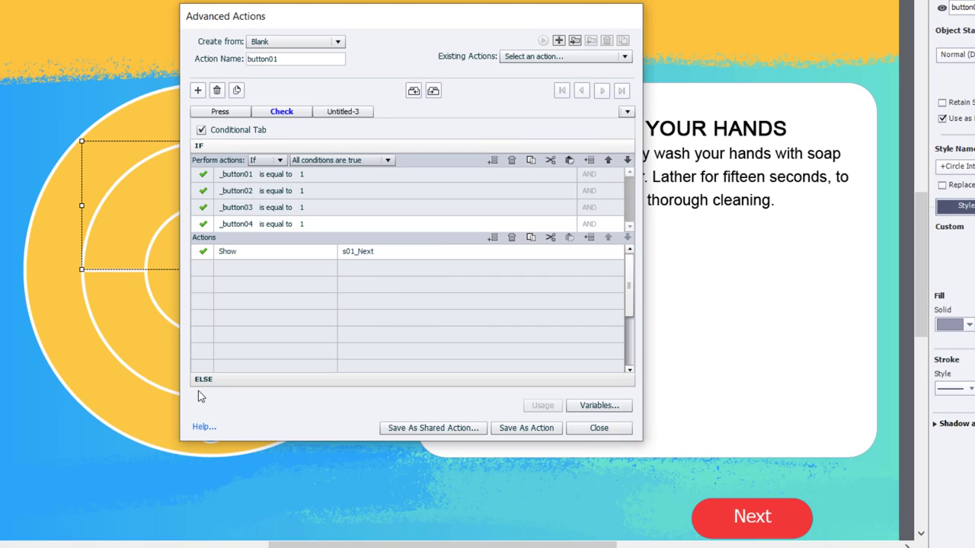
pyautogui.moveTo(450, 235)
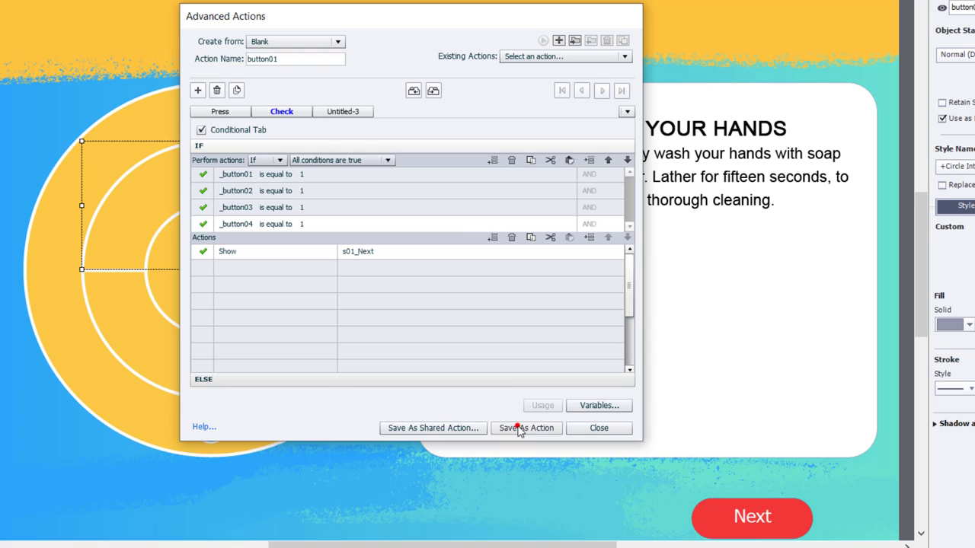
pyautogui.click(526, 427)
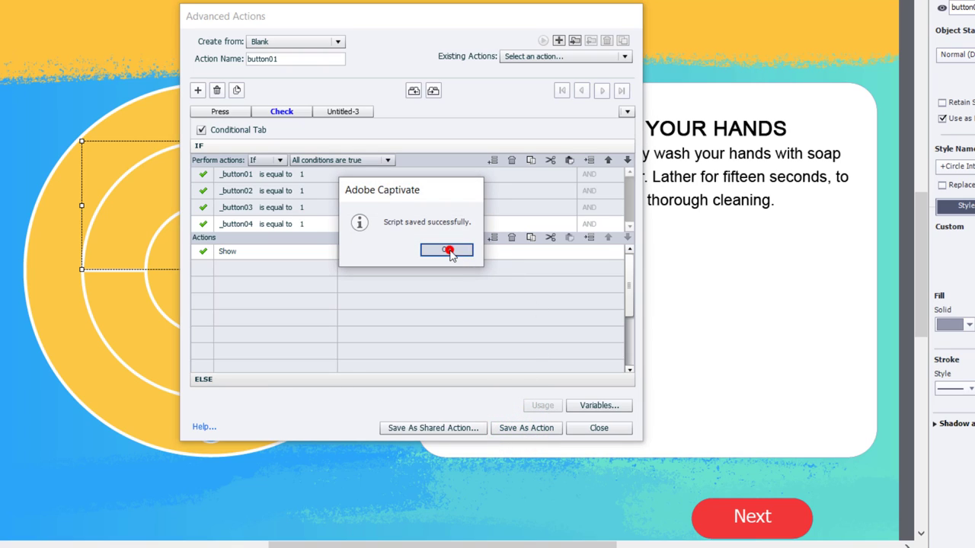
pyautogui.click(446, 250)
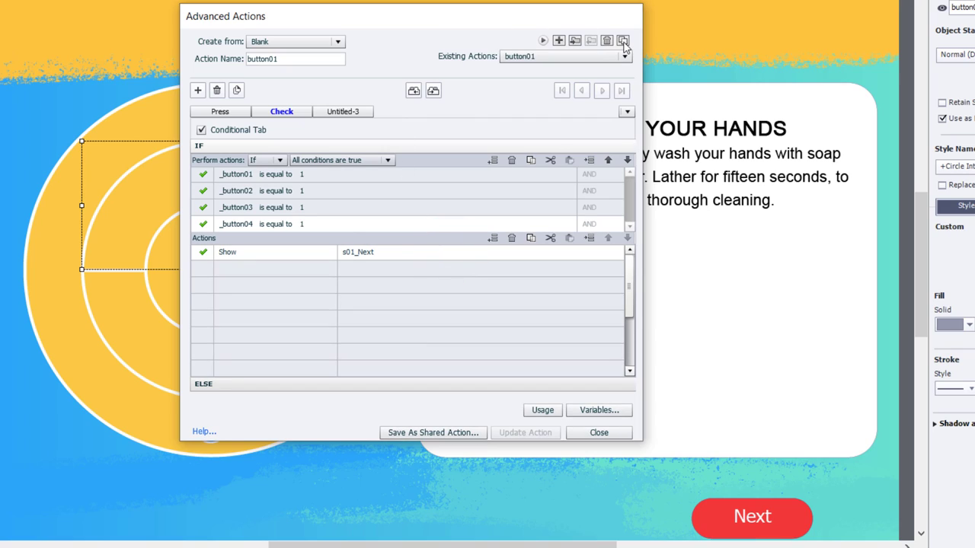
pyautogui.moveTo(623, 39)
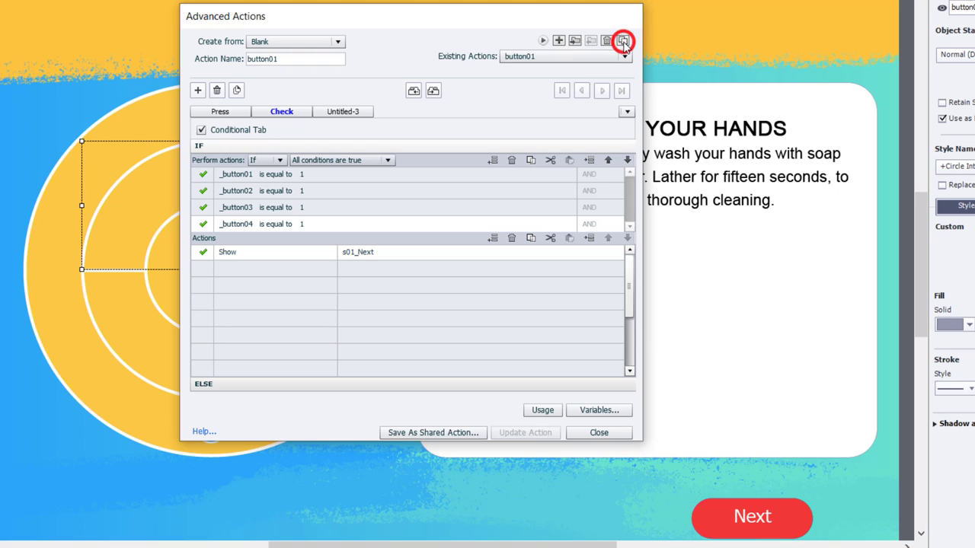
# Duplicate the action, rename it button02 and assign _button02 with 1.
pyautogui.click(623, 39)
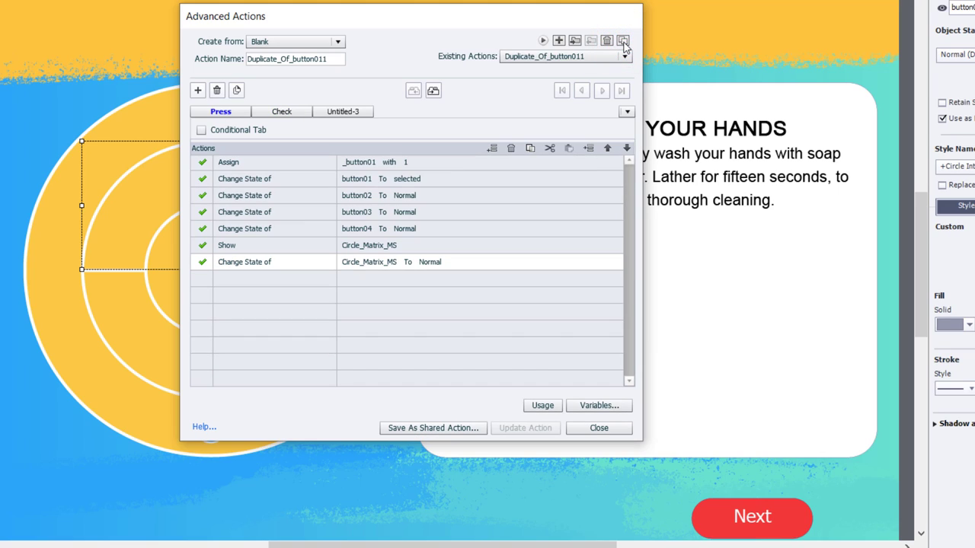
pyautogui.click(295, 58)
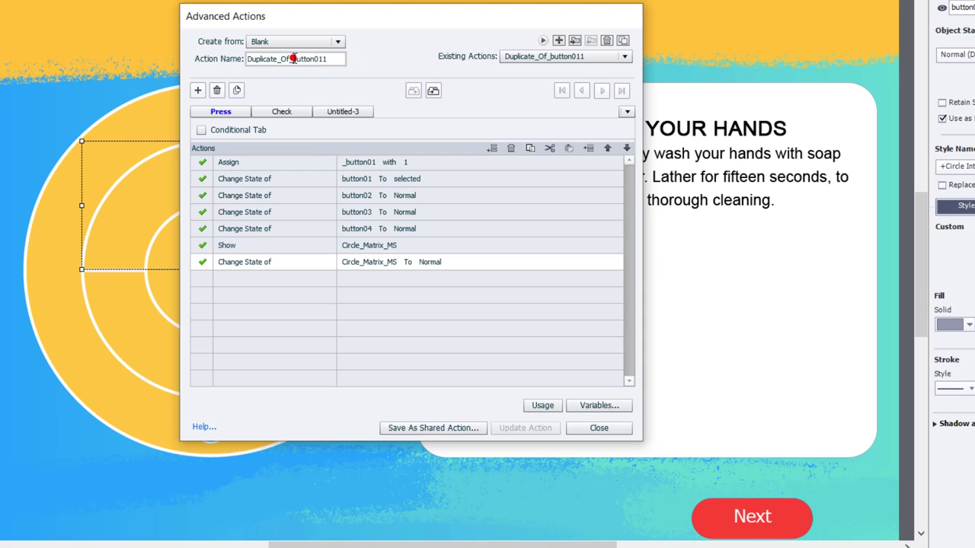
pyautogui.write('Dbutton011')
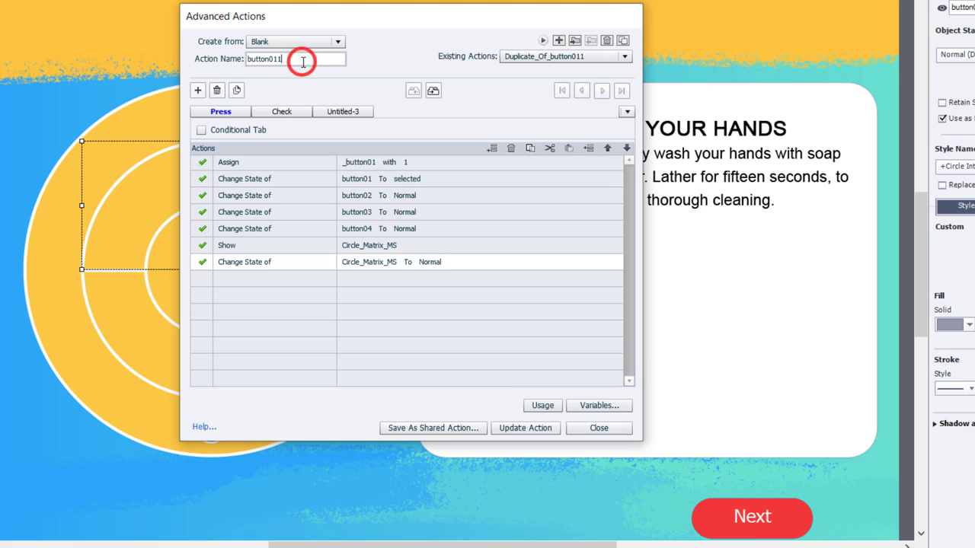
pyautogui.write('button02')
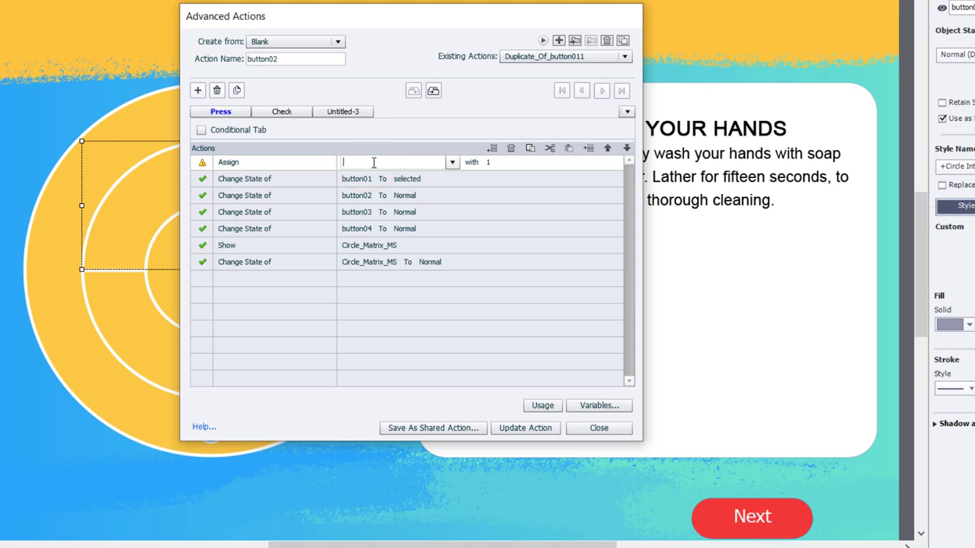
pyautogui.write('_button02')
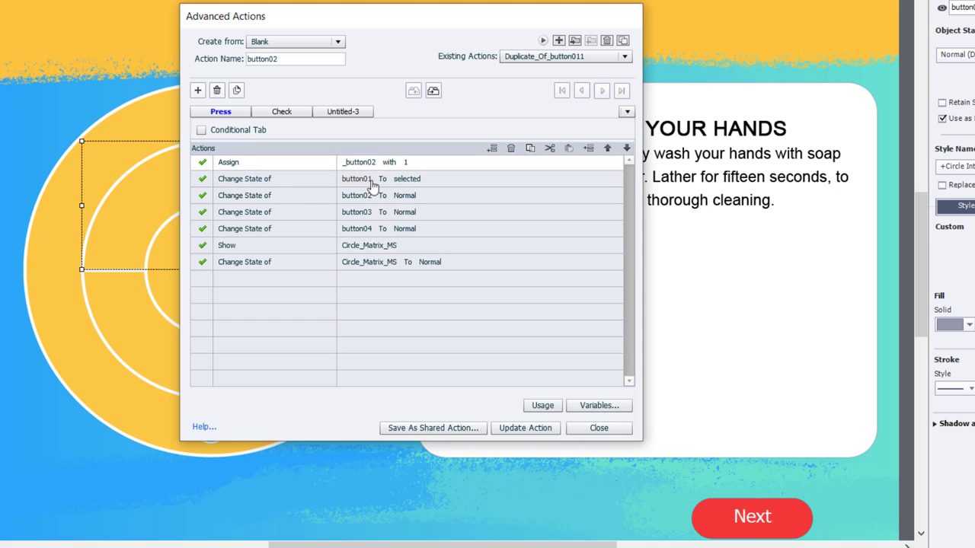
pyautogui.moveTo(417, 186)
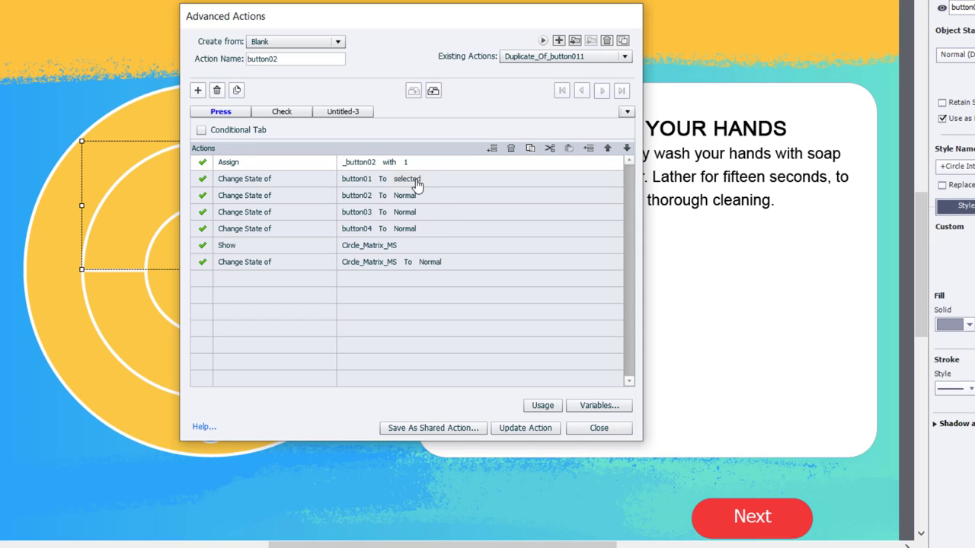
# Set button01 to Normal, button02 to selected and Circle_Matrix_MS to step2.
pyautogui.click(414, 179)
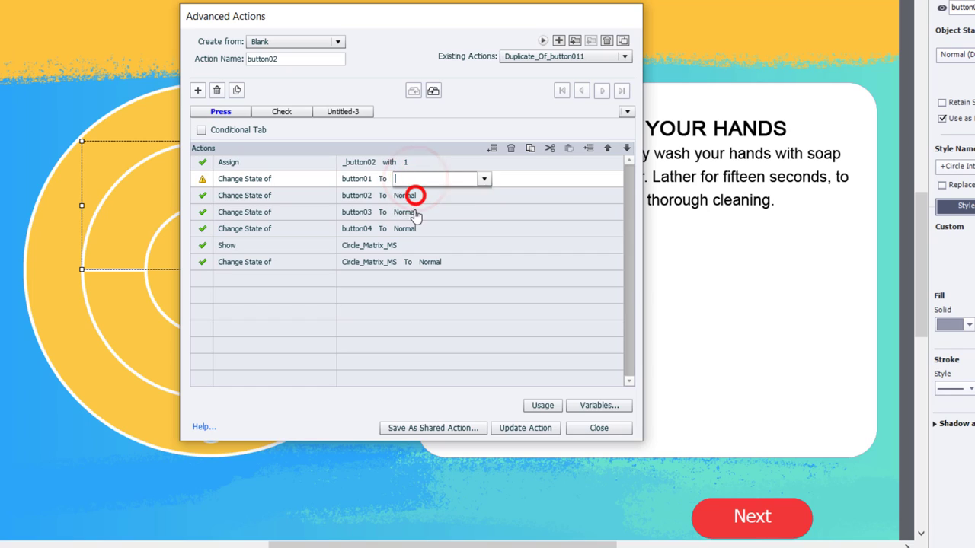
pyautogui.click(484, 195)
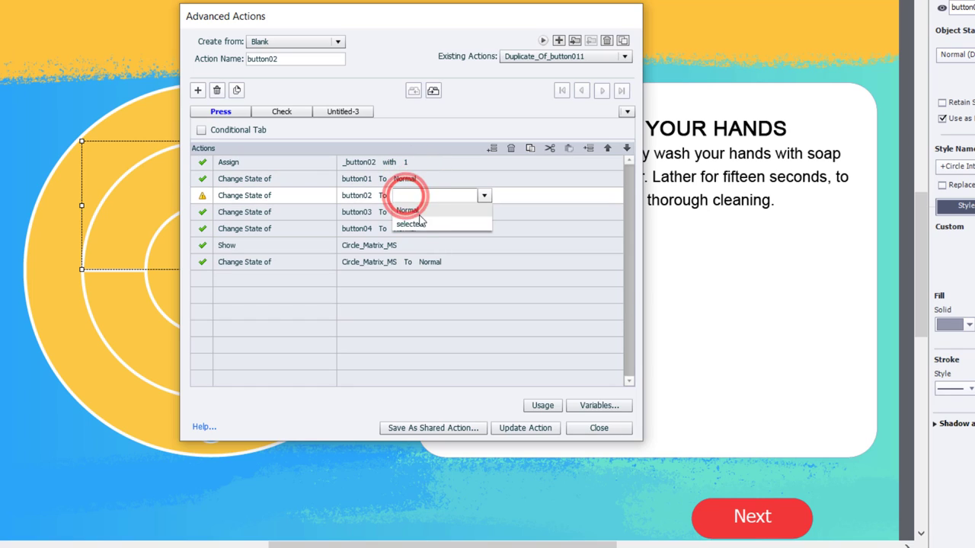
pyautogui.click(411, 224)
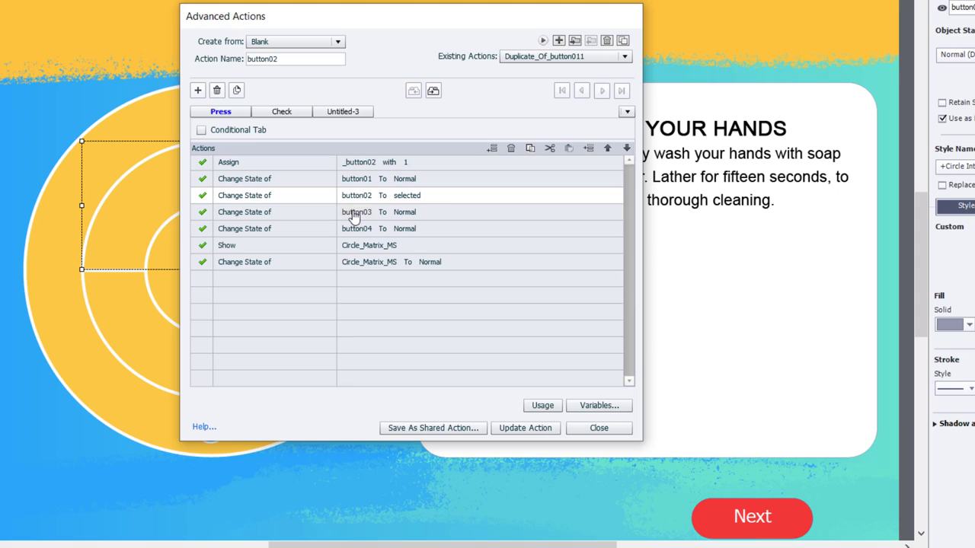
pyautogui.moveTo(524, 244)
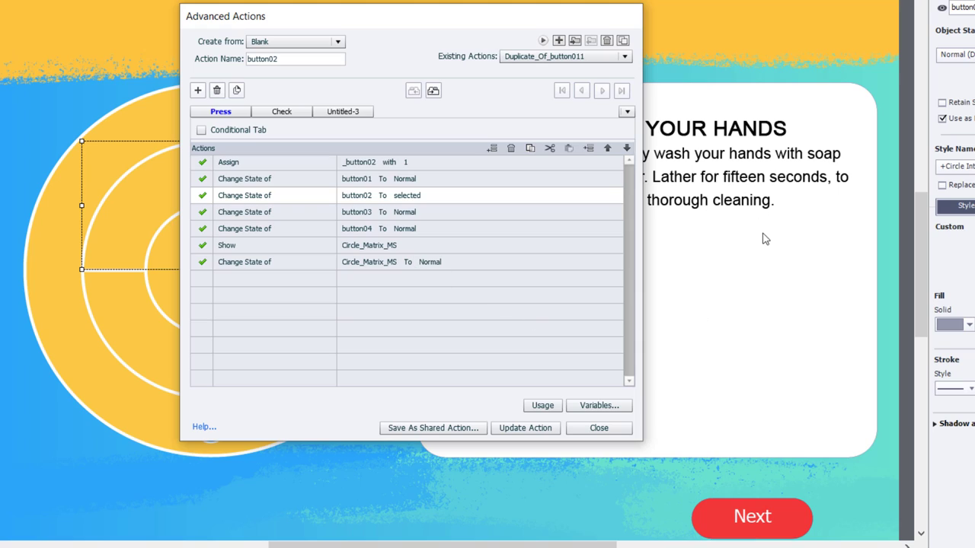
pyautogui.moveTo(823, 135)
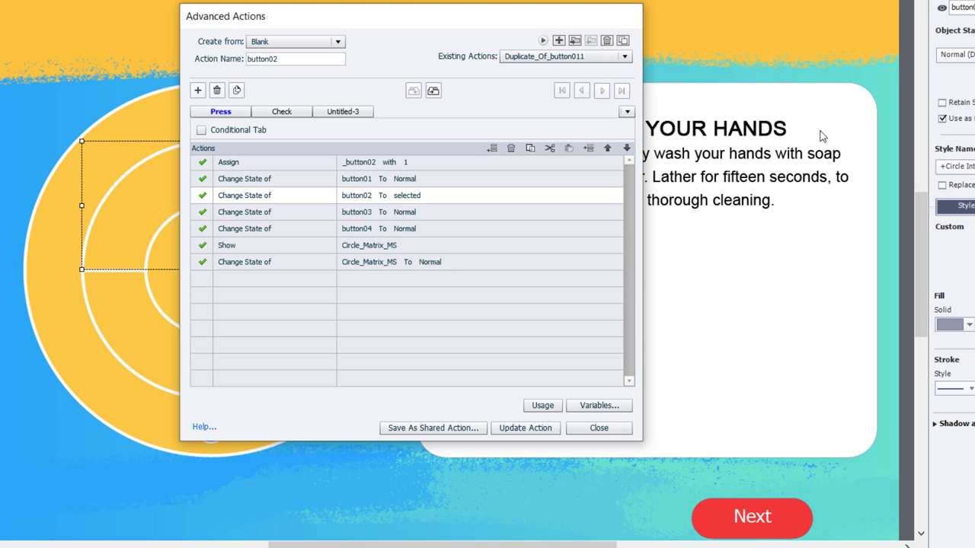
pyautogui.moveTo(515, 262)
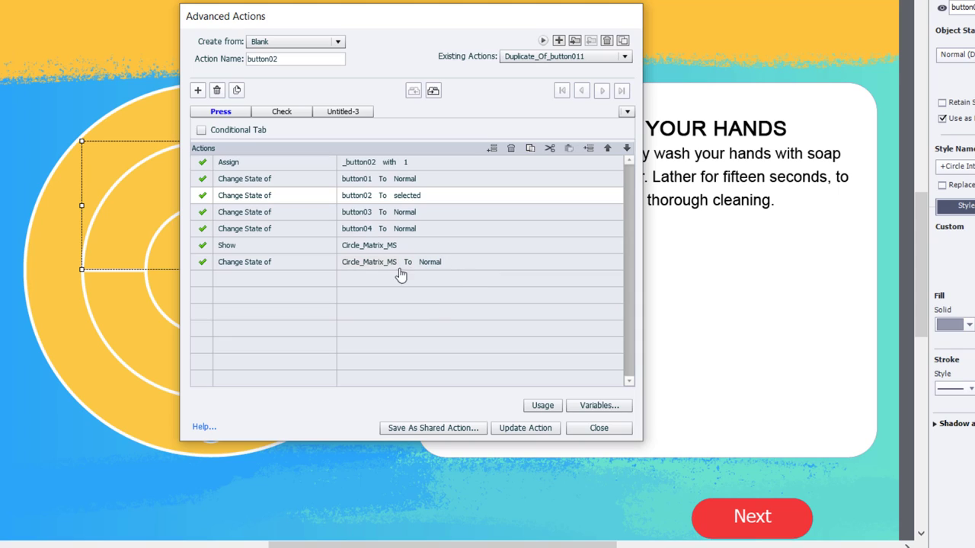
pyautogui.click(509, 262)
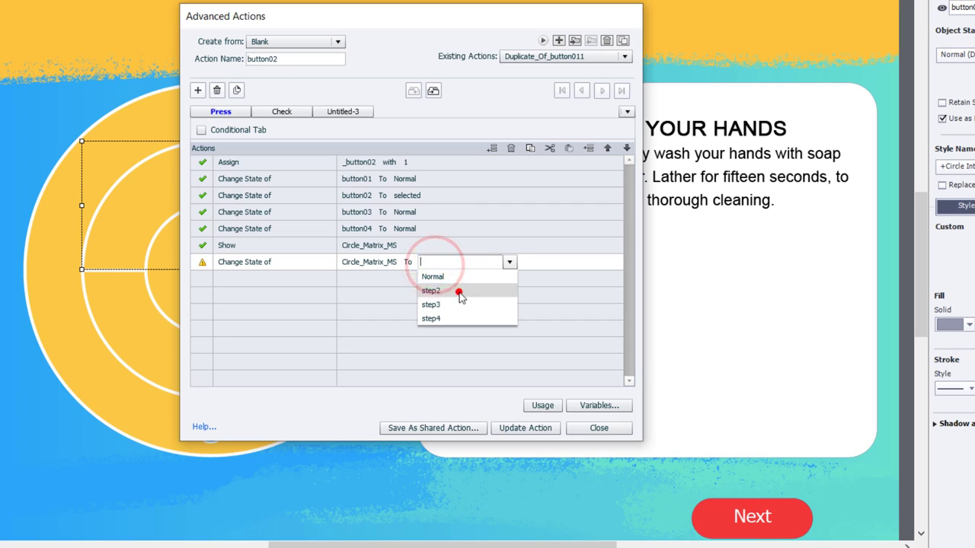
pyautogui.click(281, 112)
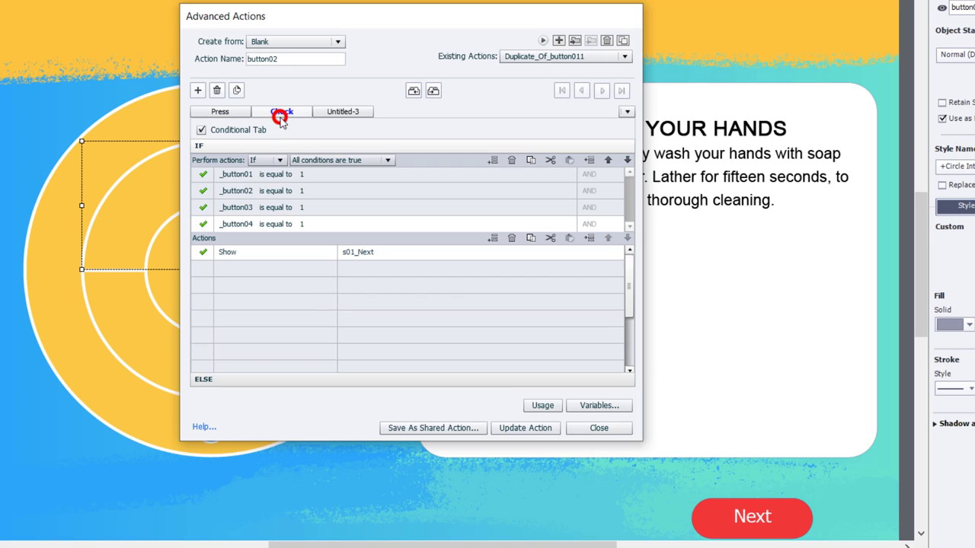
# Review the Check tab, update the button02 action and confirm the success message.
pyautogui.click(280, 112)
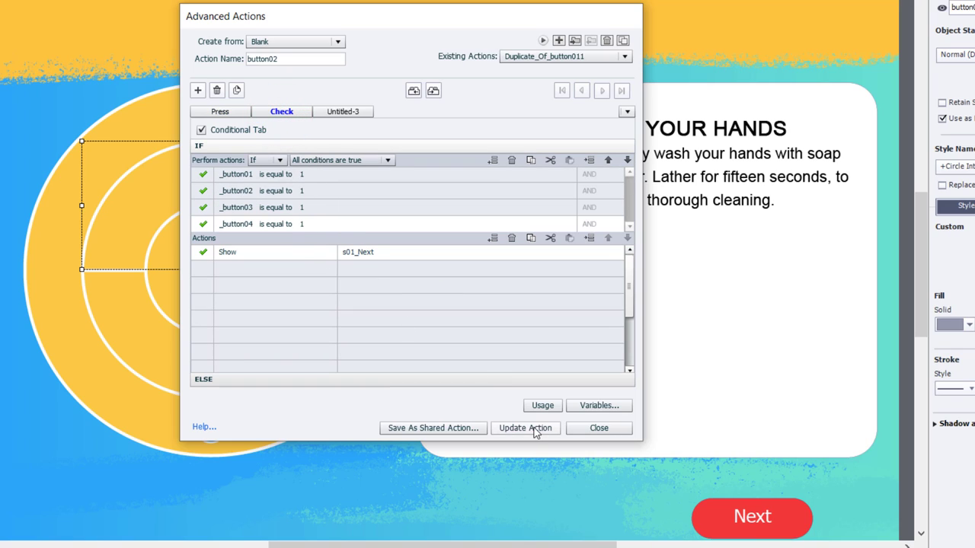
pyautogui.click(524, 427)
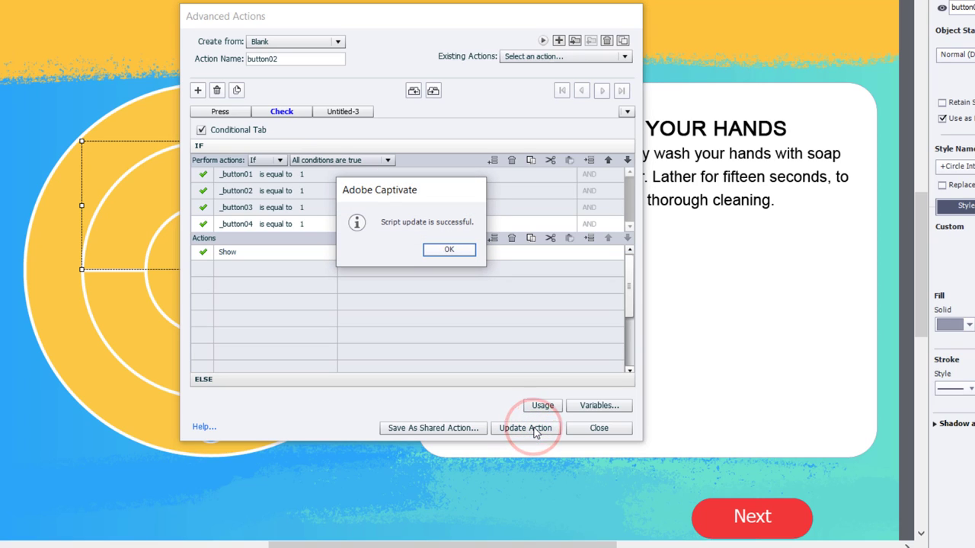
pyautogui.click(448, 250)
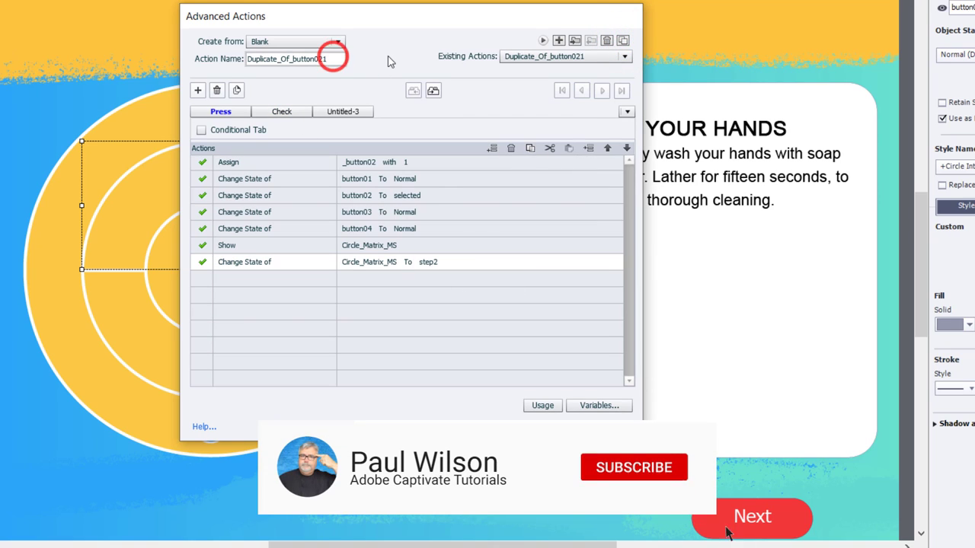
# Make the duplicate button03: button02 Normal, button03 selected, Circle_Matrix_MS to step3.
pyautogui.click(634, 466)
pyautogui.write('button03')
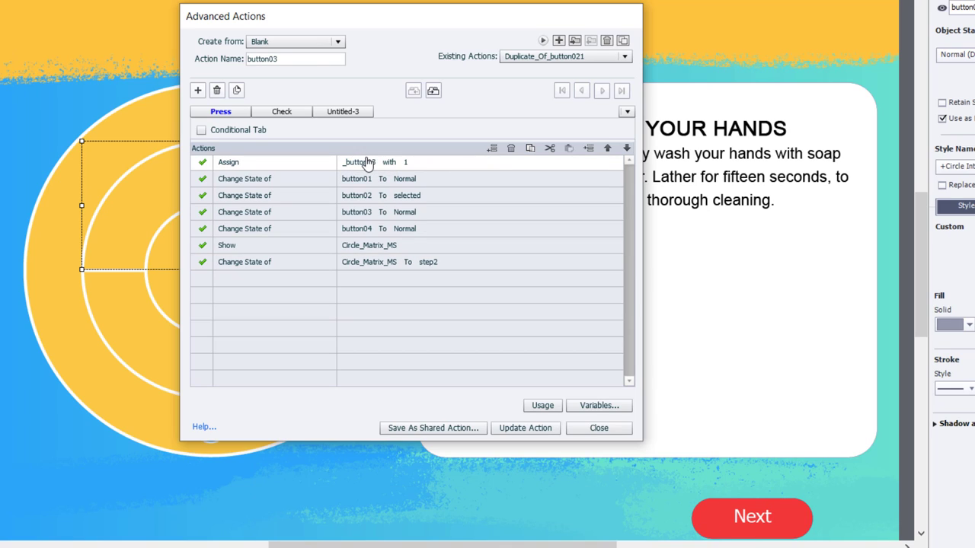
pyautogui.click(409, 195)
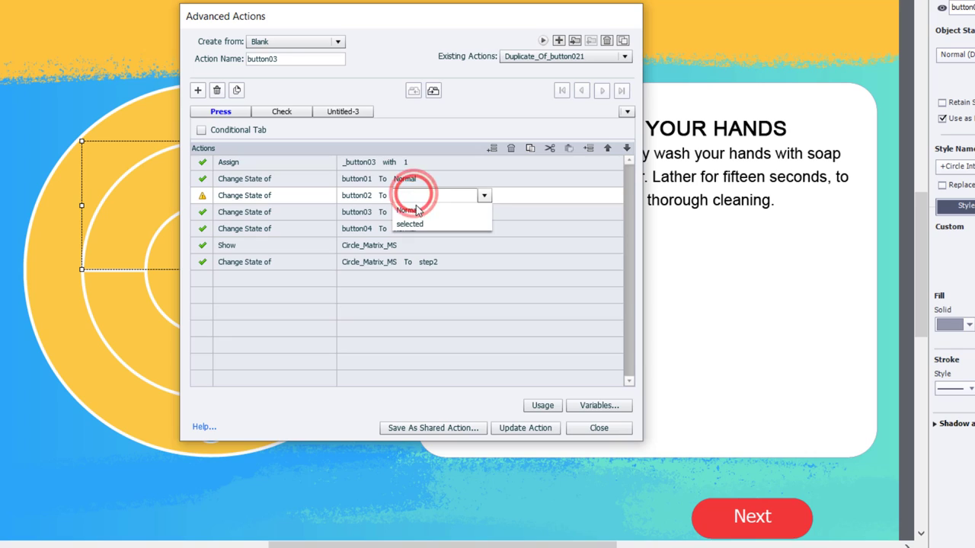
pyautogui.click(408, 210)
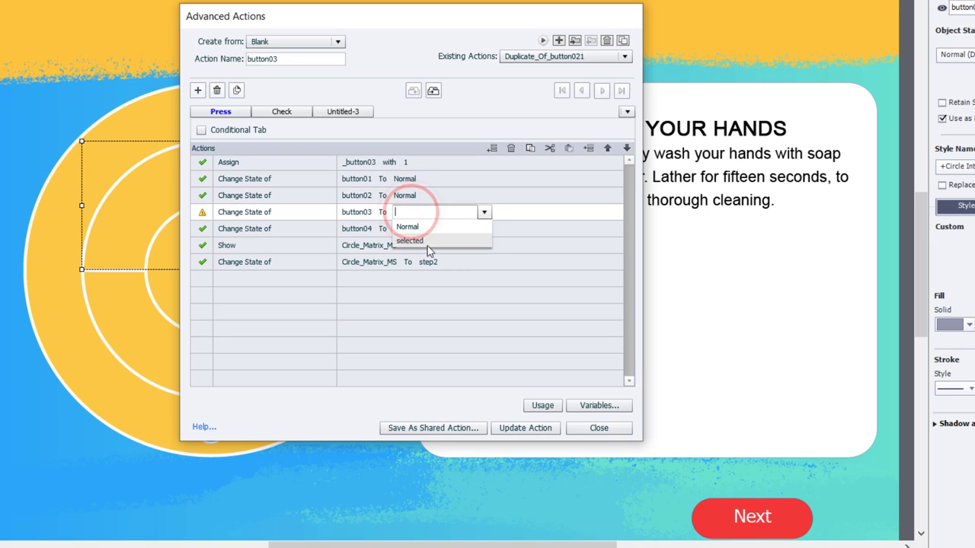
pyautogui.click(410, 241)
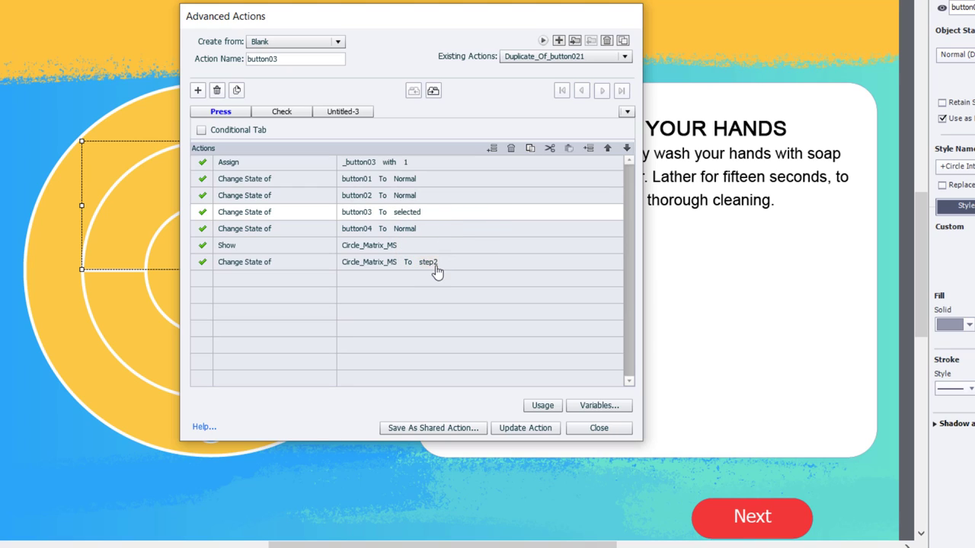
pyautogui.click(430, 262)
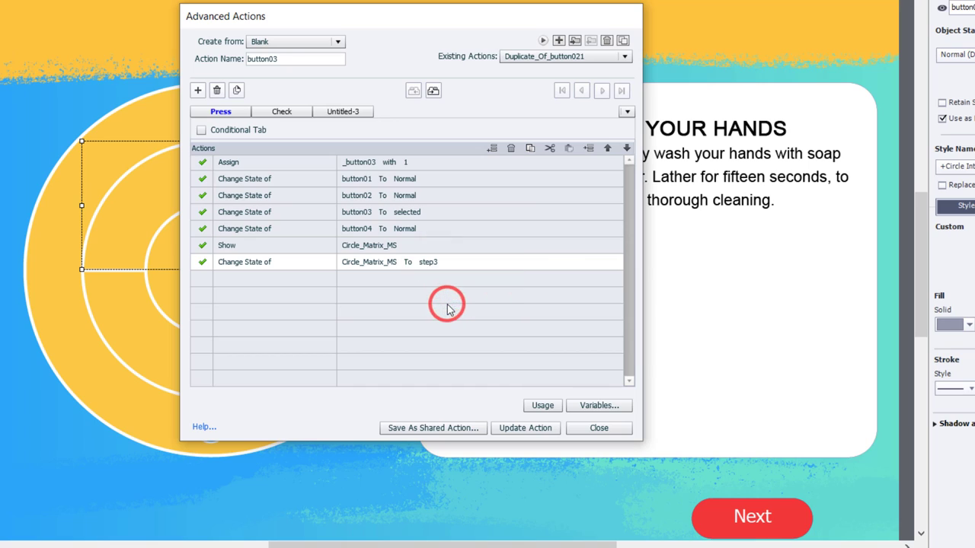
# Update the button03 action and duplicate it.
pyautogui.click(524, 427)
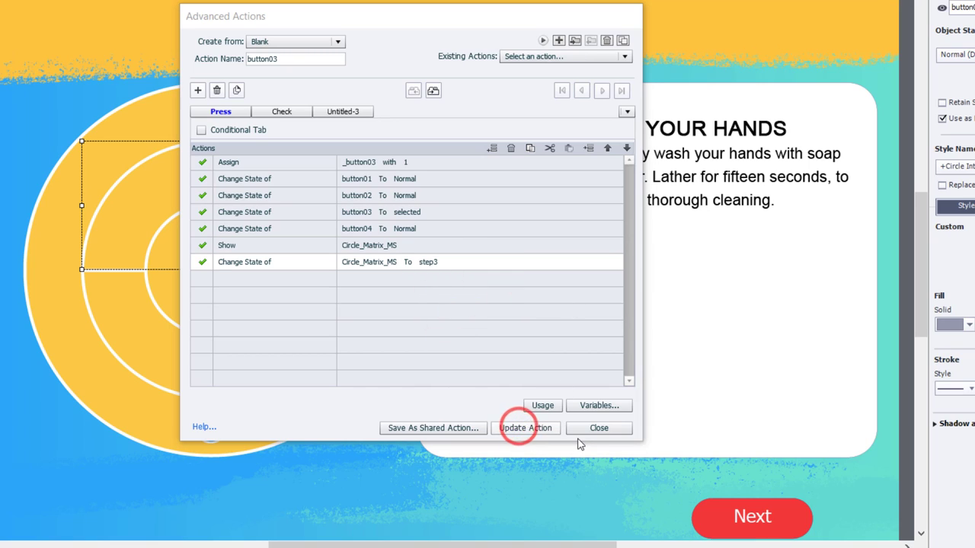
pyautogui.click(524, 427)
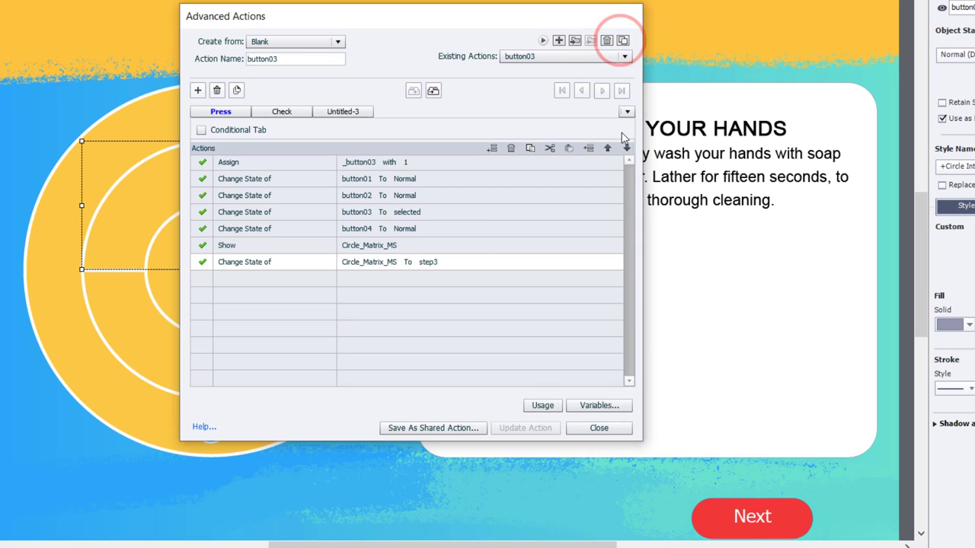
pyautogui.click(623, 40)
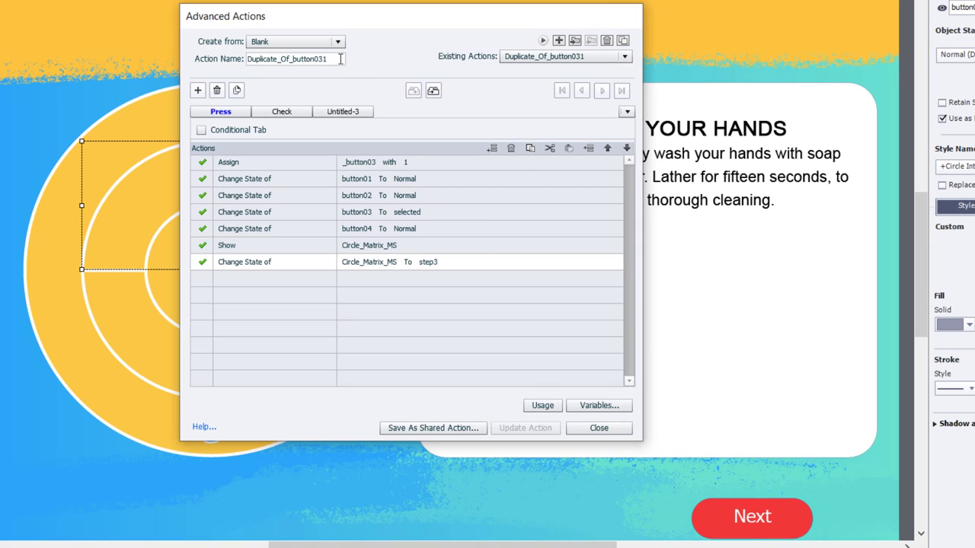
# Rename the duplicate button04: button03 Normal, button04 selected, Circle_Matrix_MS to step4.
pyautogui.press('BackSpace')
pyautogui.write('4')
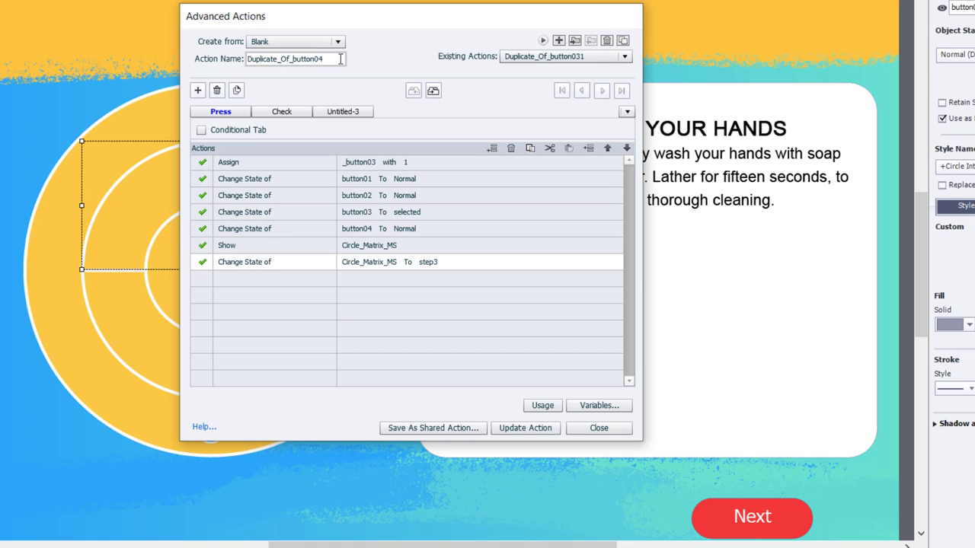
pyautogui.write('button04')
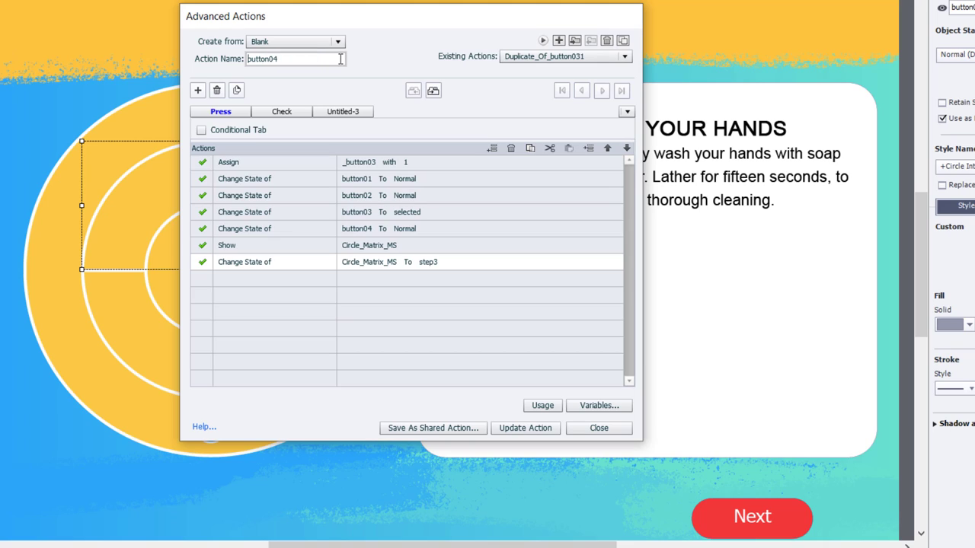
pyautogui.click(365, 161)
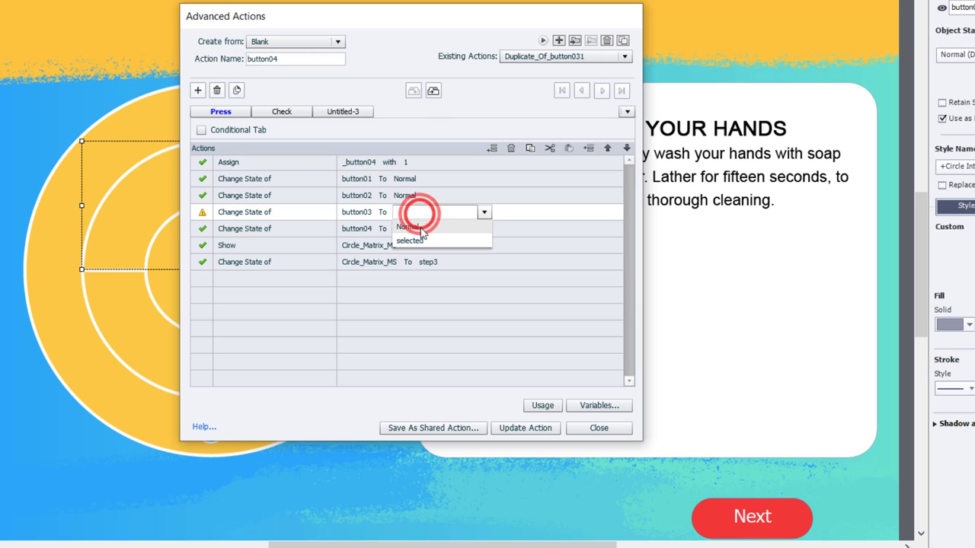
pyautogui.click(408, 227)
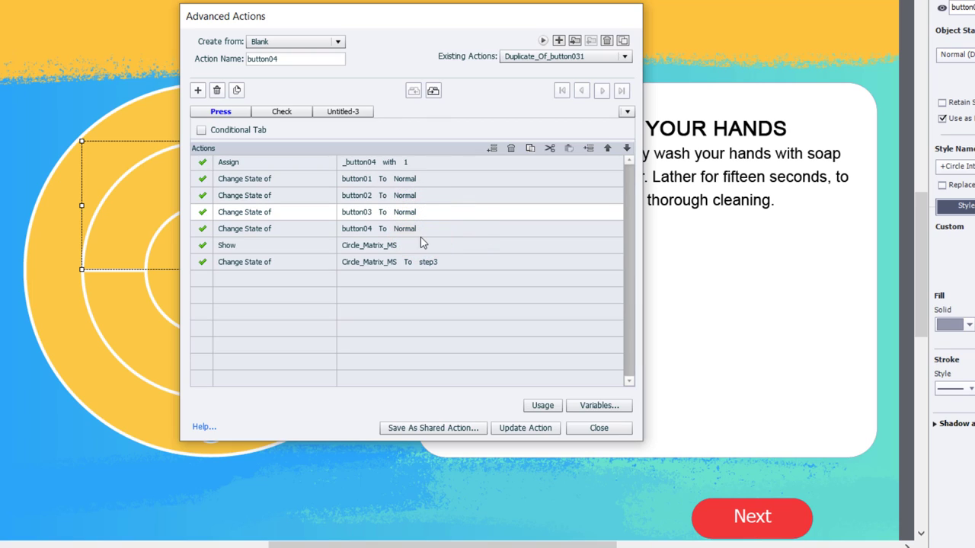
pyautogui.click(412, 228)
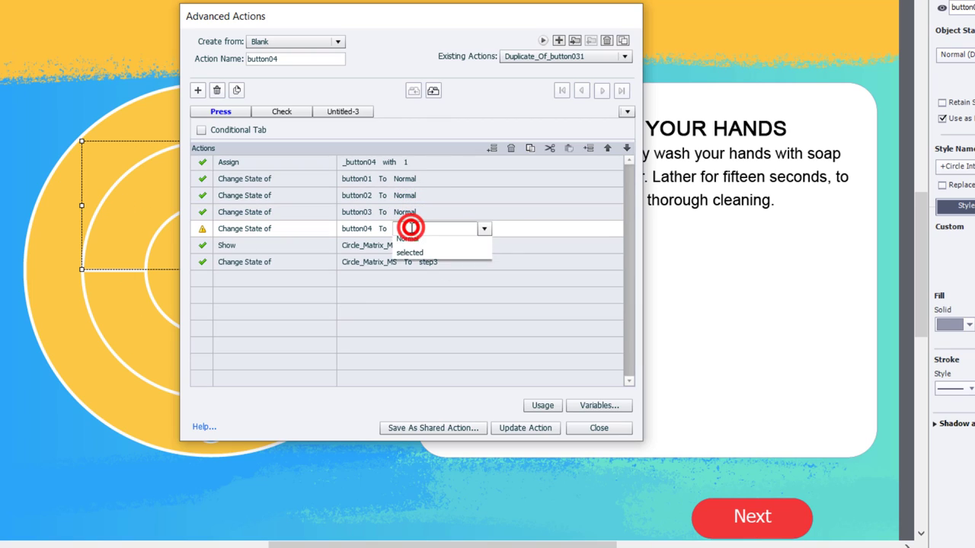
pyautogui.click(410, 253)
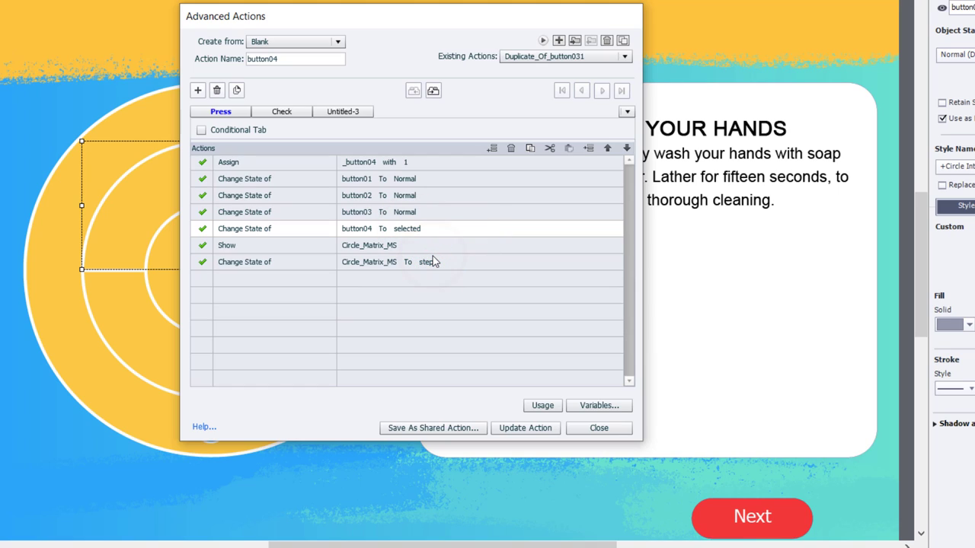
pyautogui.moveTo(430, 262)
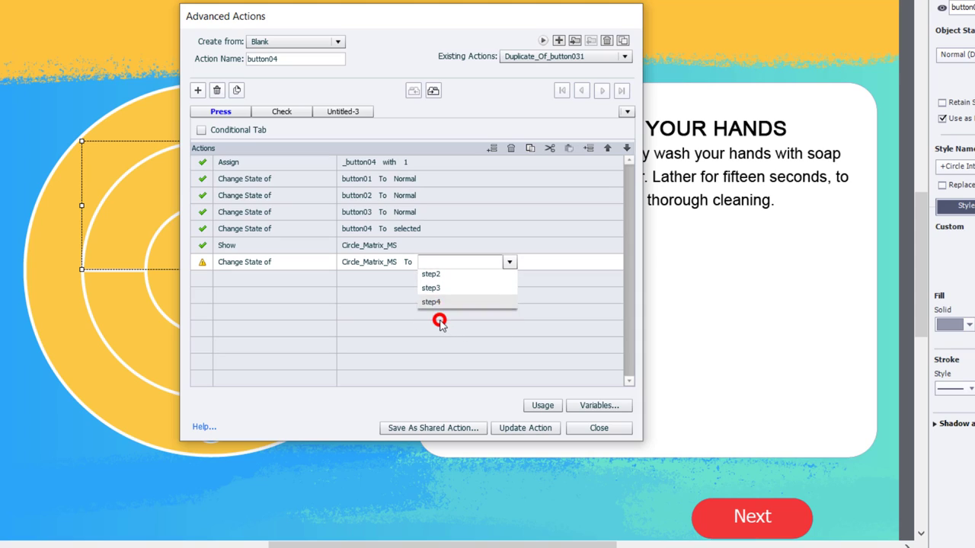
pyautogui.click(431, 302)
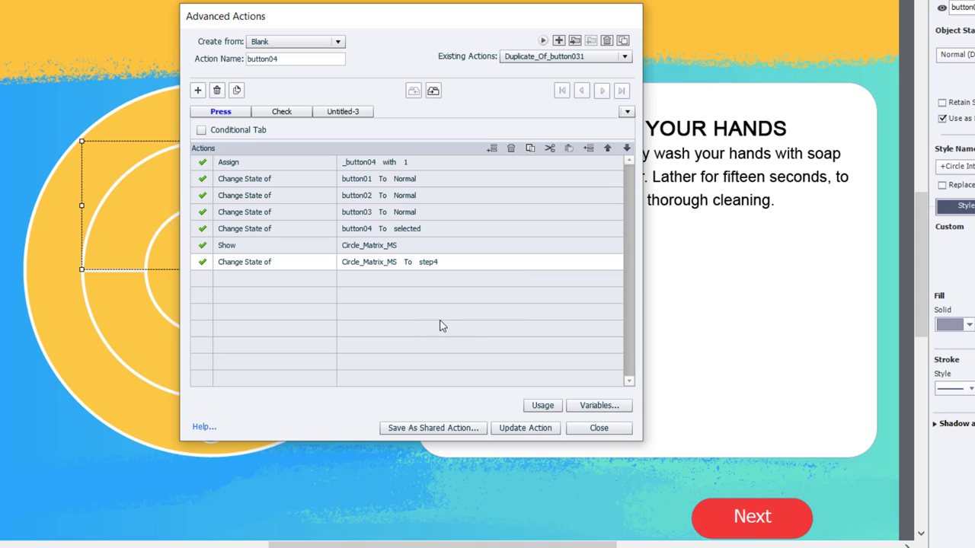
pyautogui.moveTo(728, 405)
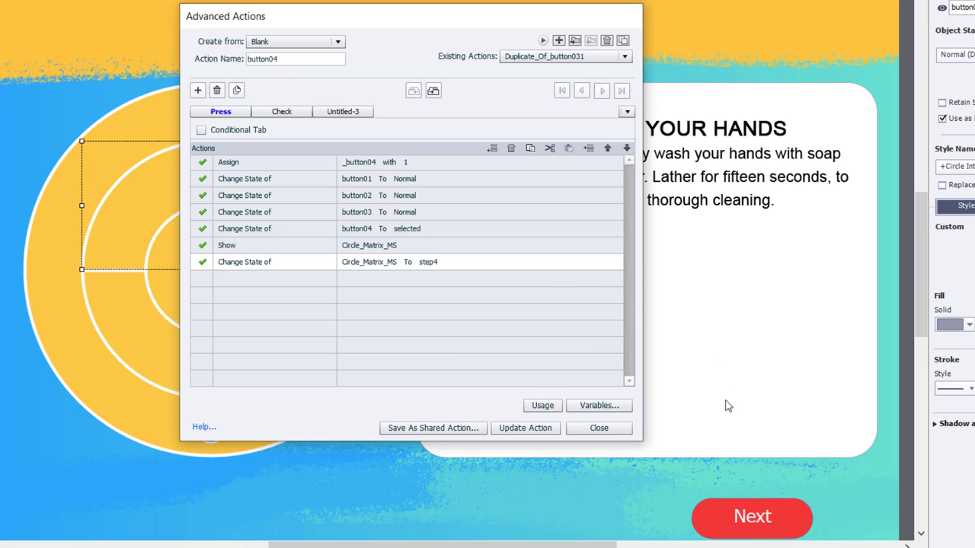
# Update the button04 action, review the saved actions list and close the editor.
pyautogui.click(524, 427)
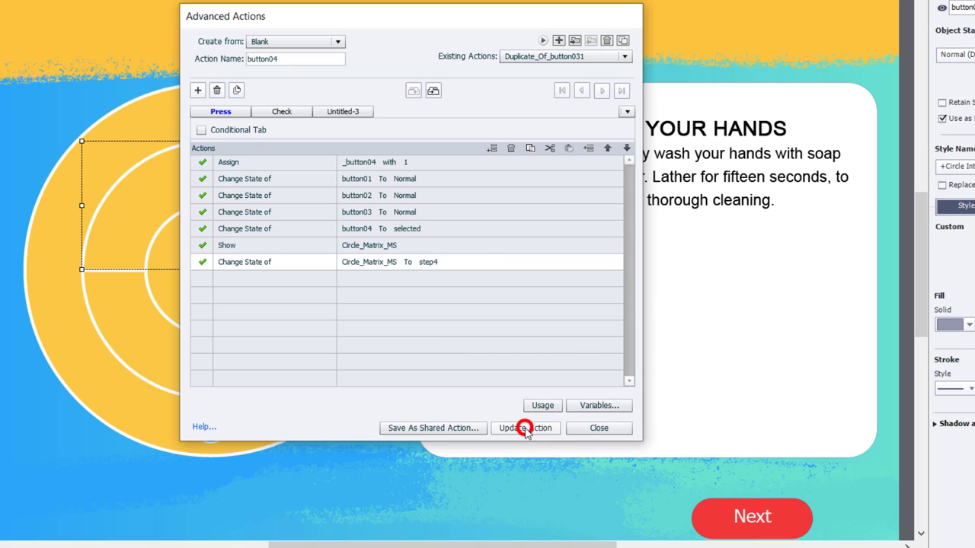
pyautogui.click(526, 426)
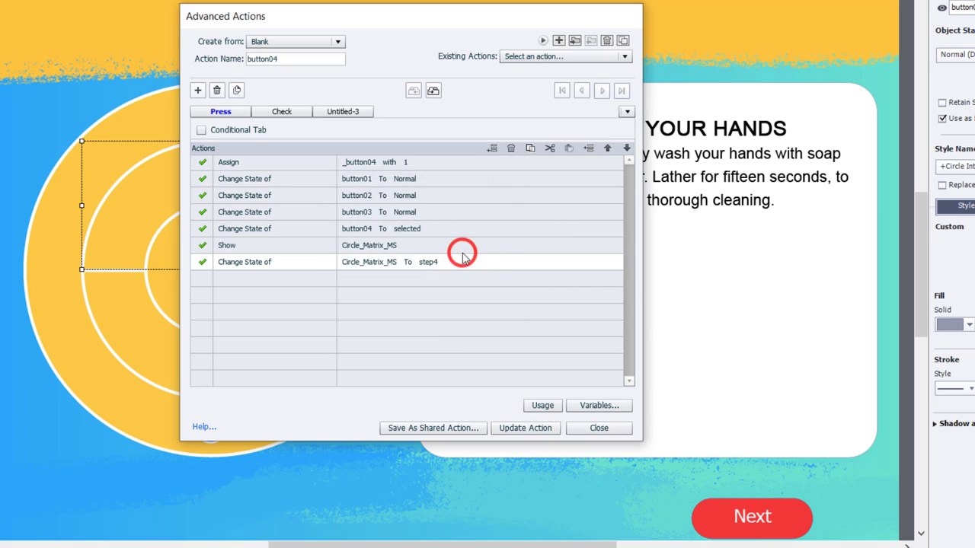
pyautogui.click(624, 56)
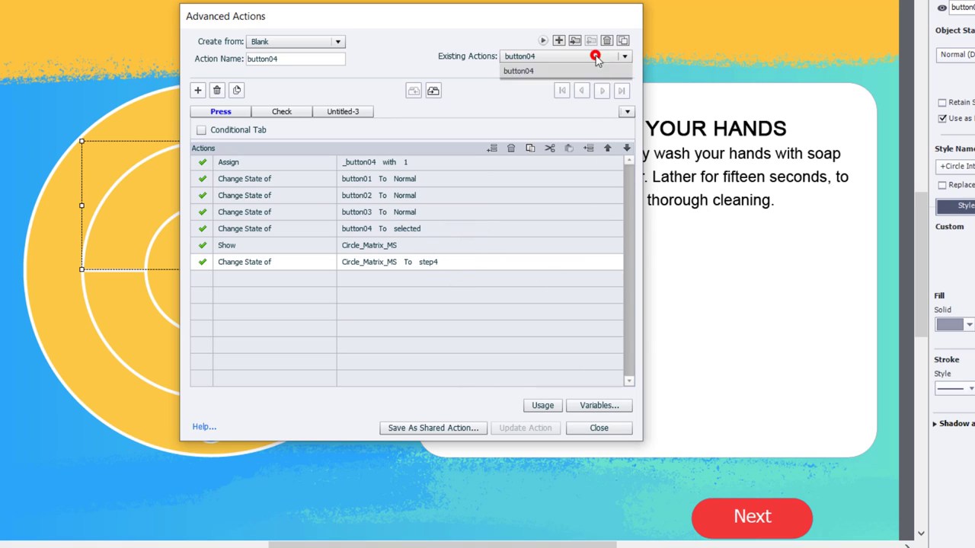
pyautogui.click(624, 55)
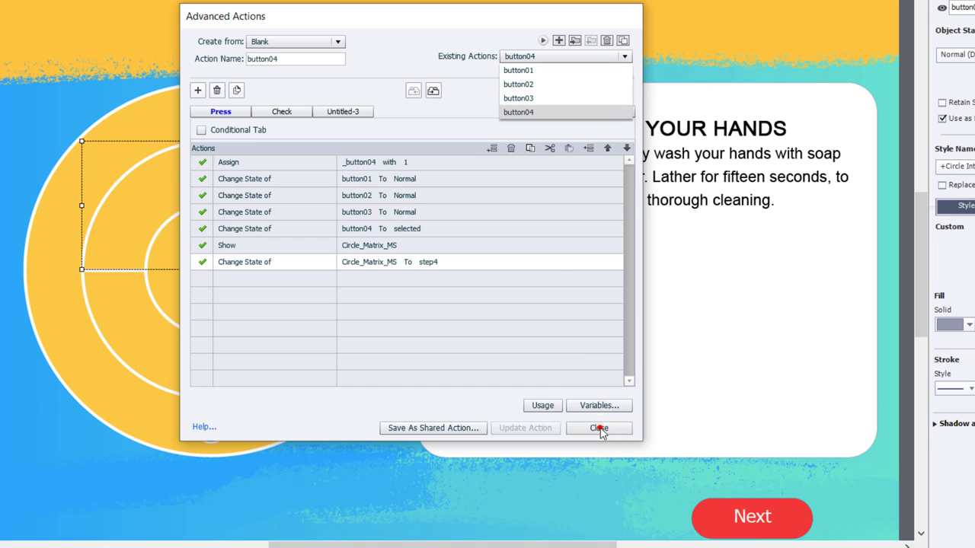
pyautogui.click(599, 426)
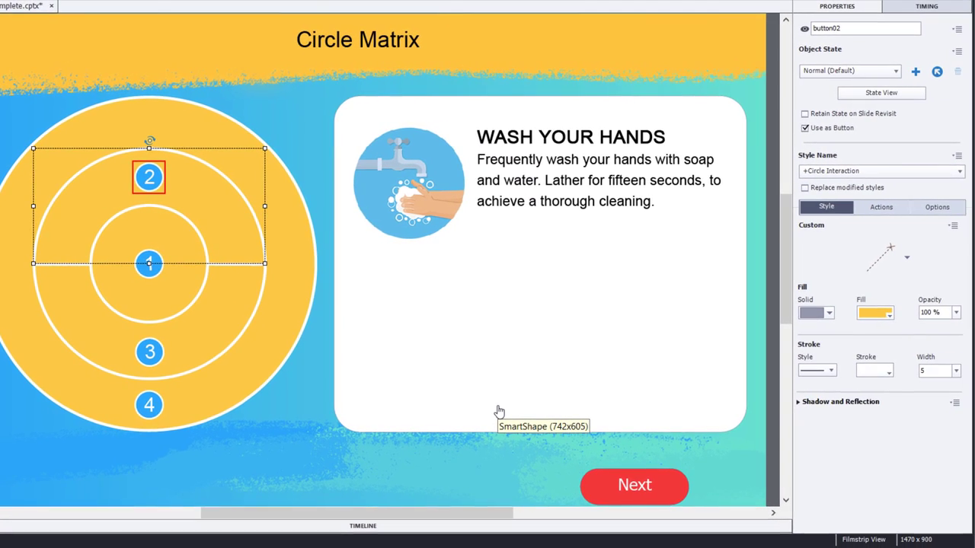
pyautogui.moveTo(475, 331)
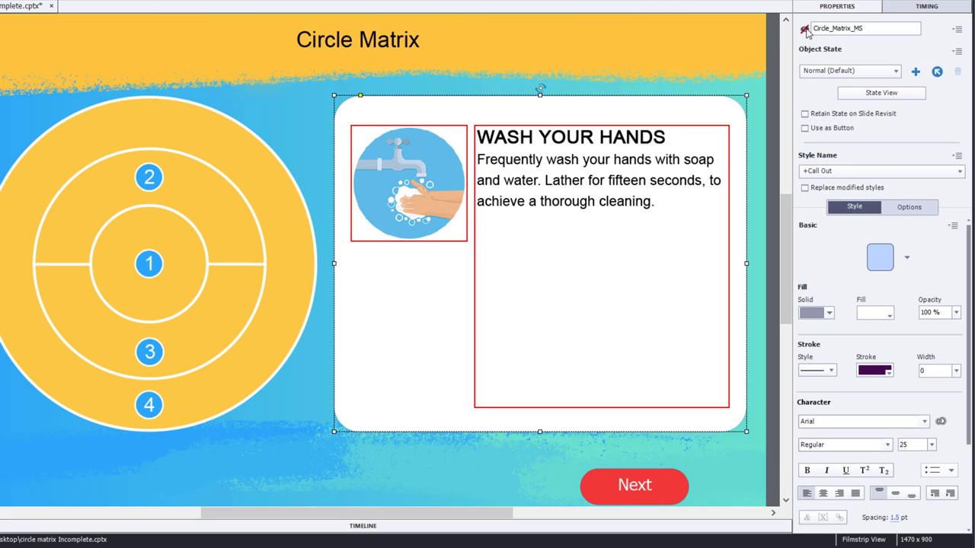
# Select the s01_Next button to make it not visible in output.
pyautogui.click(634, 486)
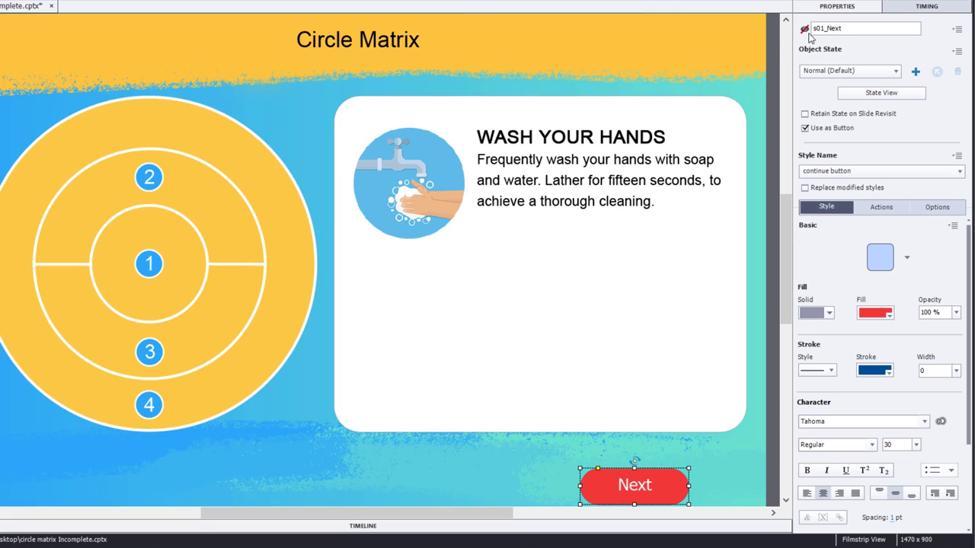
pyautogui.moveTo(805, 27)
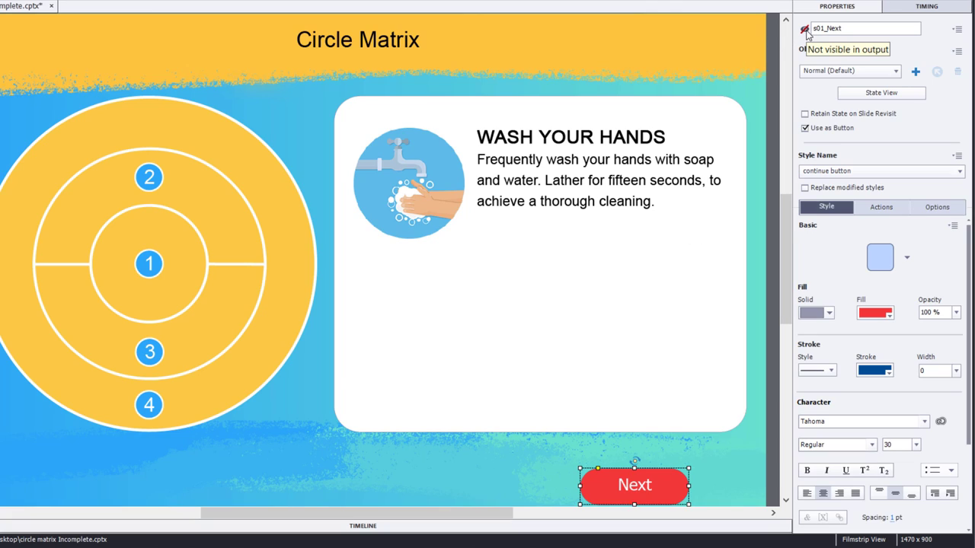
pyautogui.moveTo(244, 480)
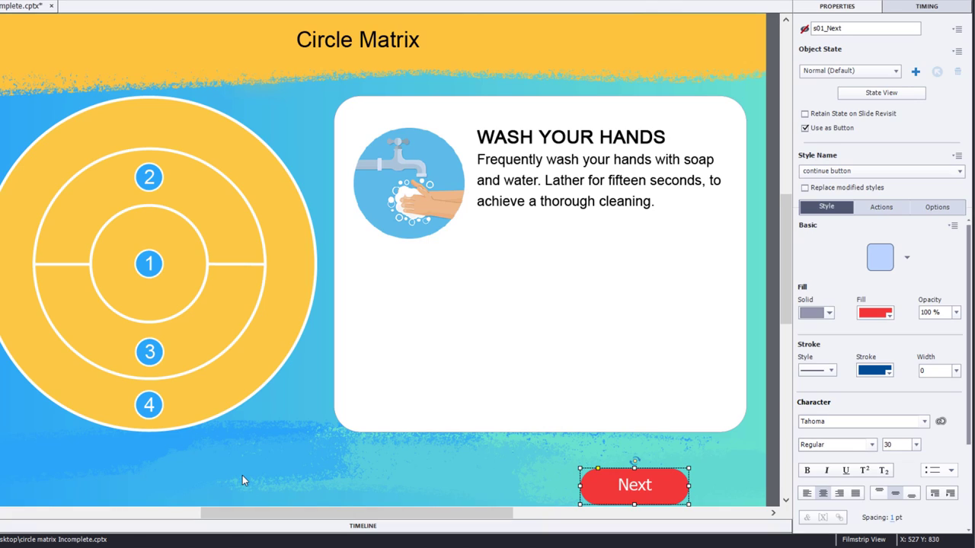
pyautogui.moveTo(177, 263)
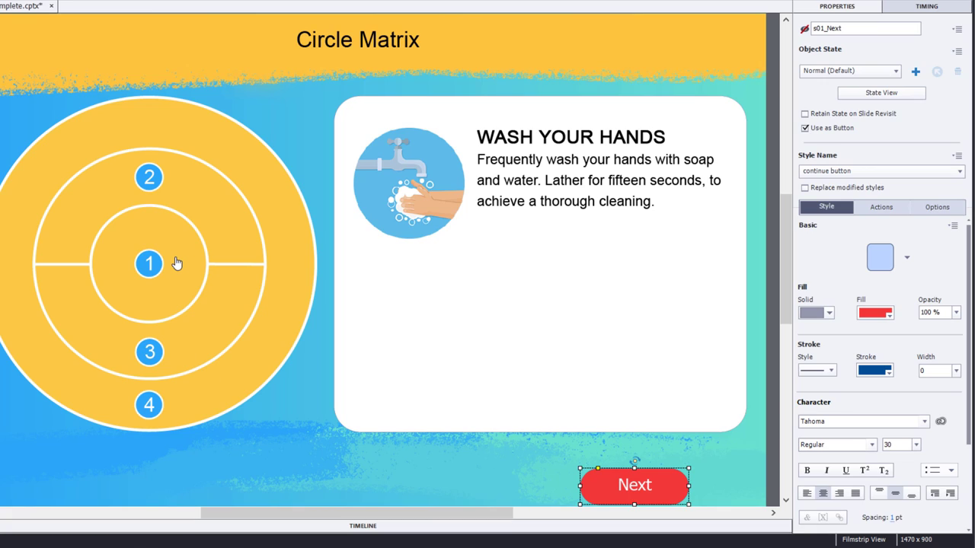
# Set buttons 1 and 2 to Execute Advanced Actions on success, assigning the button02 script to button 2.
pyautogui.click(149, 262)
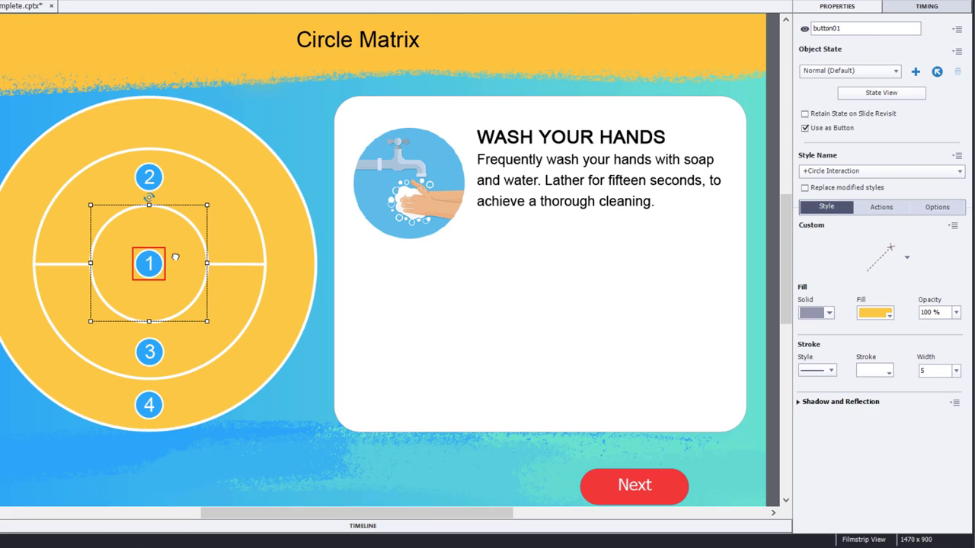
pyautogui.click(880, 207)
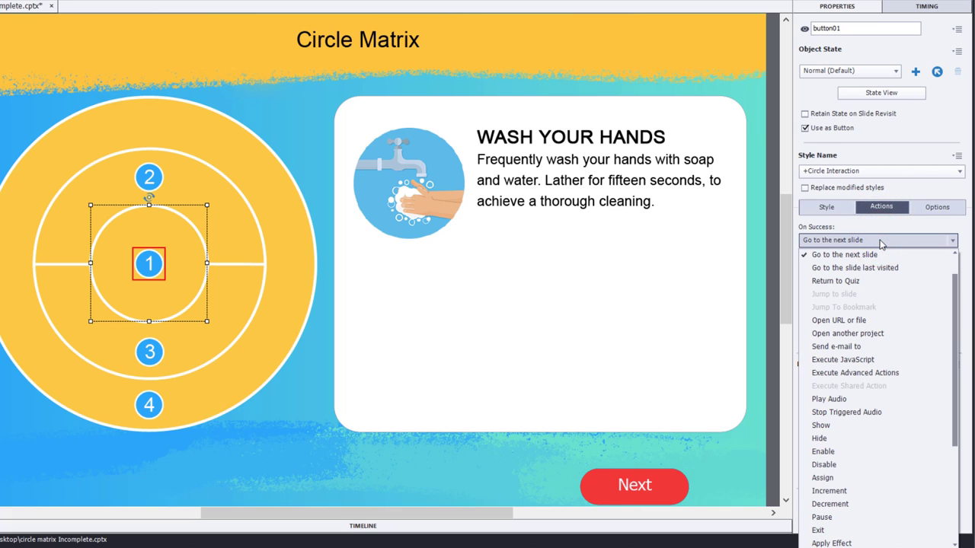
pyautogui.click(855, 371)
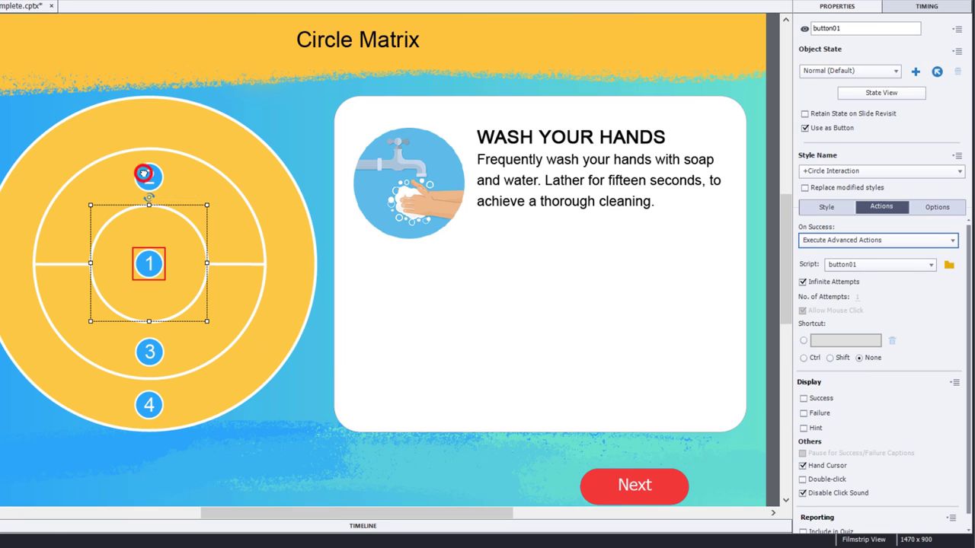
pyautogui.click(149, 176)
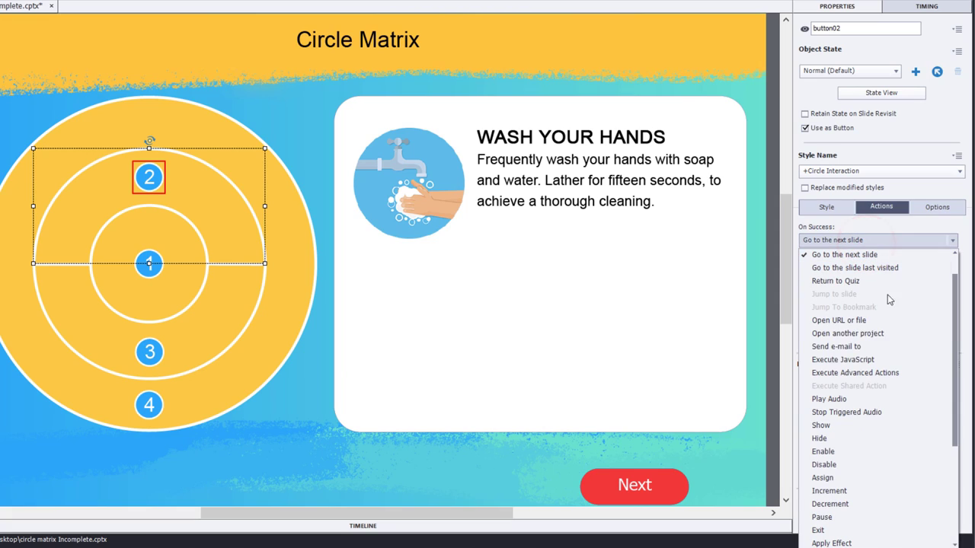
pyautogui.click(855, 371)
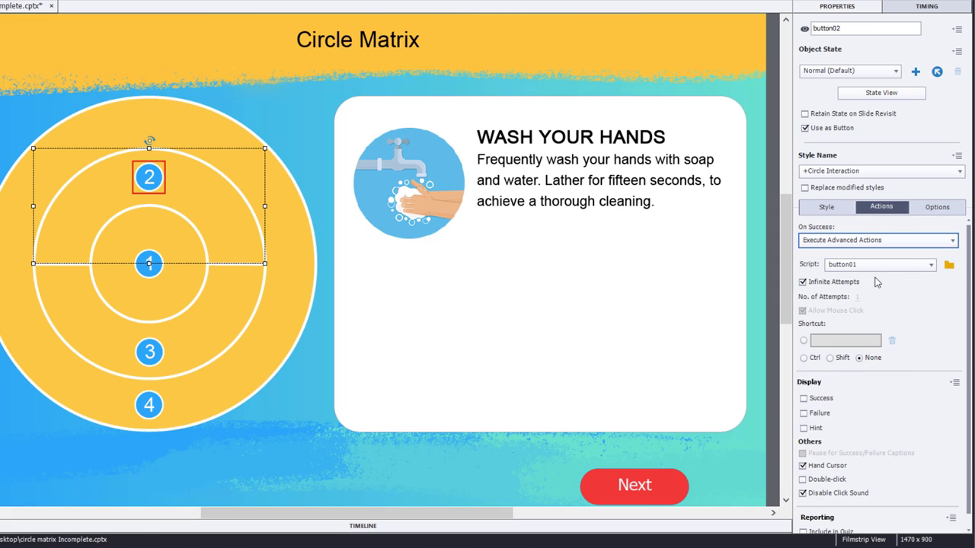
pyautogui.click(876, 266)
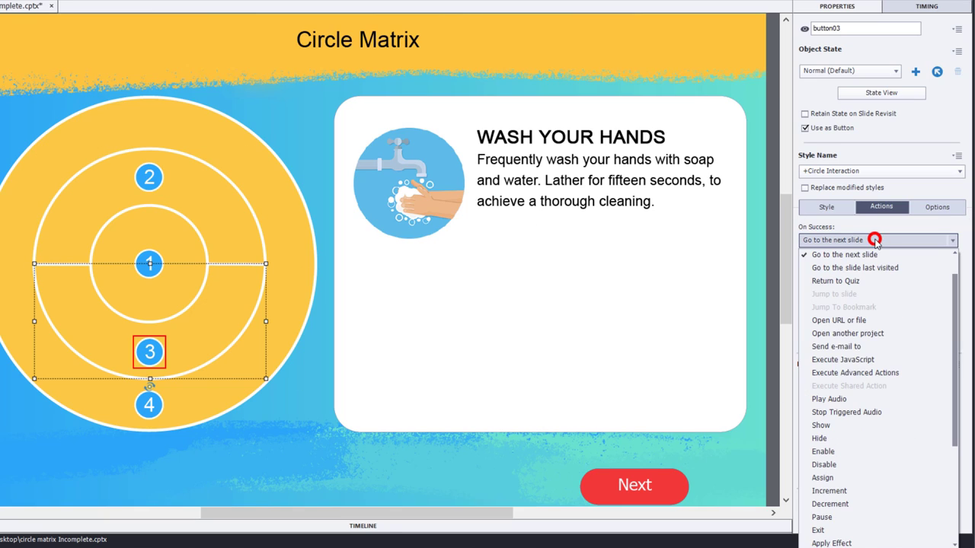
# Set buttons 3 and 4 to Execute Advanced Actions with the button03 and button04 scripts.
pyautogui.click(856, 372)
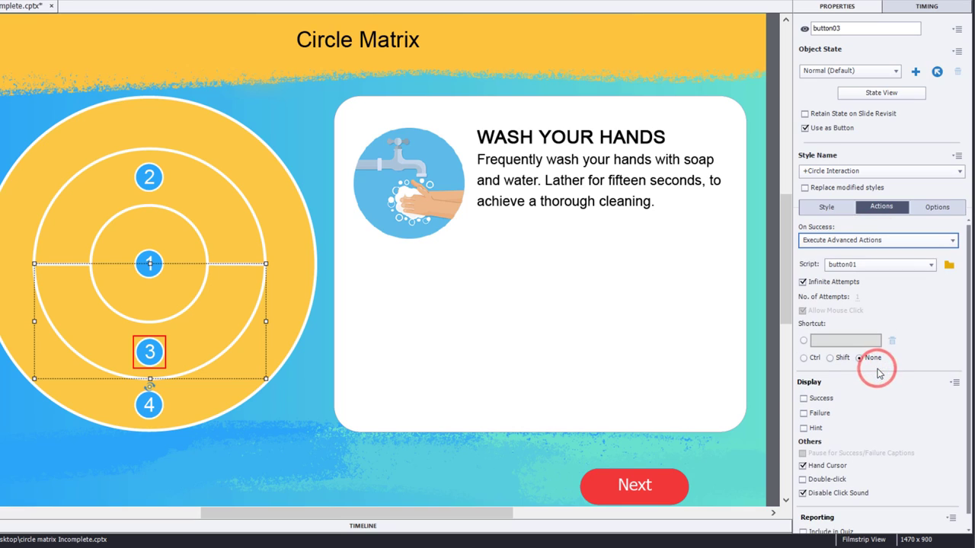
pyautogui.click(881, 265)
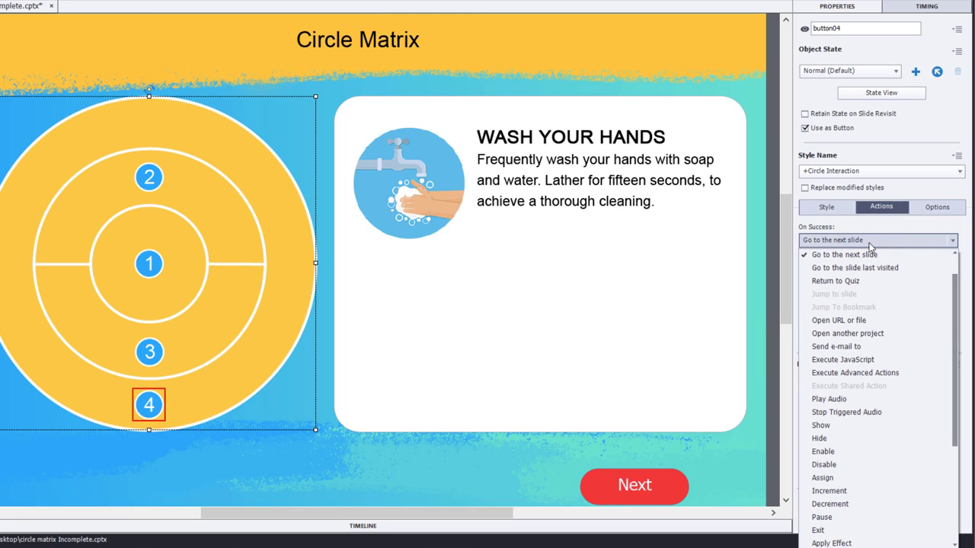
pyautogui.click(855, 372)
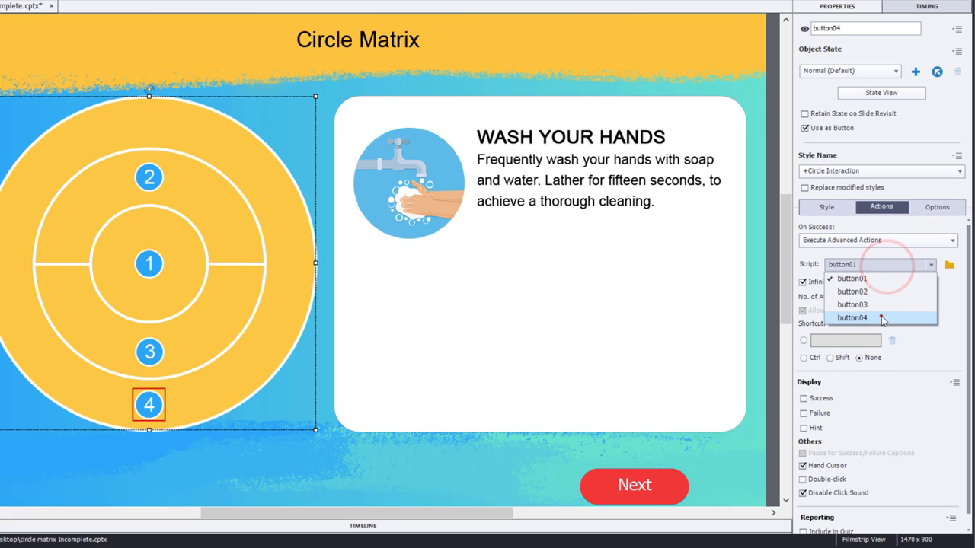
pyautogui.click(853, 319)
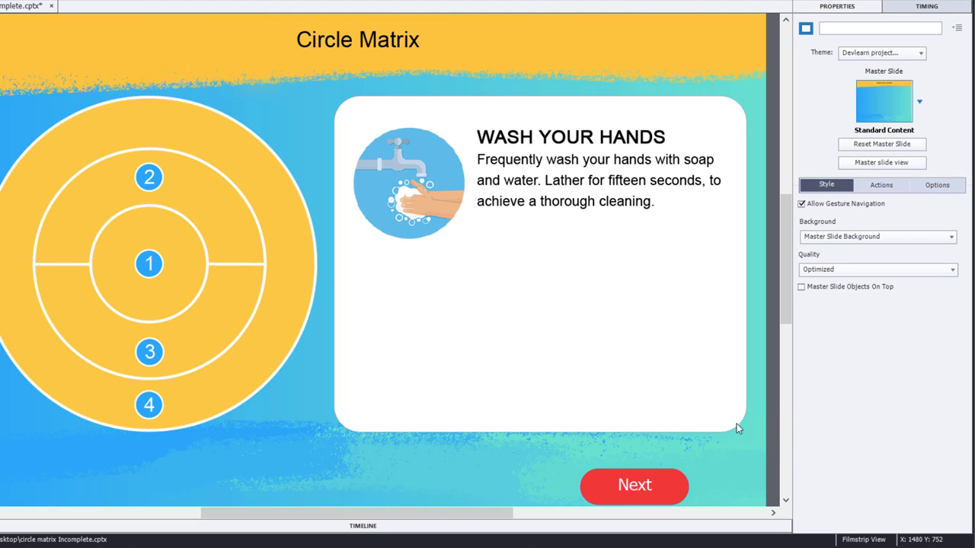
# Preview the project as HTML5 in Browser and test button 1 to reveal the Wash Your Hands panel.
pyautogui.click(518, 38)
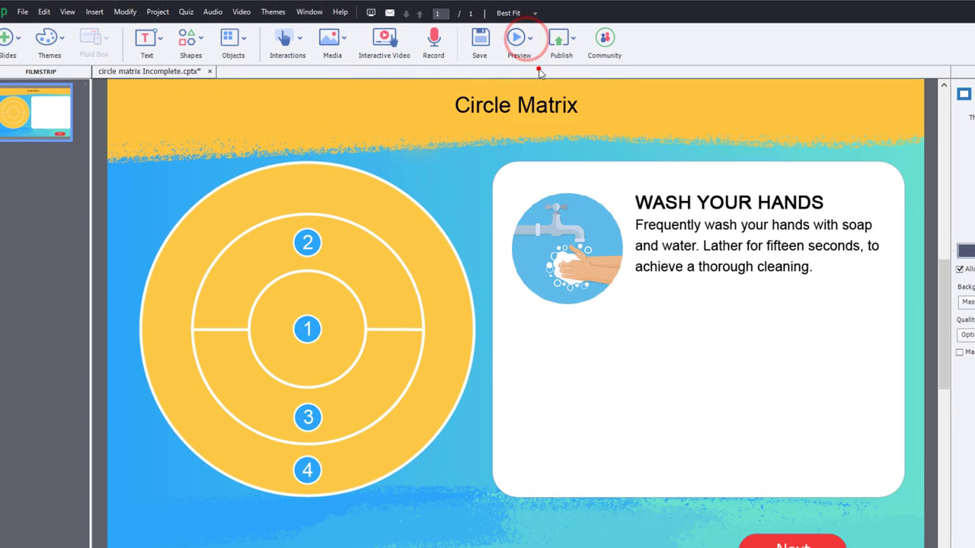
pyautogui.click(517, 38)
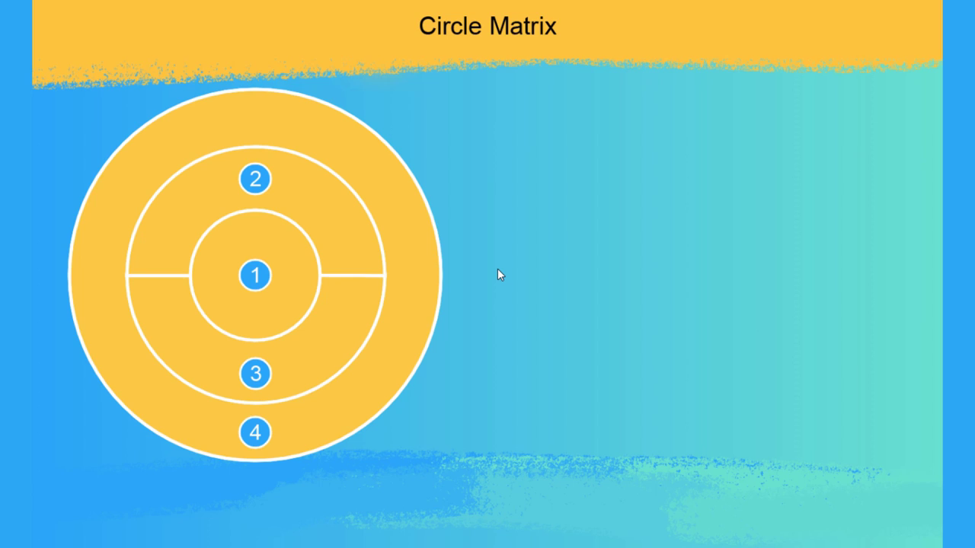
pyautogui.click(256, 276)
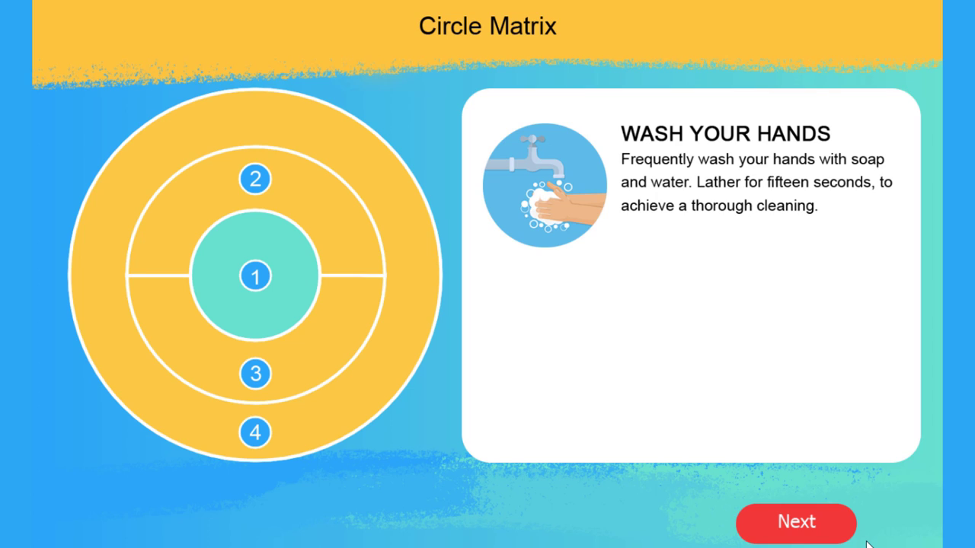
pyautogui.moveTo(297, 192)
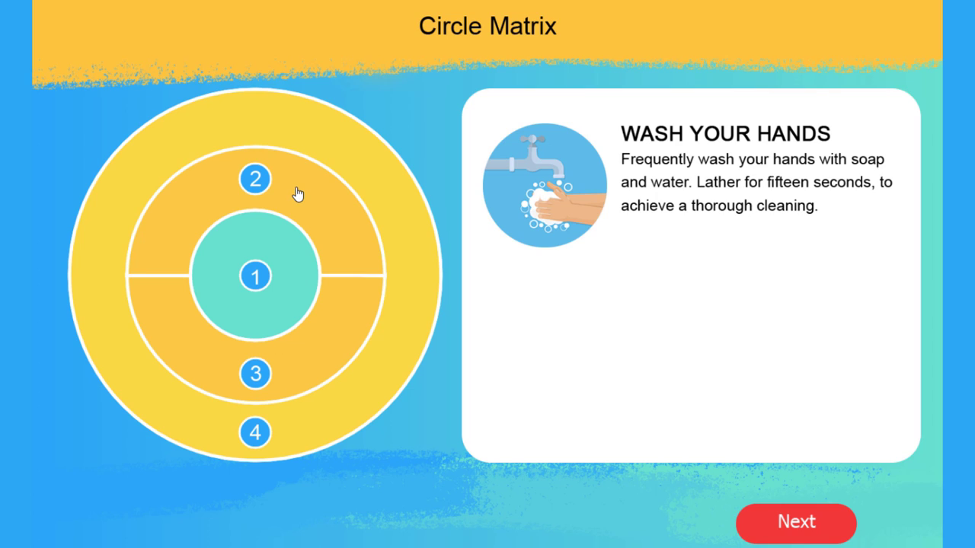